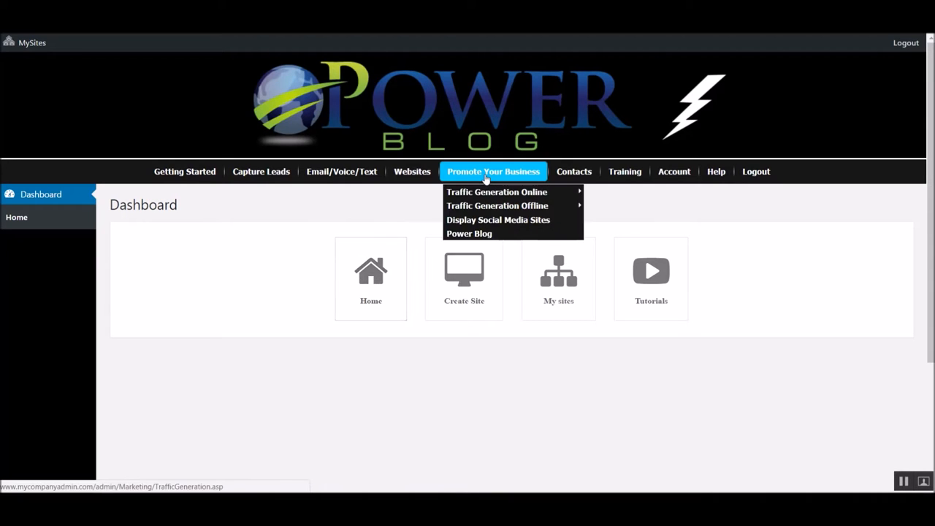
{"action": "mouse_move", "coordinate": [469, 234]}
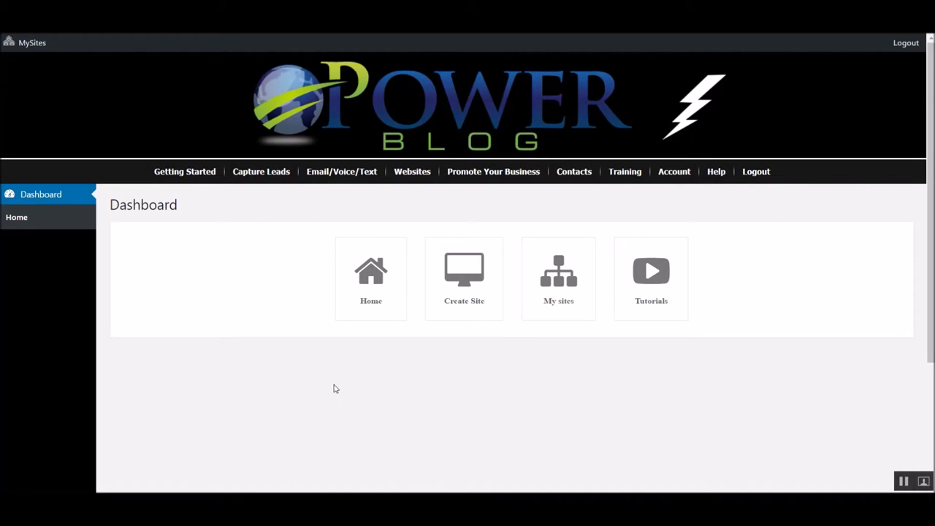
{"action": "mouse_move", "coordinate": [464, 281]}
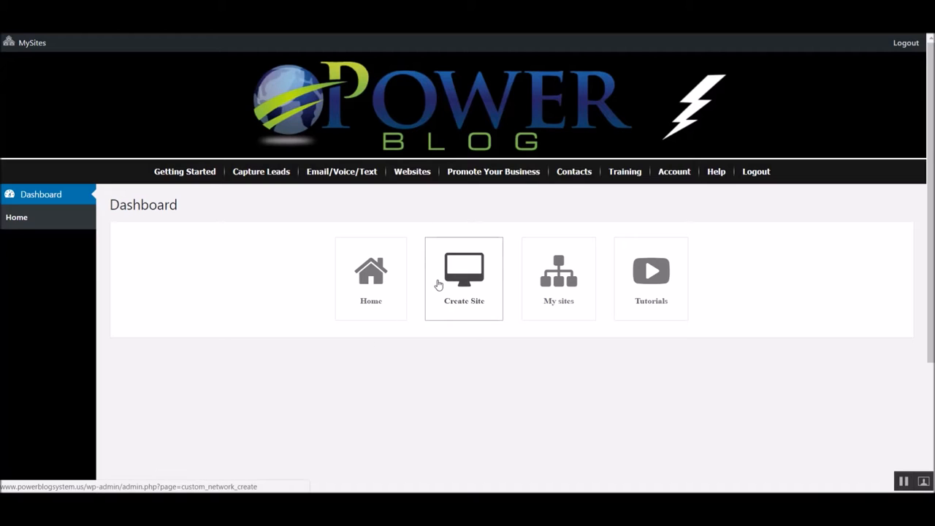
{"action": "mouse_move", "coordinate": [645, 271]}
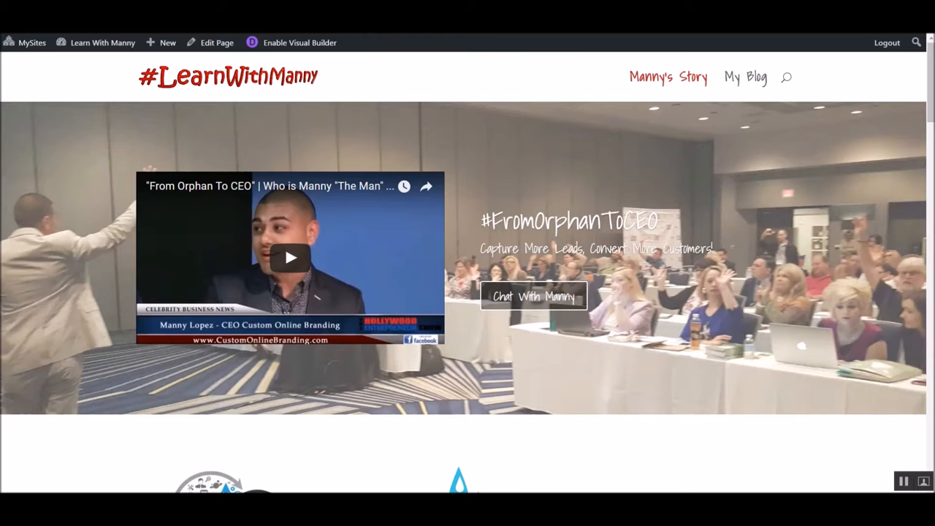
{"action": "mouse_move", "coordinate": [818, 202]}
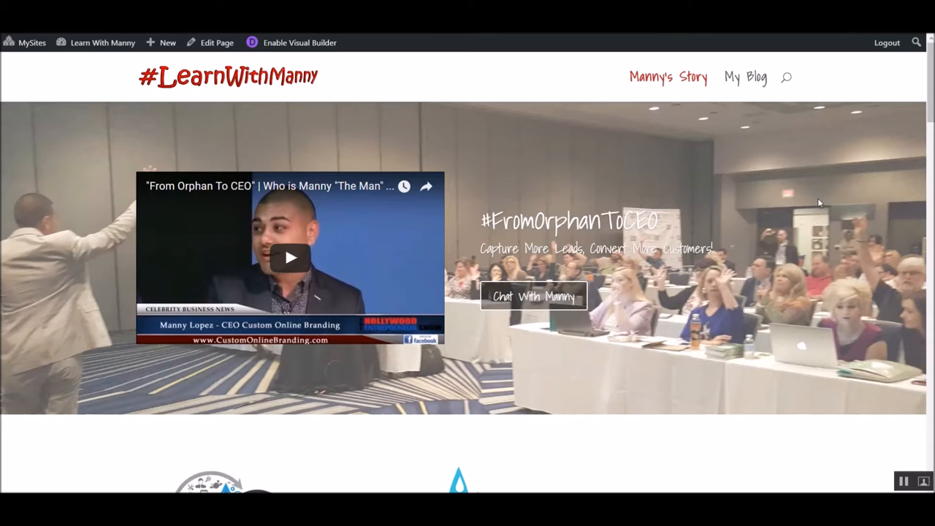
{"action": "mouse_move", "coordinate": [811, 206]}
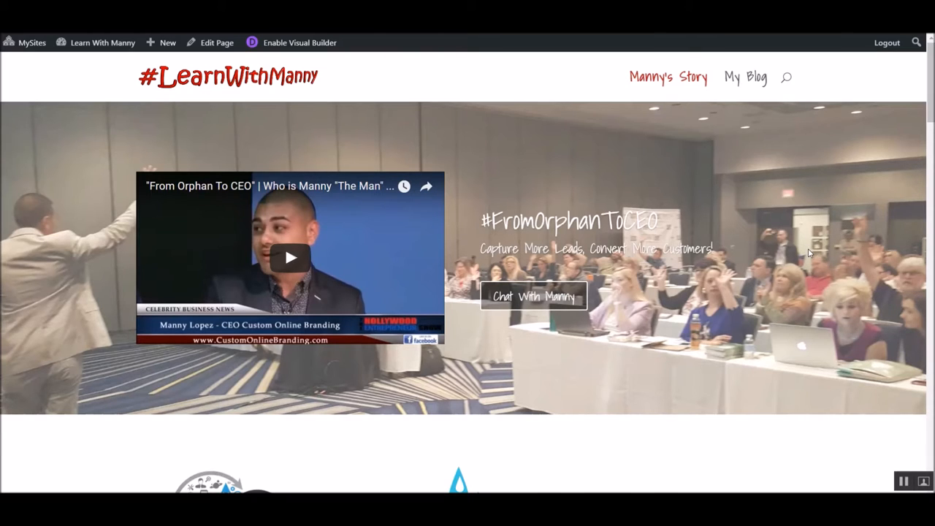
{"action": "mouse_move", "coordinate": [804, 259]}
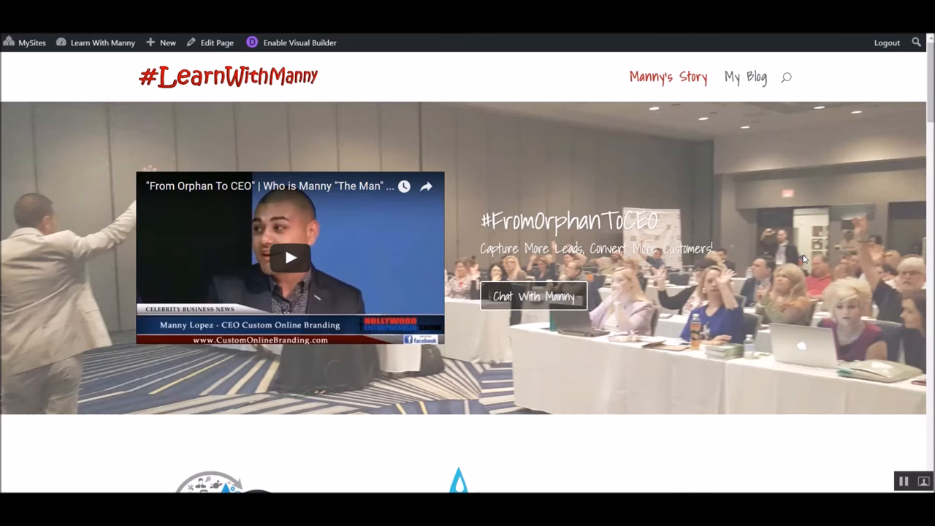
Step: Scroll down through the example site's page and back up slightly
{"action": "scroll", "scroll_direction": "down", "scroll_amount": 3}
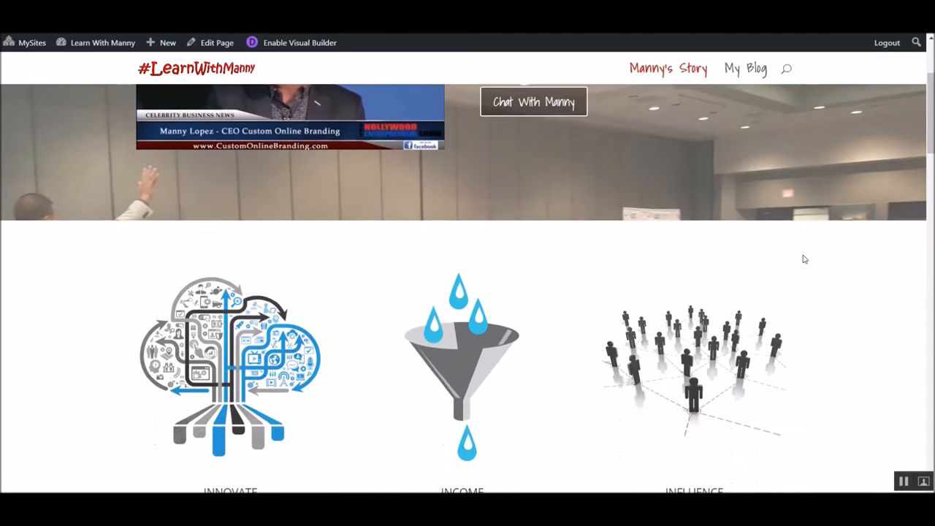
{"action": "scroll", "scroll_direction": "down", "scroll_amount": 3}
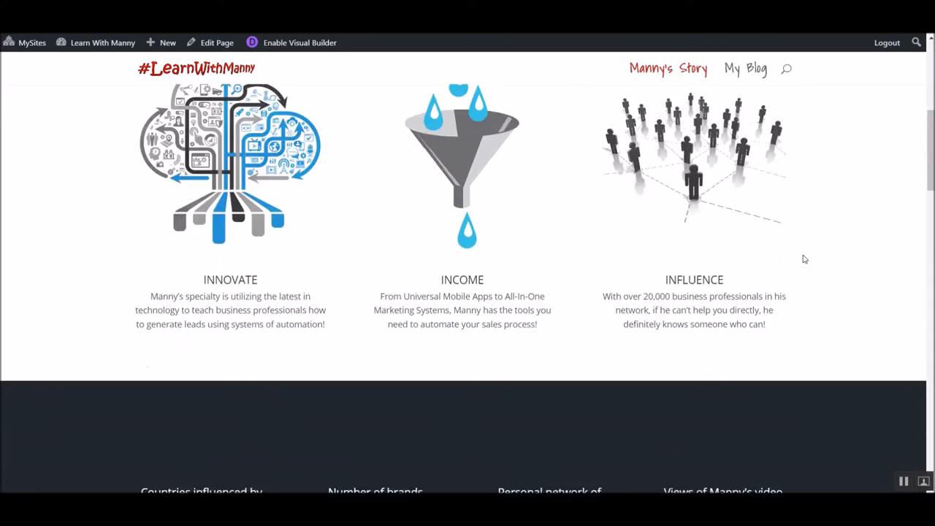
{"action": "scroll", "scroll_direction": "down", "scroll_amount": 3}
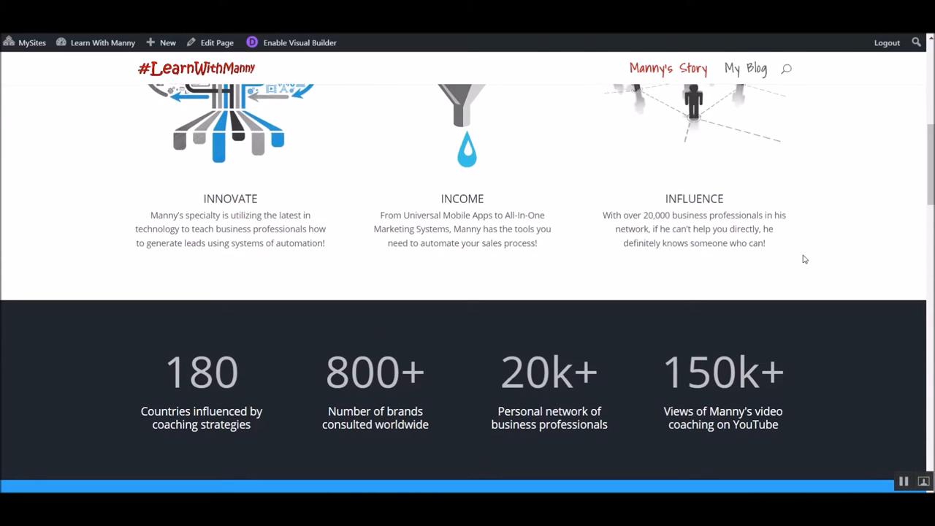
{"action": "scroll", "scroll_direction": "down", "scroll_amount": 3}
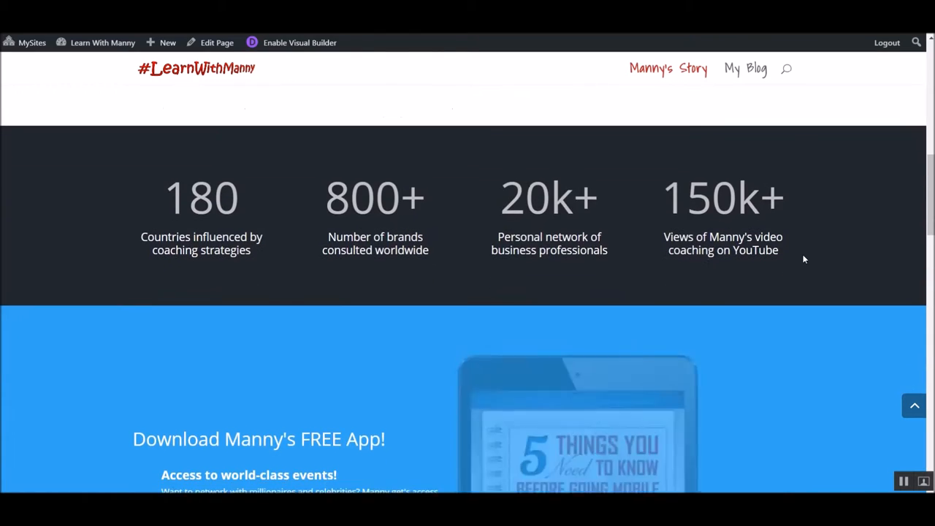
{"action": "scroll", "scroll_direction": "down", "scroll_amount": 3}
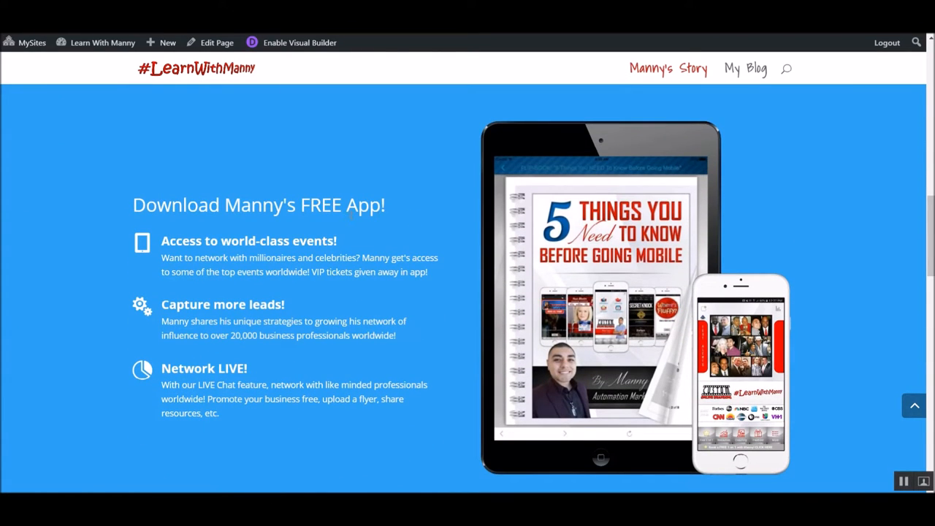
{"action": "scroll", "scroll_direction": "down", "scroll_amount": 3}
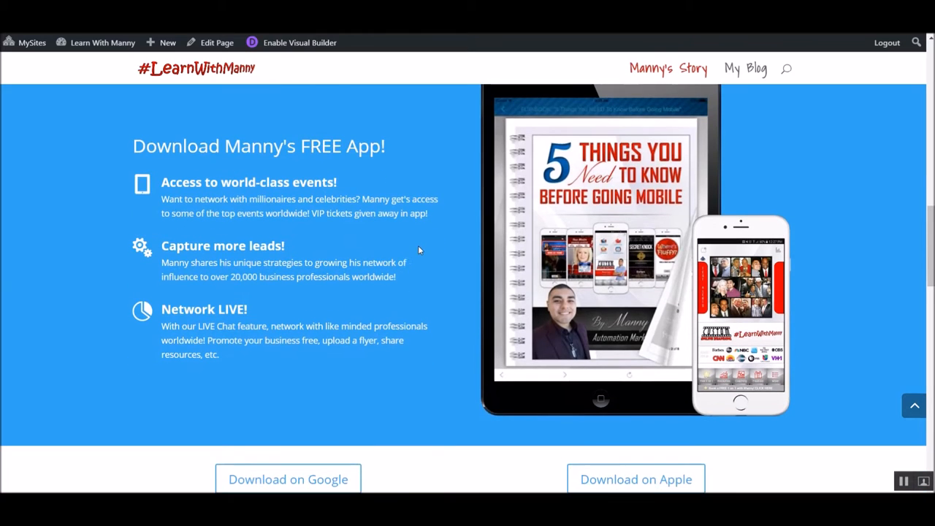
{"action": "scroll", "scroll_direction": "down", "scroll_amount": 3}
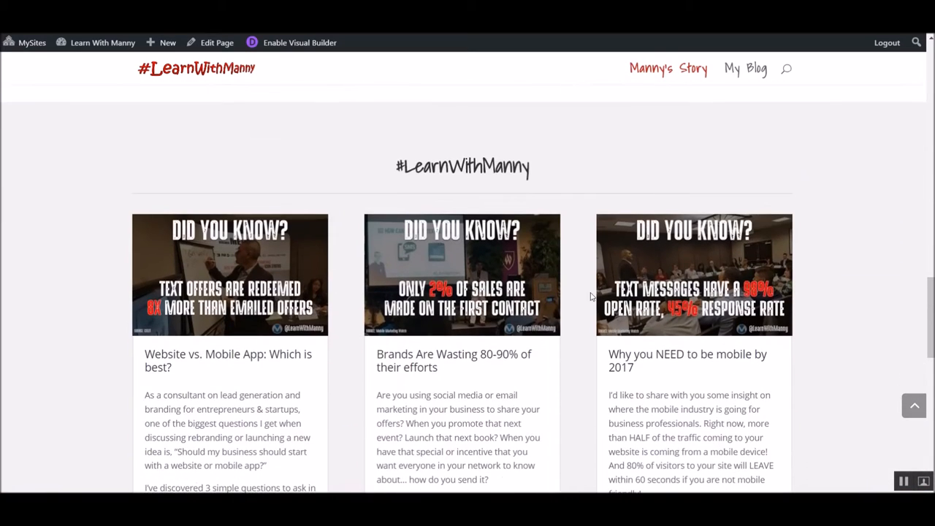
{"action": "scroll", "scroll_direction": "down", "scroll_amount": 3}
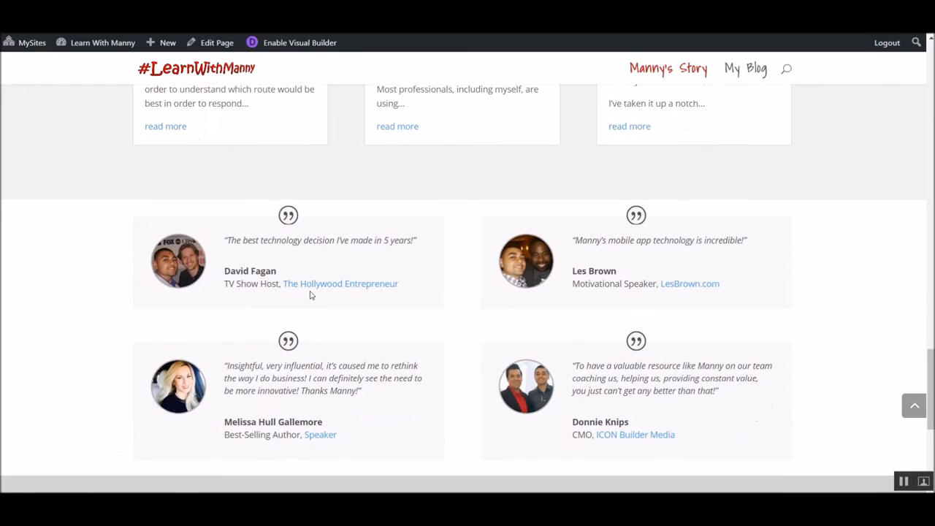
{"action": "scroll", "scroll_direction": "down", "scroll_amount": 3}
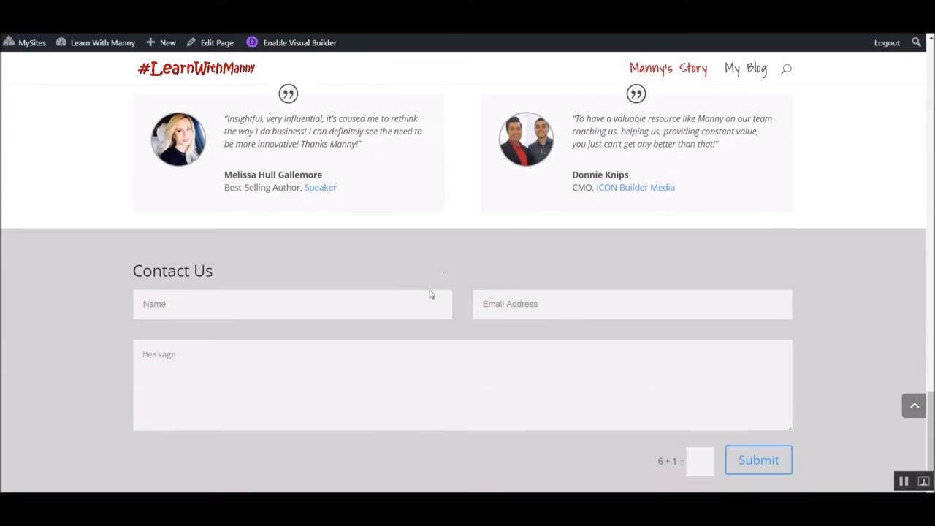
{"action": "scroll", "scroll_direction": "down", "scroll_amount": 3}
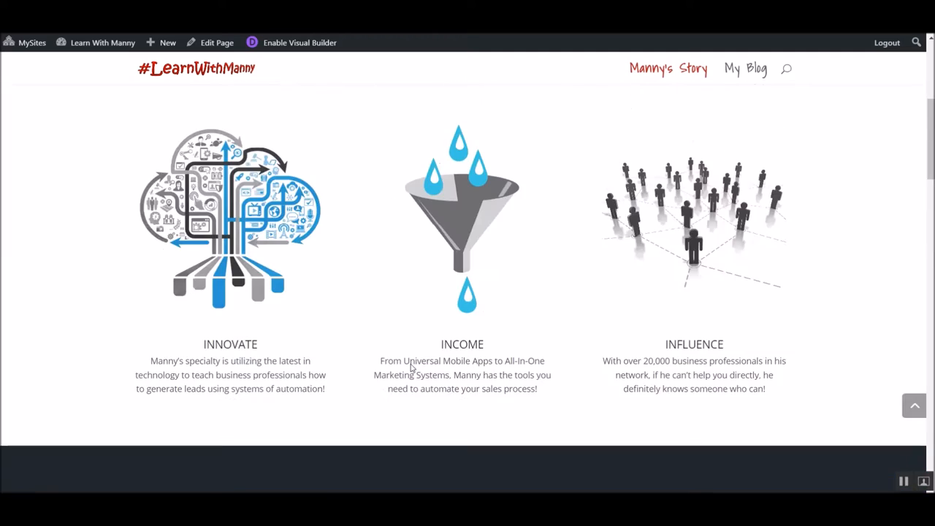
{"action": "scroll", "scroll_direction": "up", "scroll_amount": 3}
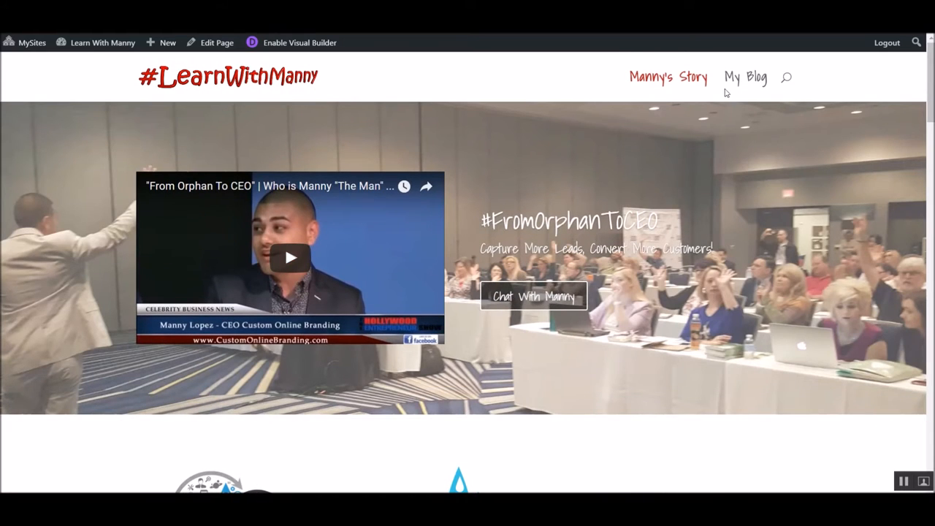
Step: Open My Blog and scroll through the grid of three blog posts
{"action": "left_click", "coordinate": [745, 77]}
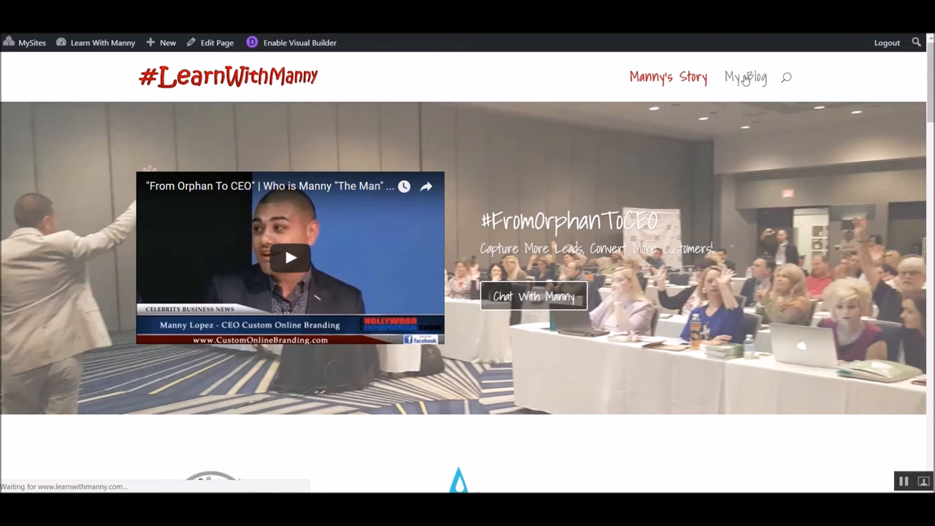
{"action": "left_click", "coordinate": [745, 77]}
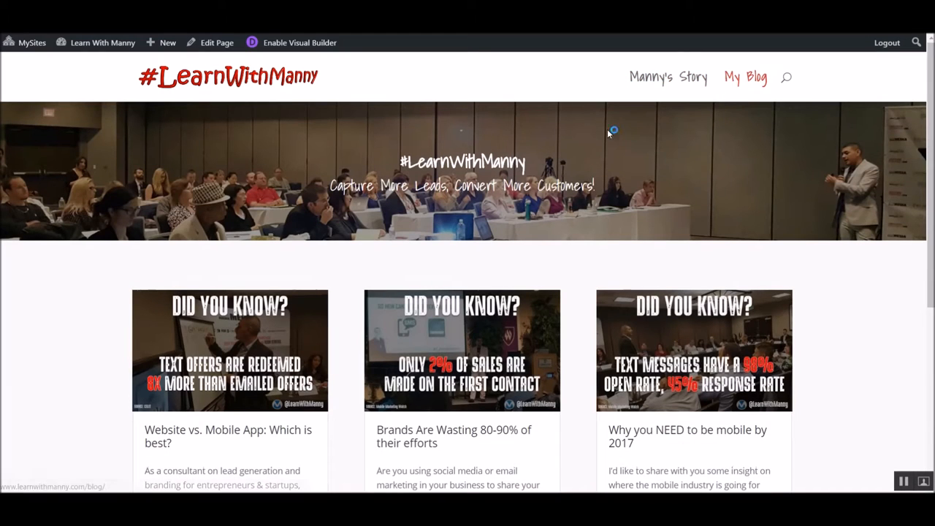
{"action": "scroll", "scroll_direction": "down", "scroll_amount": 3}
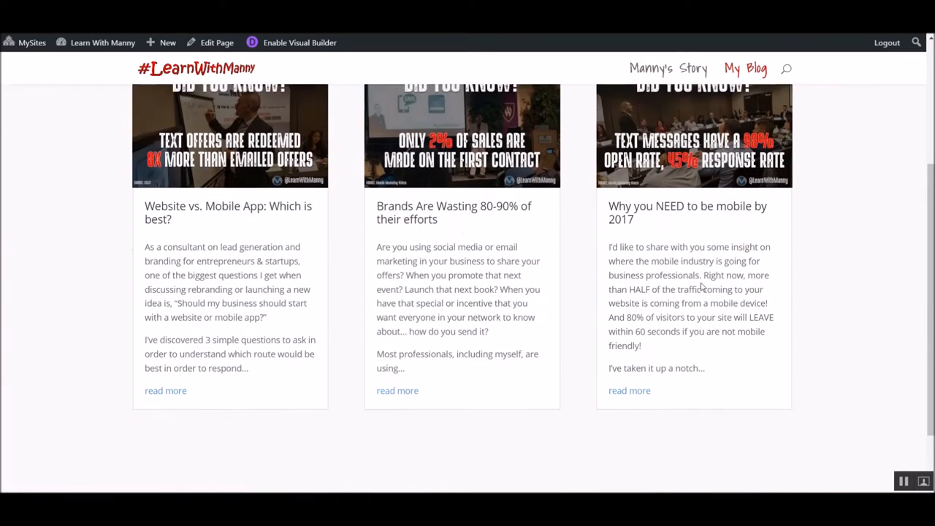
{"action": "scroll", "scroll_direction": "down", "scroll_amount": 3}
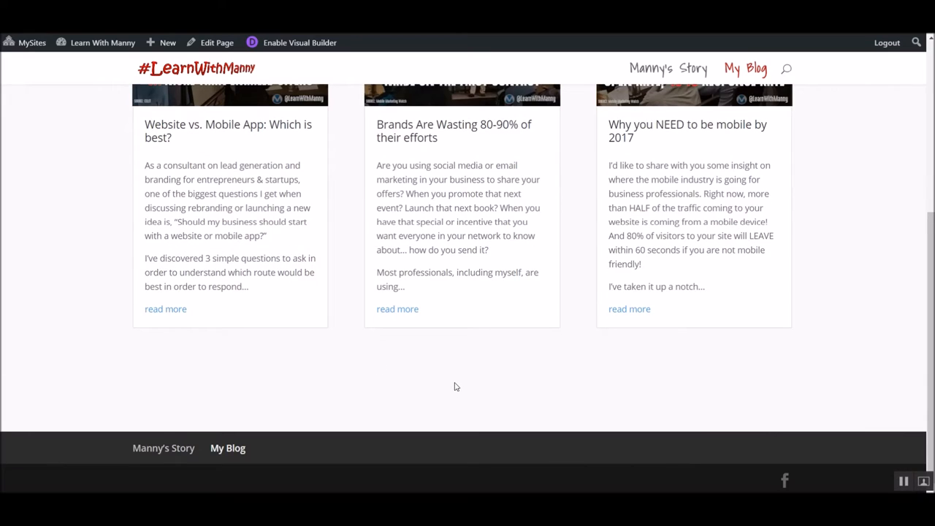
{"action": "scroll", "scroll_direction": "up", "scroll_amount": 3}
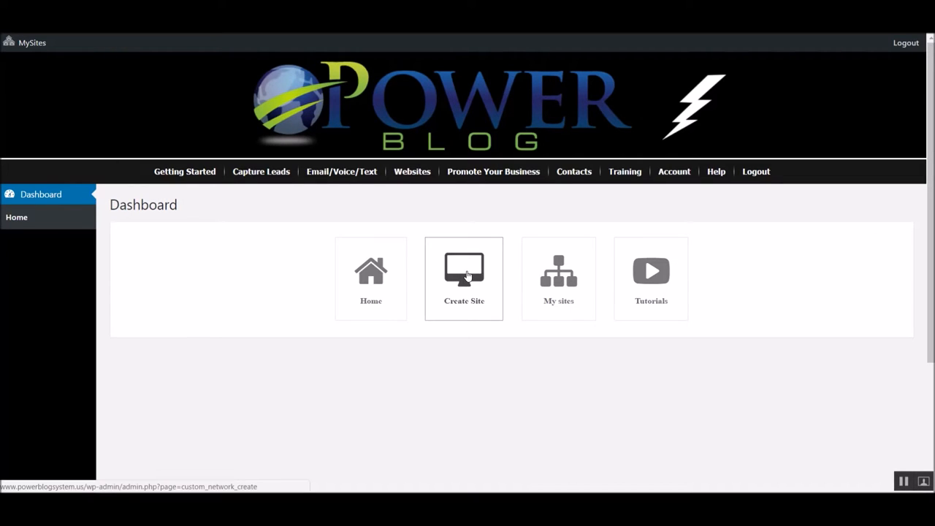
{"action": "left_click", "coordinate": [464, 278]}
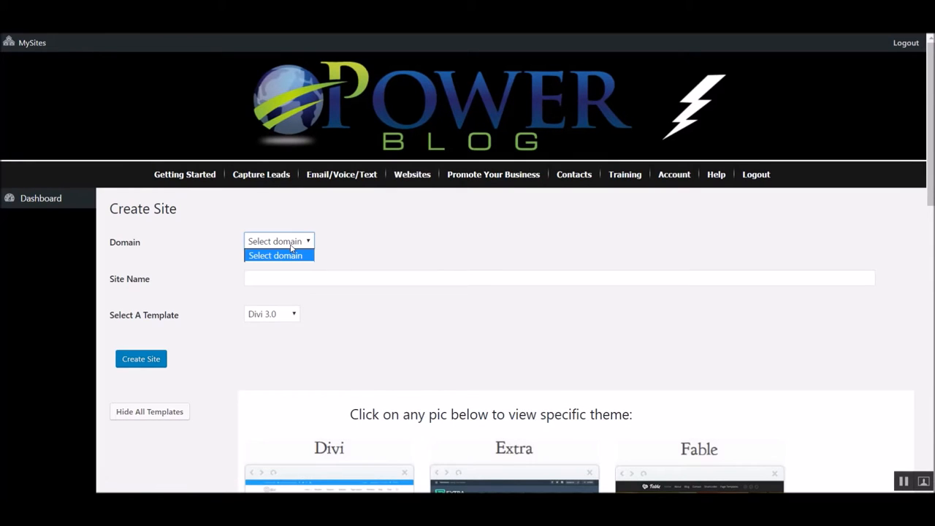
{"action": "left_click", "coordinate": [279, 241]}
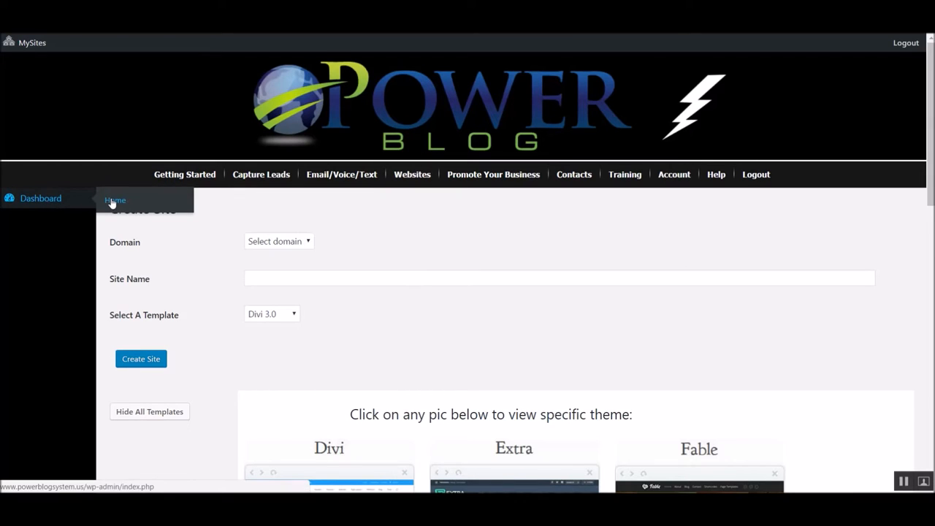
{"action": "left_click", "coordinate": [114, 200]}
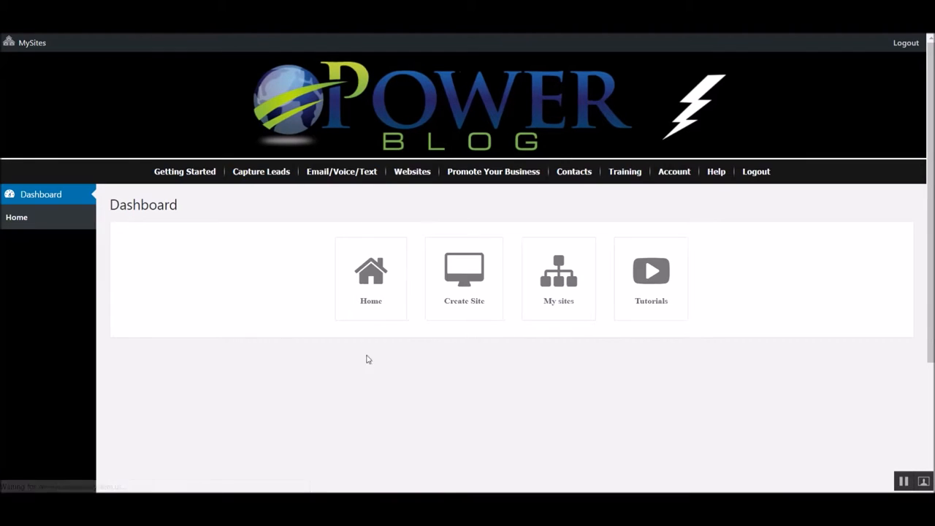
{"action": "left_click", "coordinate": [559, 278]}
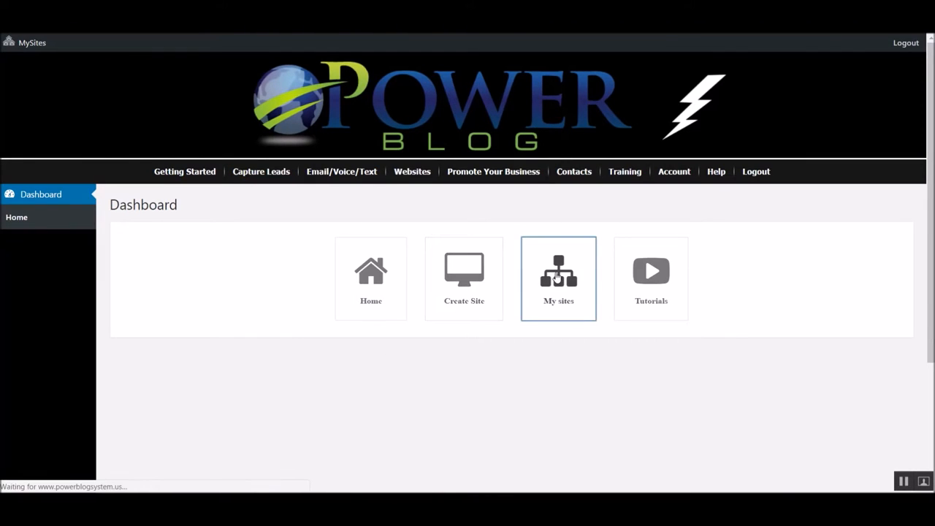
Step: Delete the blog.learnwithmanny.com site from My Sites
{"action": "left_click", "coordinate": [558, 278]}
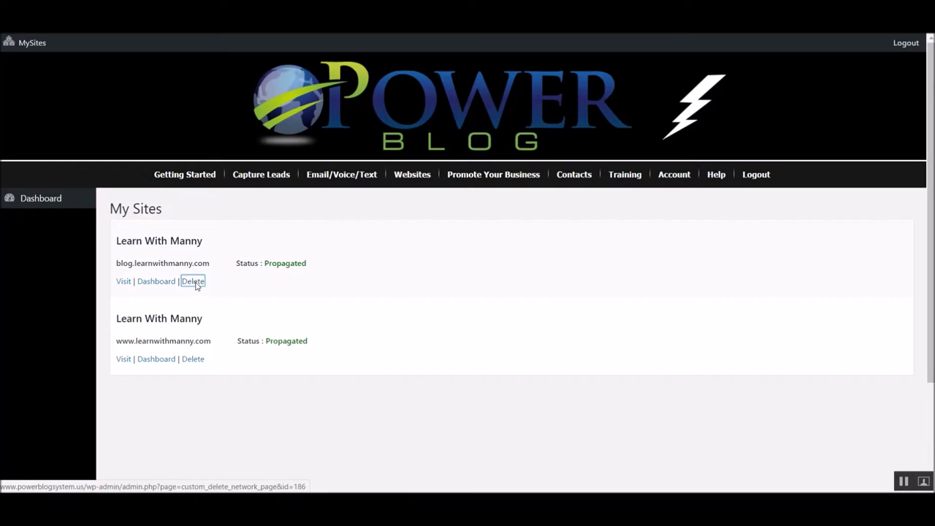
{"action": "left_click", "coordinate": [193, 281]}
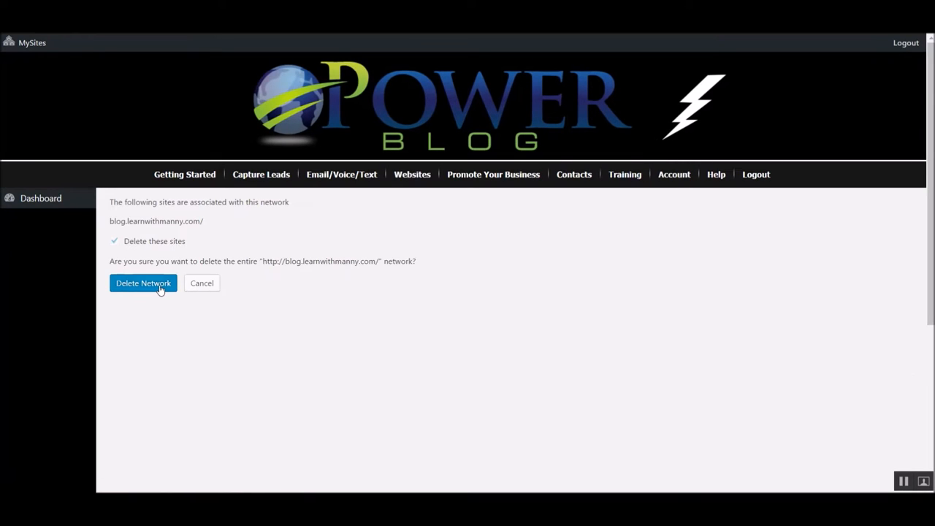
{"action": "left_click", "coordinate": [143, 283]}
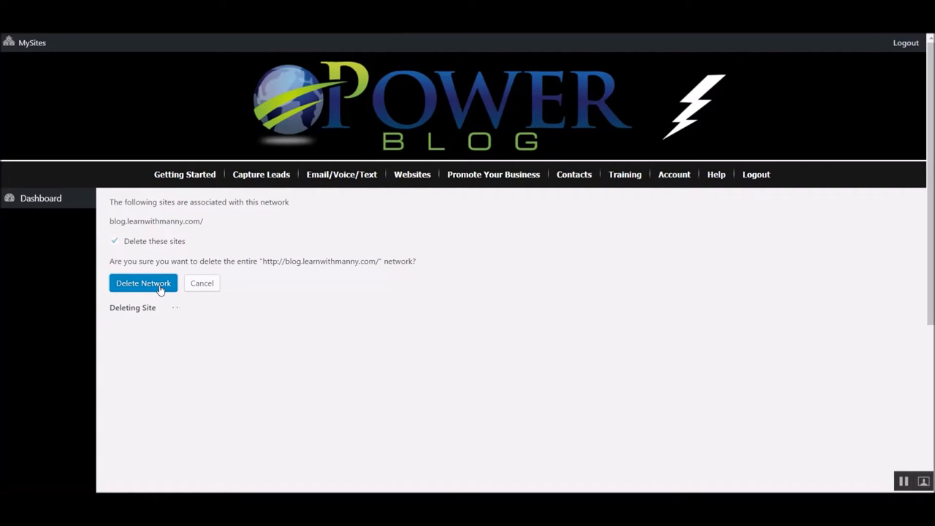
Step: Reload My Sites and look over the Email/Voice/Text menu
{"action": "left_click", "coordinate": [144, 283]}
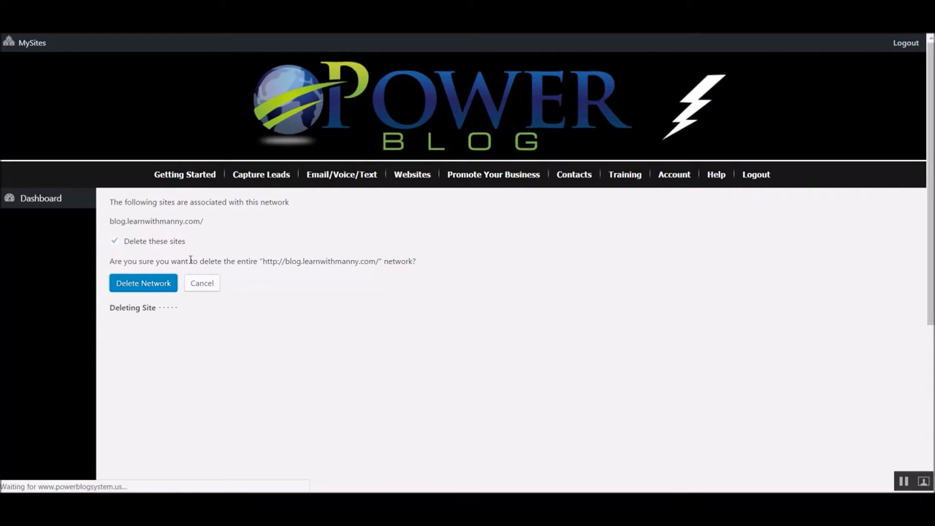
{"action": "left_click", "coordinate": [143, 283]}
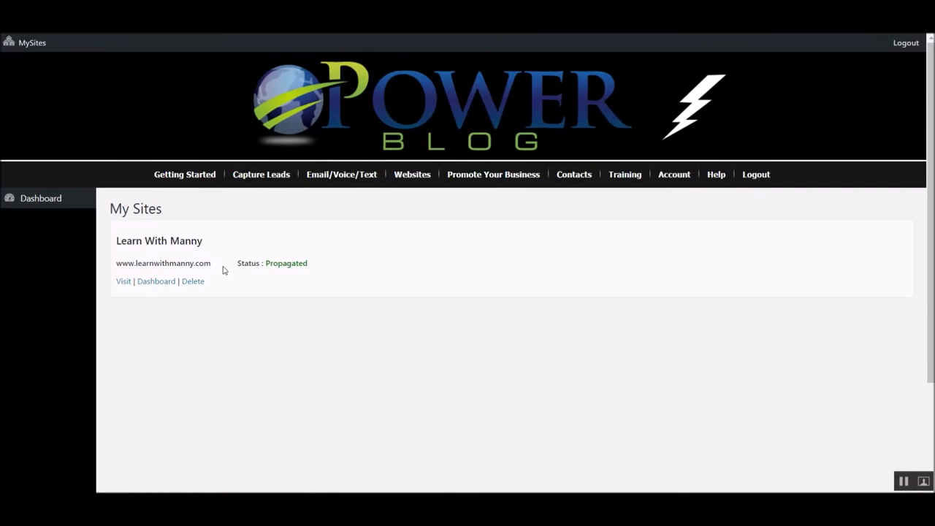
{"action": "left_click", "coordinate": [341, 174]}
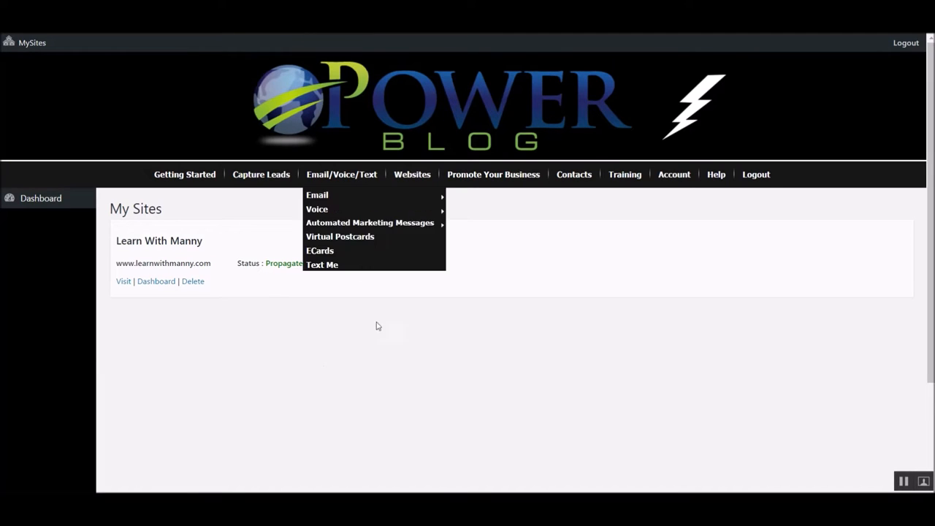
{"action": "mouse_move", "coordinate": [468, 237]}
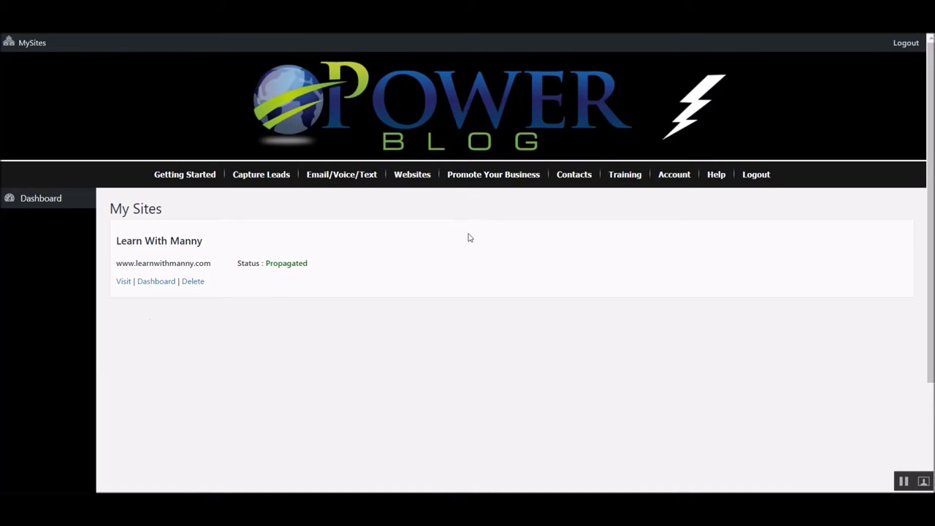
{"action": "mouse_move", "coordinate": [440, 247]}
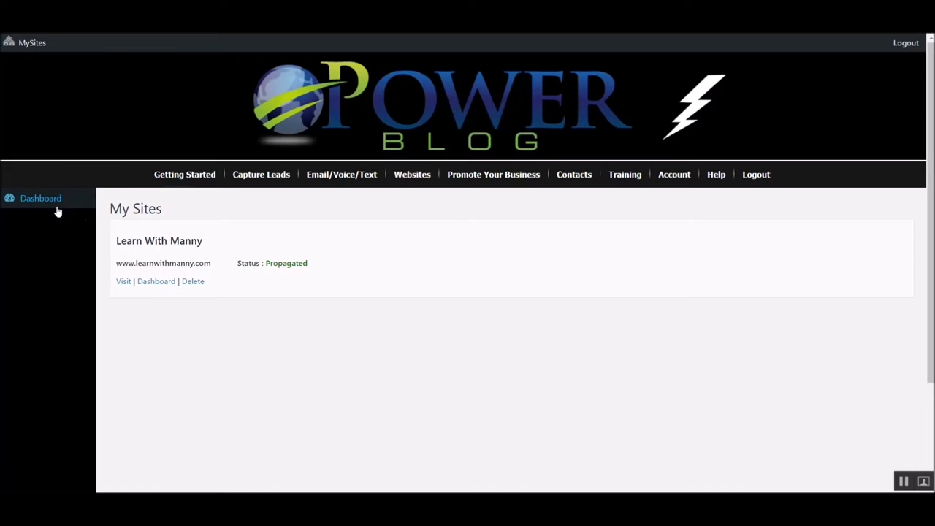
Step: Go to Dashboard > Home and start a new site with Create Site
{"action": "left_click", "coordinate": [40, 198]}
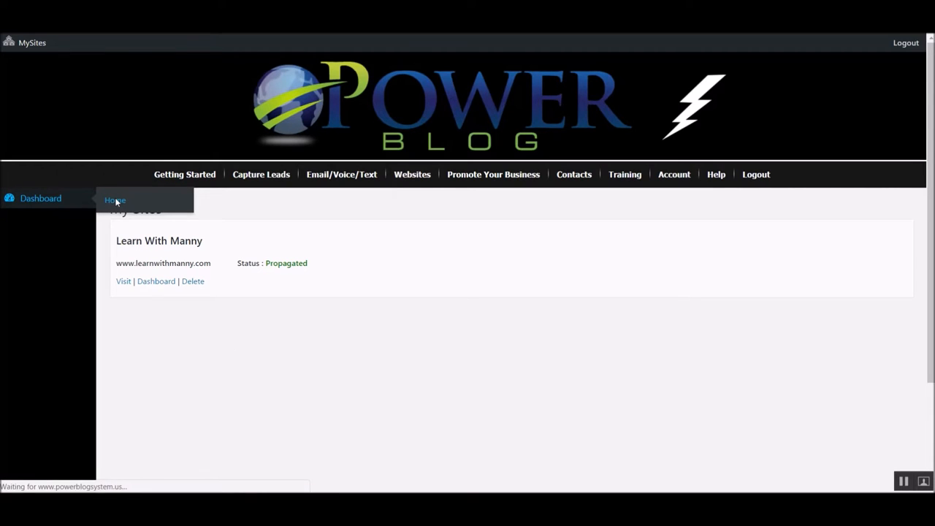
{"action": "left_click", "coordinate": [115, 200]}
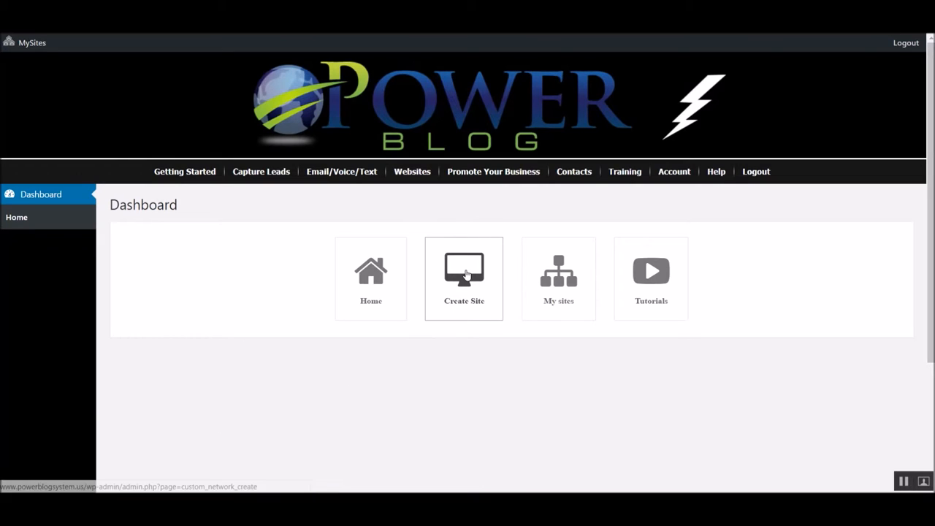
{"action": "left_click", "coordinate": [464, 278]}
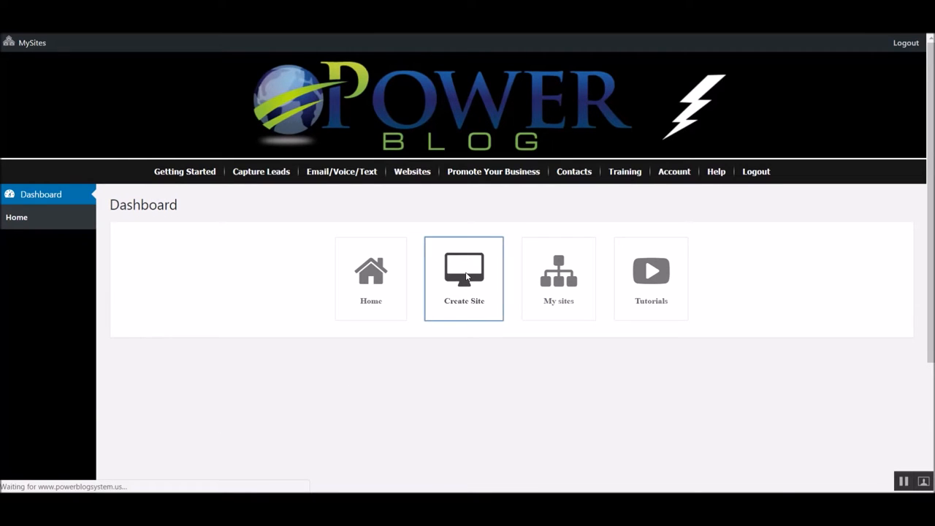
{"action": "left_click", "coordinate": [464, 278]}
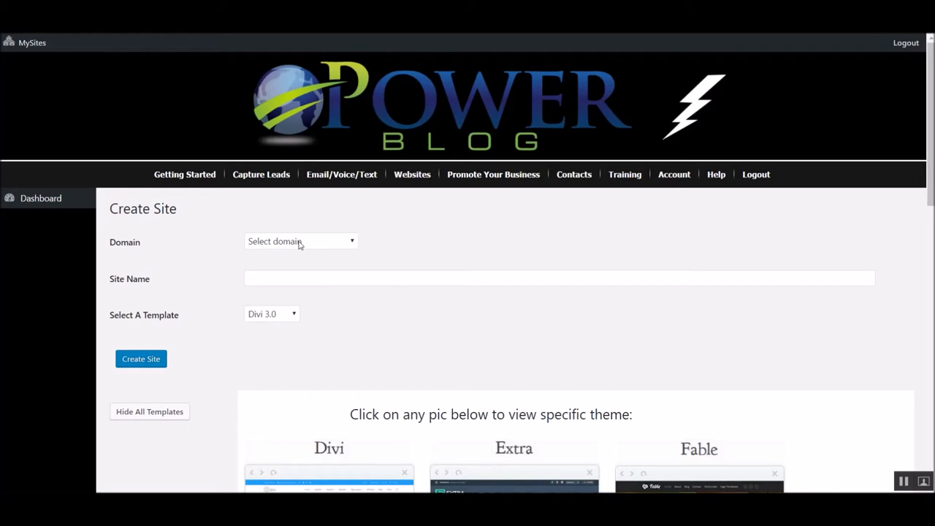
Step: Choose blog.learnwithmanny.com as the domain and enter 'Blog' as the site name
{"action": "left_click", "coordinate": [300, 241]}
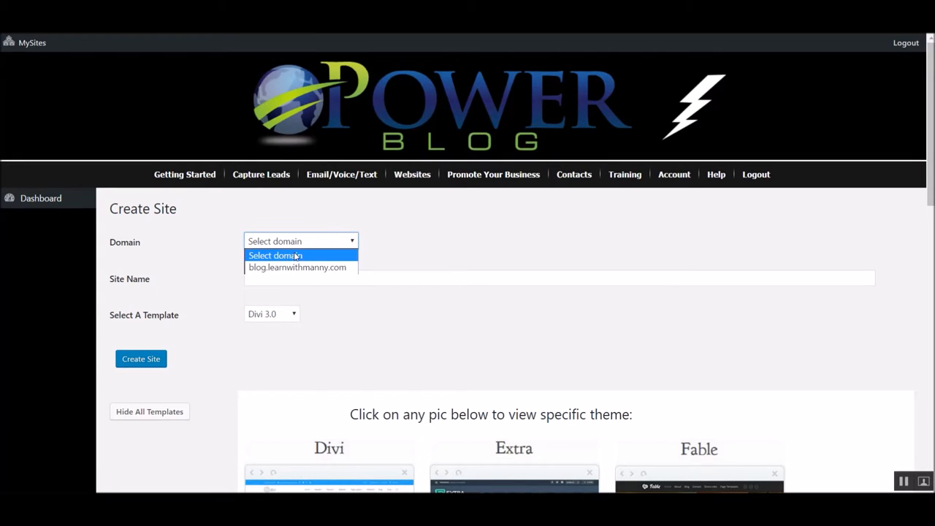
{"action": "left_click", "coordinate": [275, 255]}
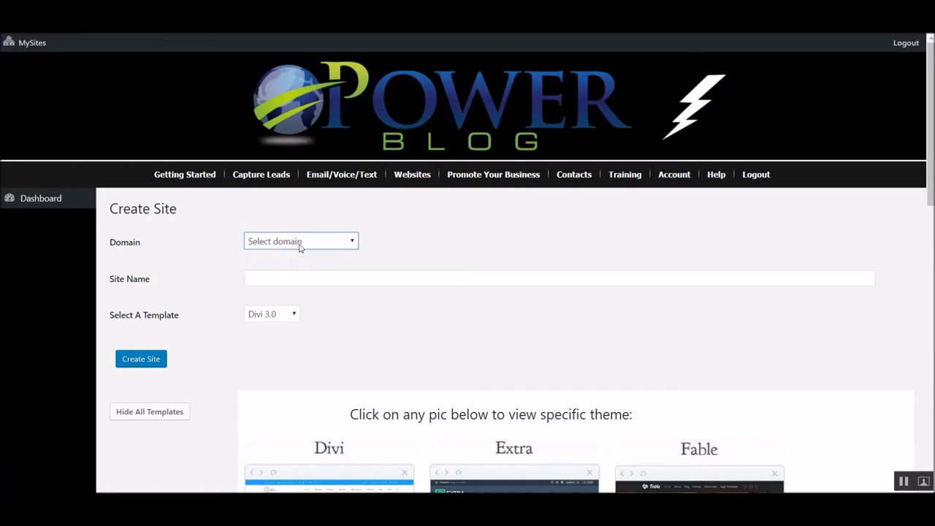
{"action": "left_click", "coordinate": [301, 242]}
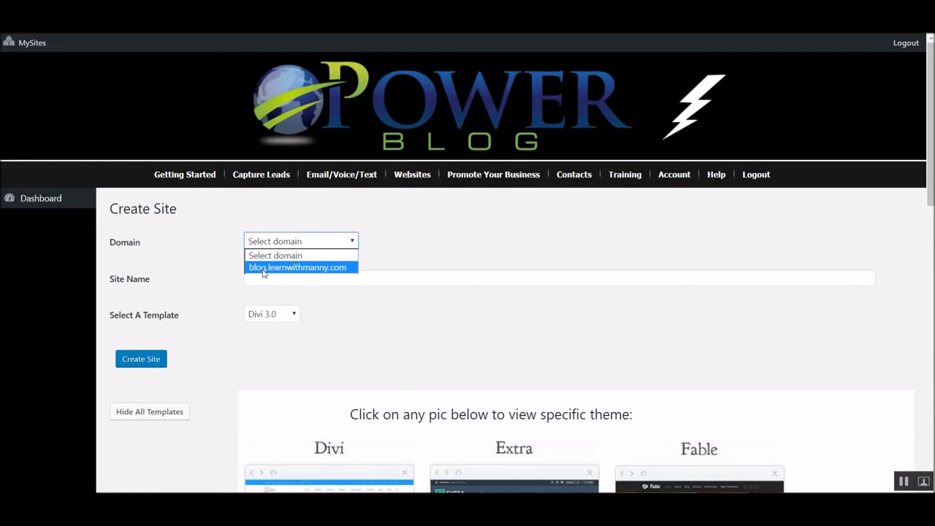
{"action": "mouse_move", "coordinate": [221, 273]}
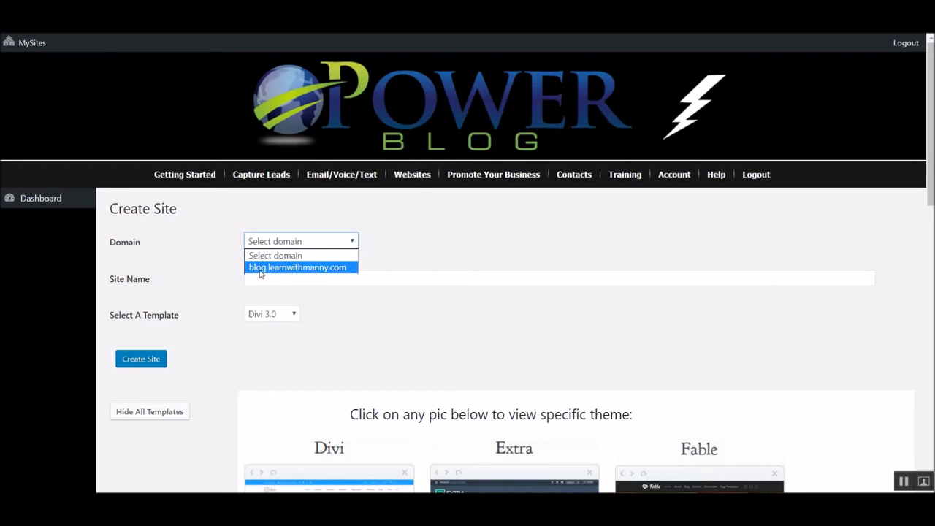
{"action": "left_click", "coordinate": [297, 267]}
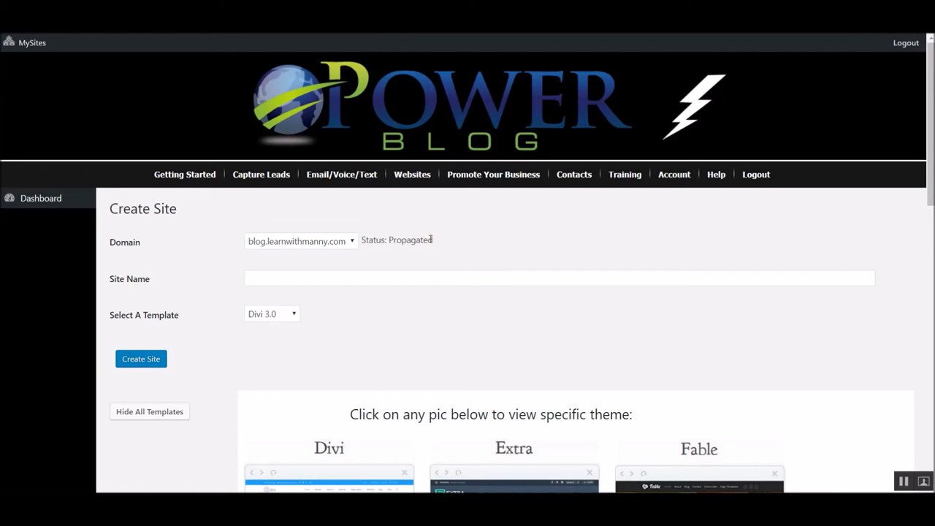
{"action": "double_click", "coordinate": [410, 239]}
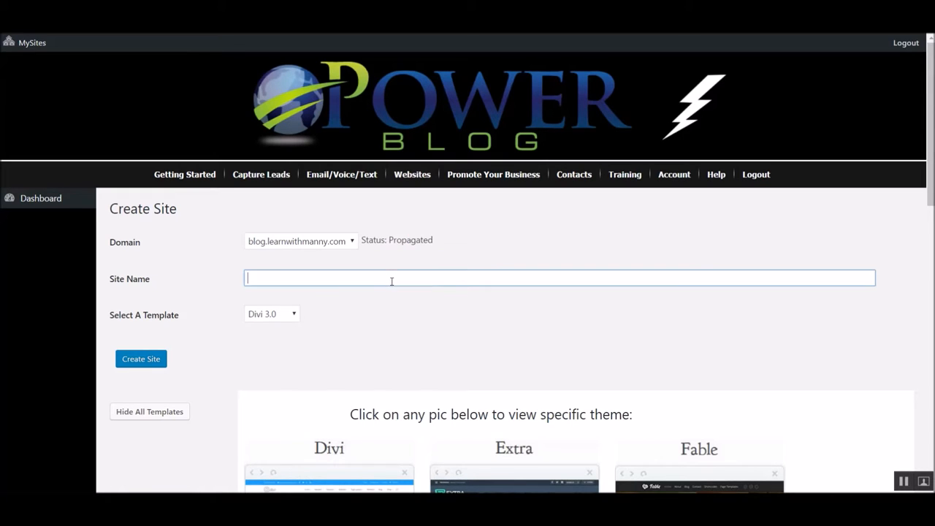
{"action": "mouse_move", "coordinate": [524, 262]}
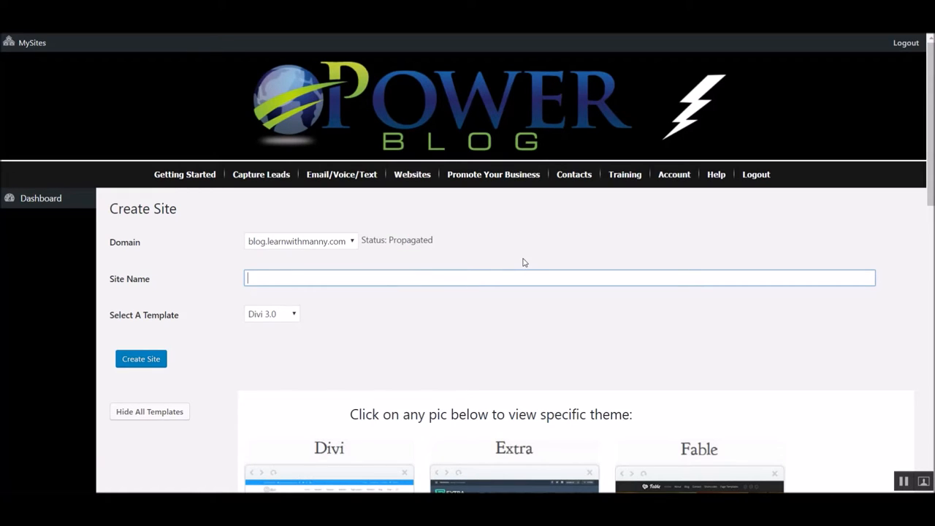
{"action": "type", "text": "Blog"}
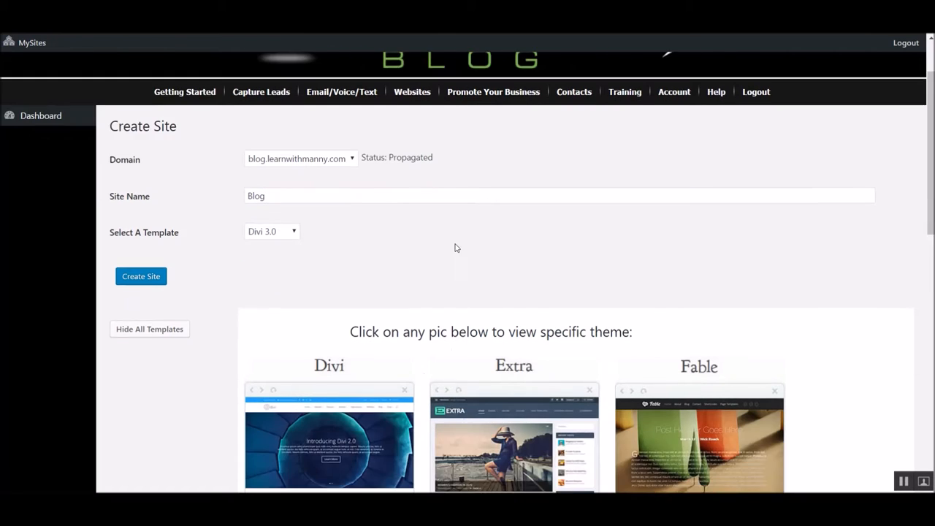
{"action": "scroll", "scroll_direction": "down", "scroll_amount": 3}
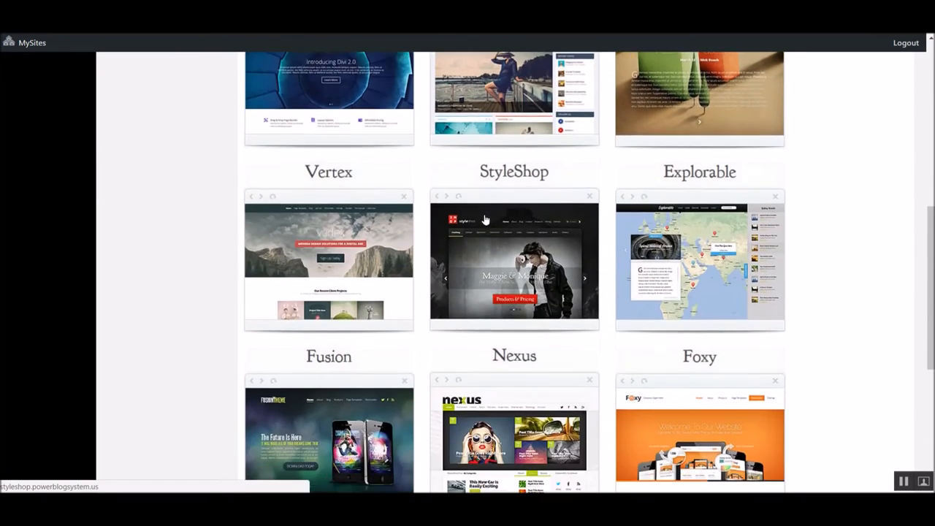
{"action": "scroll", "scroll_direction": "down", "scroll_amount": 3}
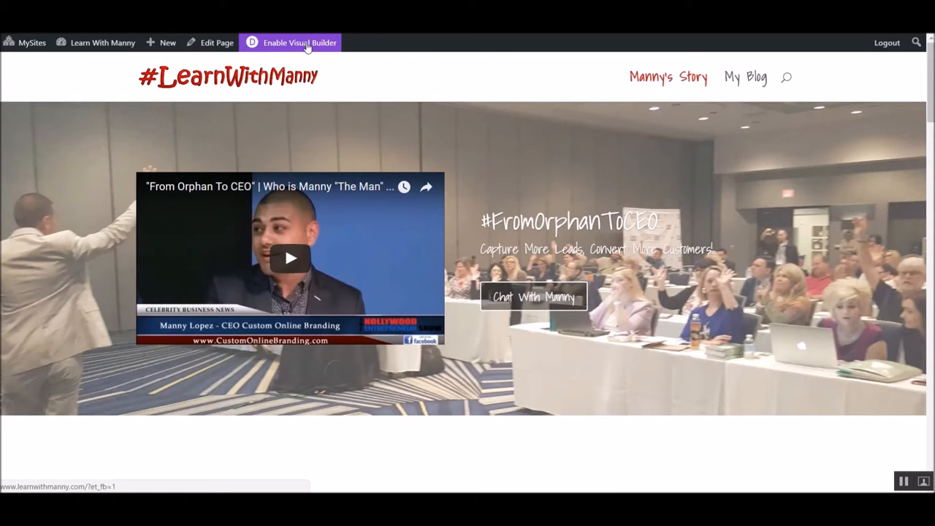
Step: Enable the Visual Builder on the #LearnWithManny home page
{"action": "left_click", "coordinate": [299, 42]}
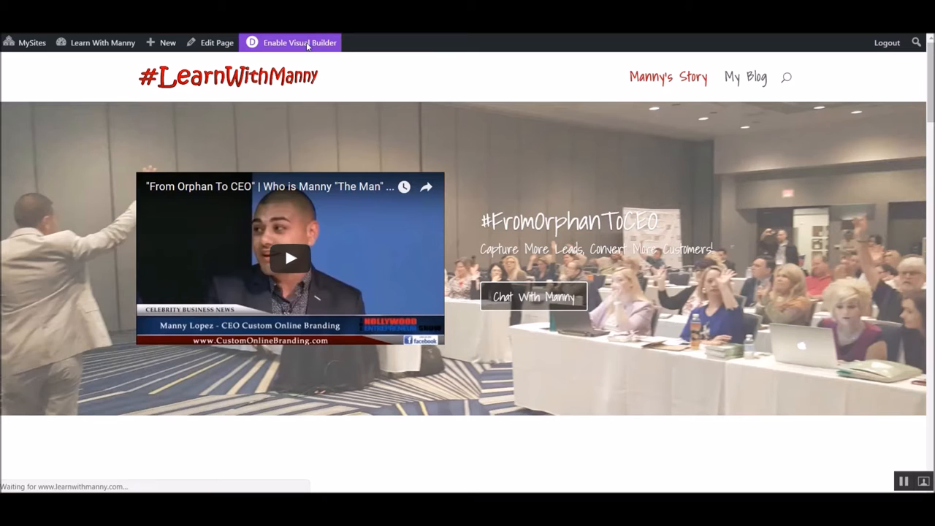
{"action": "left_click", "coordinate": [299, 41]}
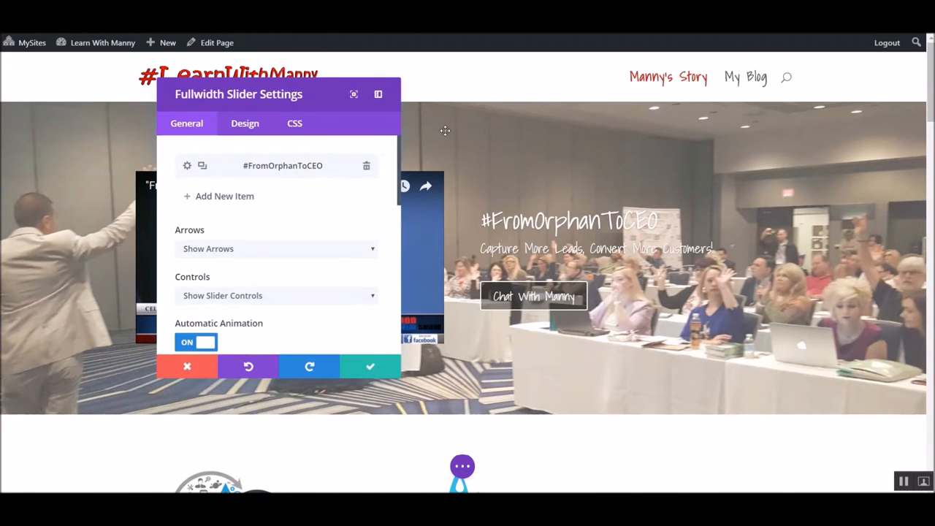
{"action": "mouse_move", "coordinate": [400, 379]}
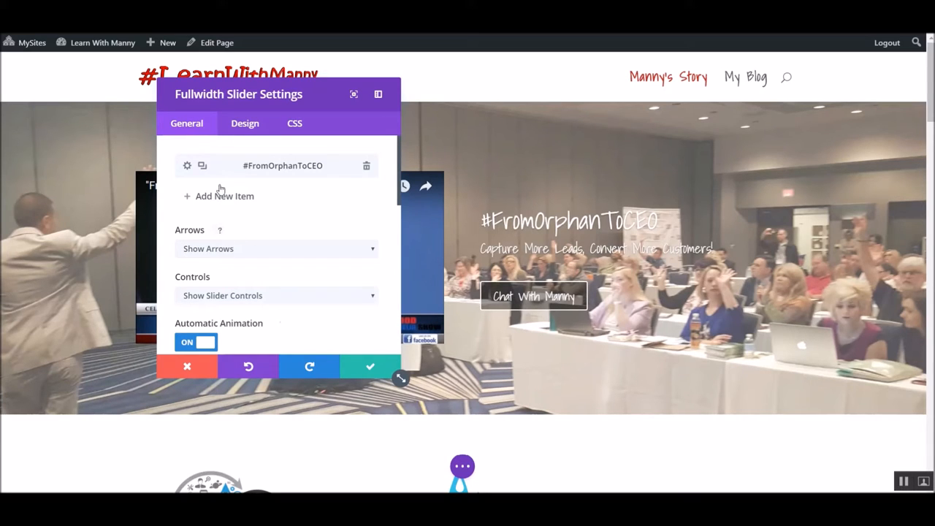
{"action": "mouse_move", "coordinate": [407, 315]}
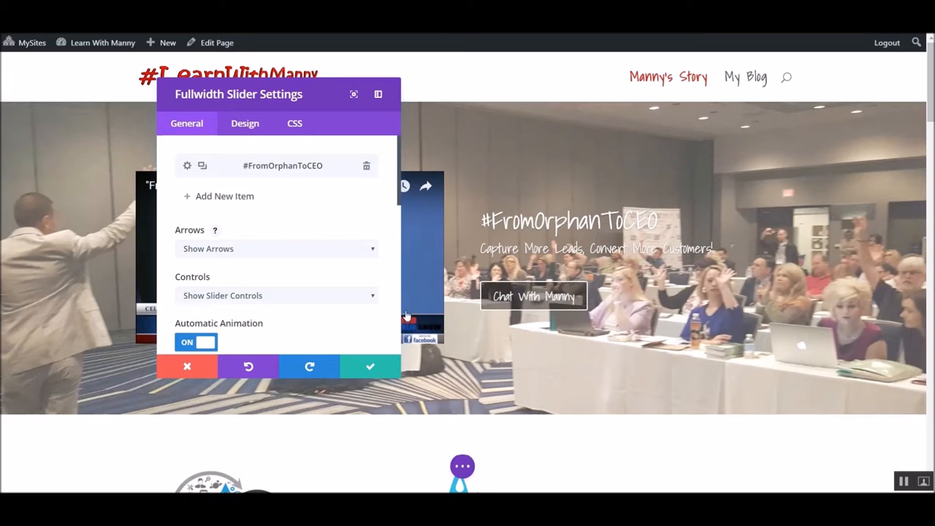
{"action": "mouse_move", "coordinate": [400, 378]}
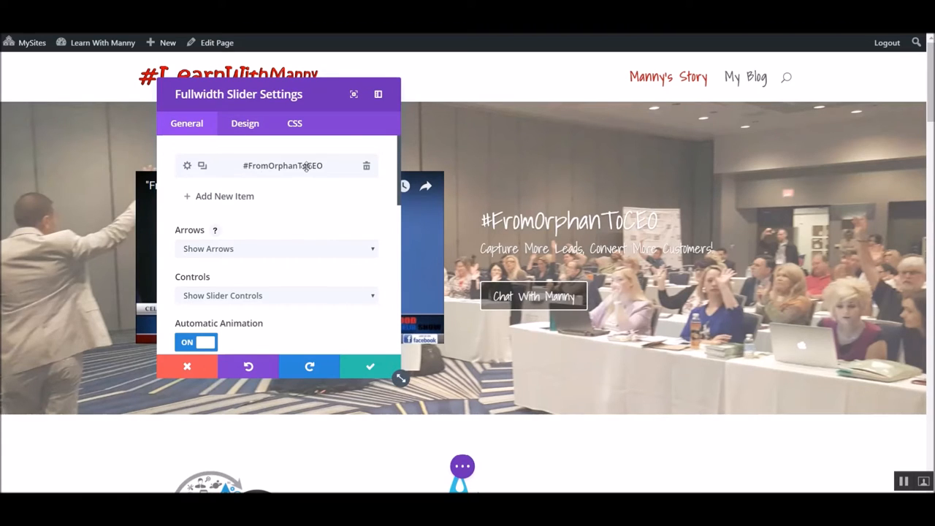
{"action": "mouse_move", "coordinate": [347, 188]}
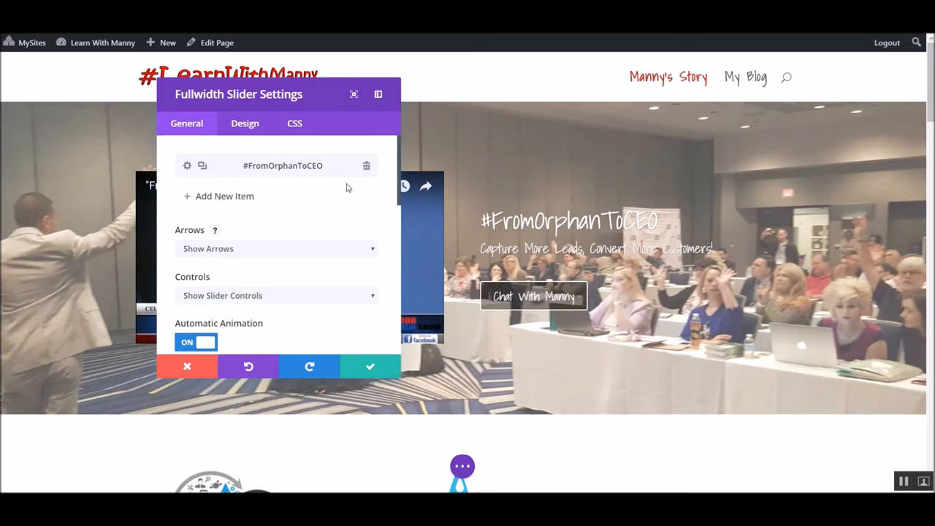
{"action": "mouse_move", "coordinate": [415, 227]}
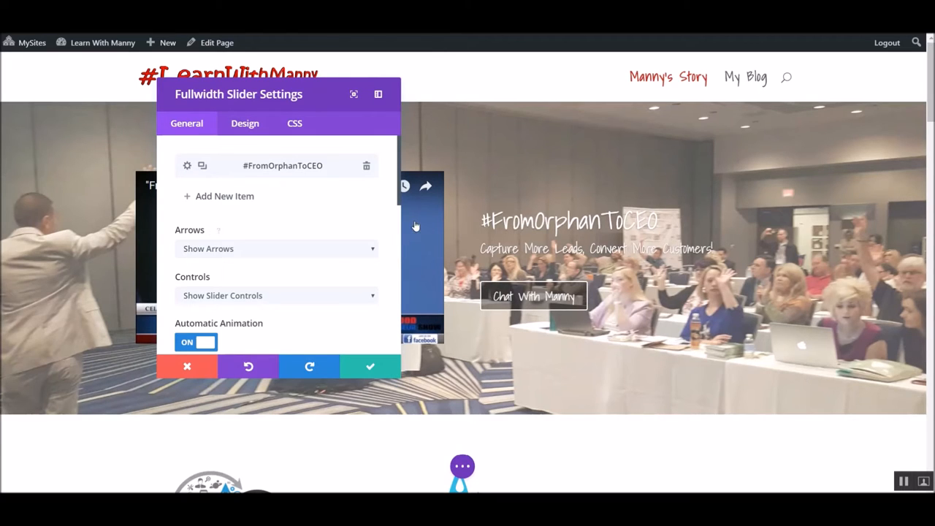
{"action": "mouse_move", "coordinate": [486, 276]}
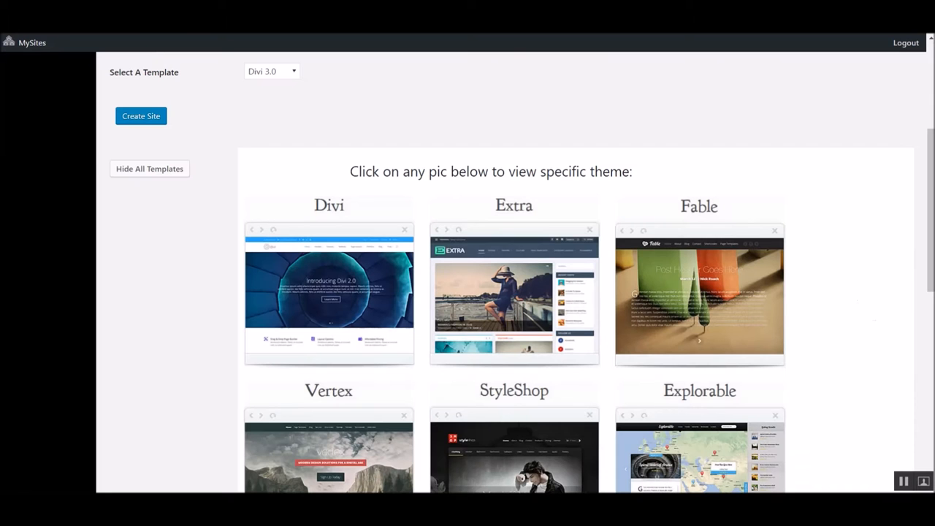
Step: Preview the Divi demo site, scrolling past its blog, testimonials and map
{"action": "left_click", "coordinate": [328, 295]}
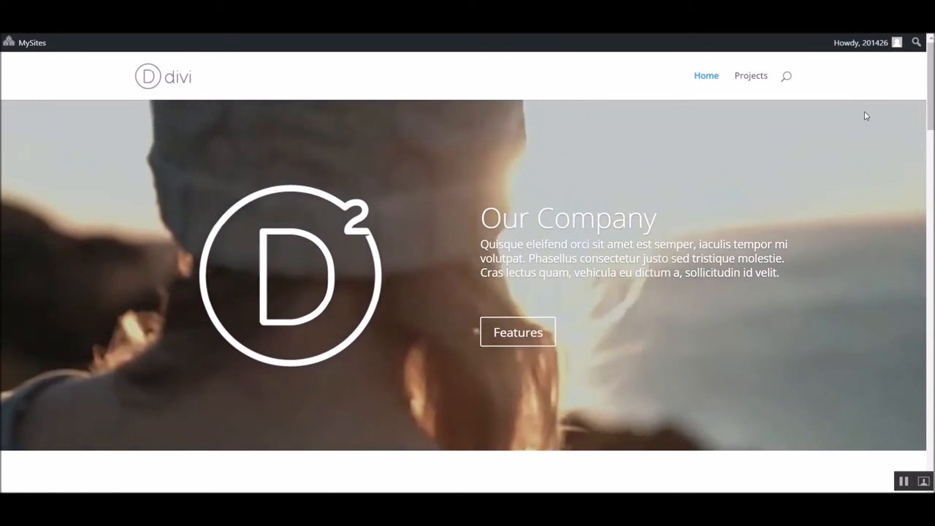
{"action": "scroll", "scroll_direction": "down", "scroll_amount": 3}
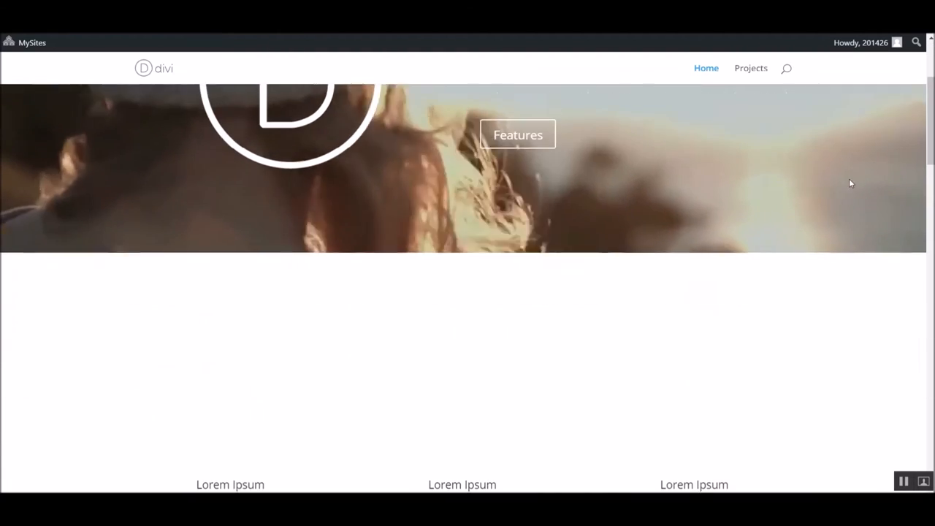
{"action": "scroll", "scroll_direction": "down", "scroll_amount": 3}
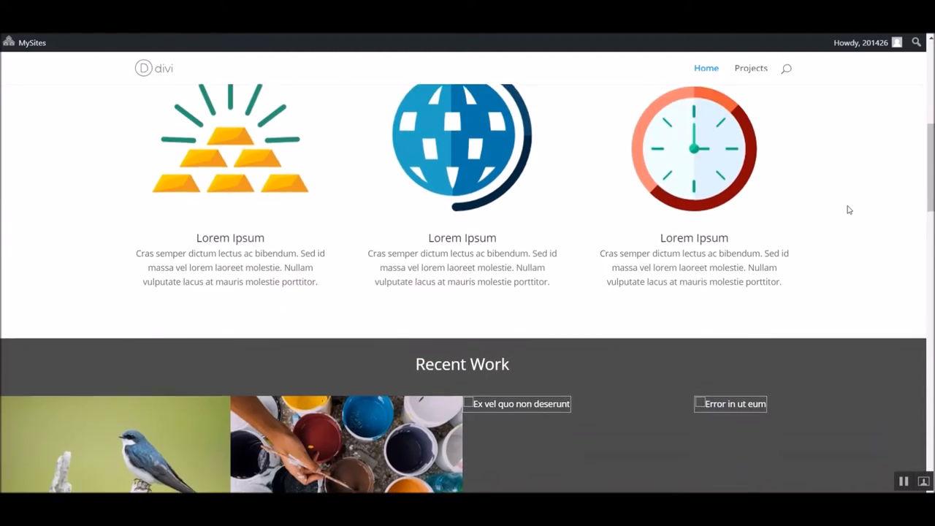
{"action": "scroll", "scroll_direction": "down", "scroll_amount": 3}
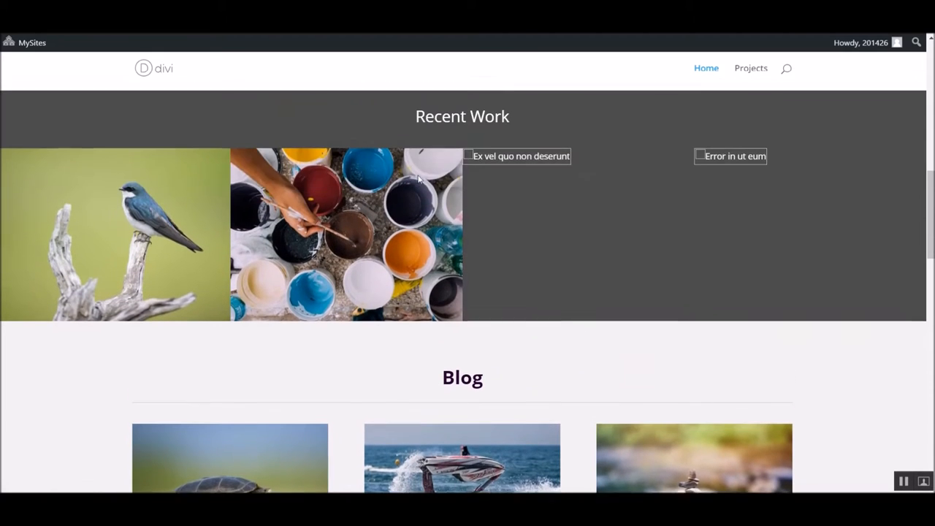
{"action": "scroll", "scroll_direction": "down", "scroll_amount": 3}
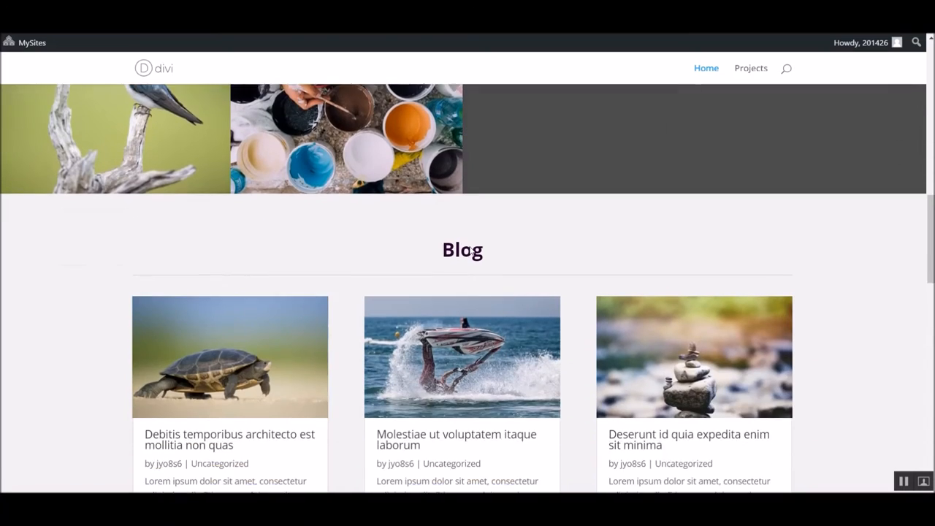
{"action": "scroll", "scroll_direction": "down", "scroll_amount": 3}
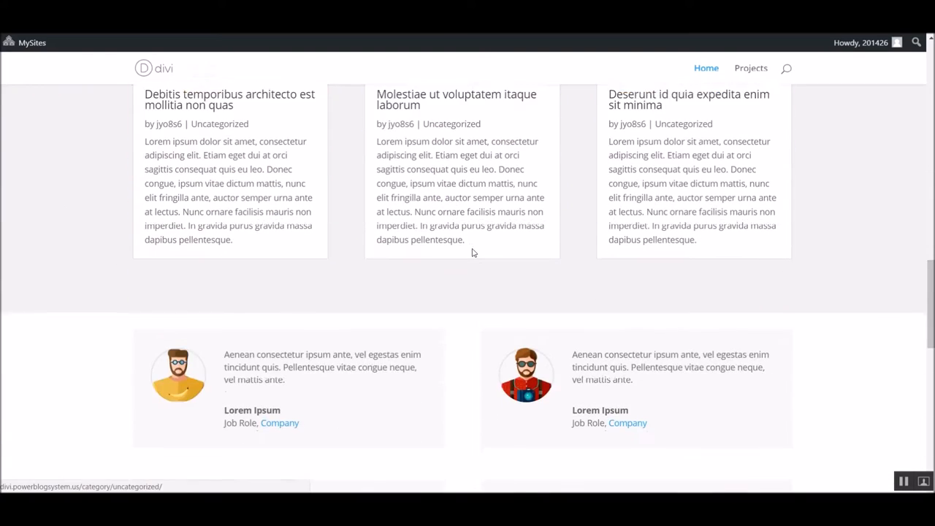
{"action": "scroll", "scroll_direction": "down", "scroll_amount": 3}
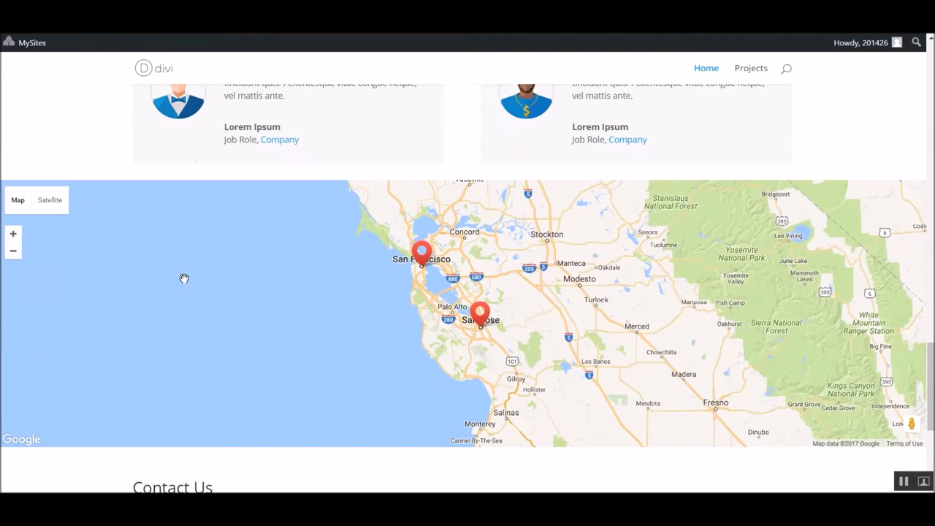
{"action": "scroll", "scroll_direction": "down", "scroll_amount": 3}
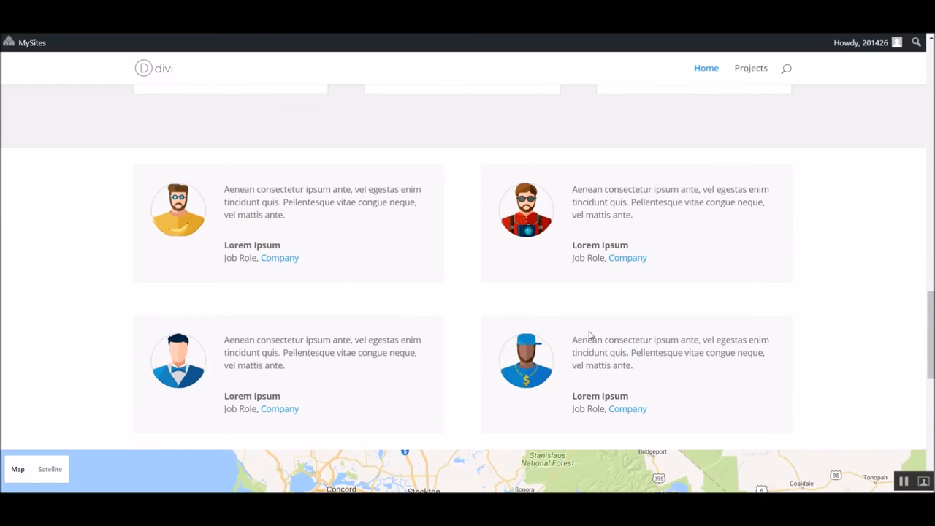
{"action": "scroll", "scroll_direction": "up", "scroll_amount": 3}
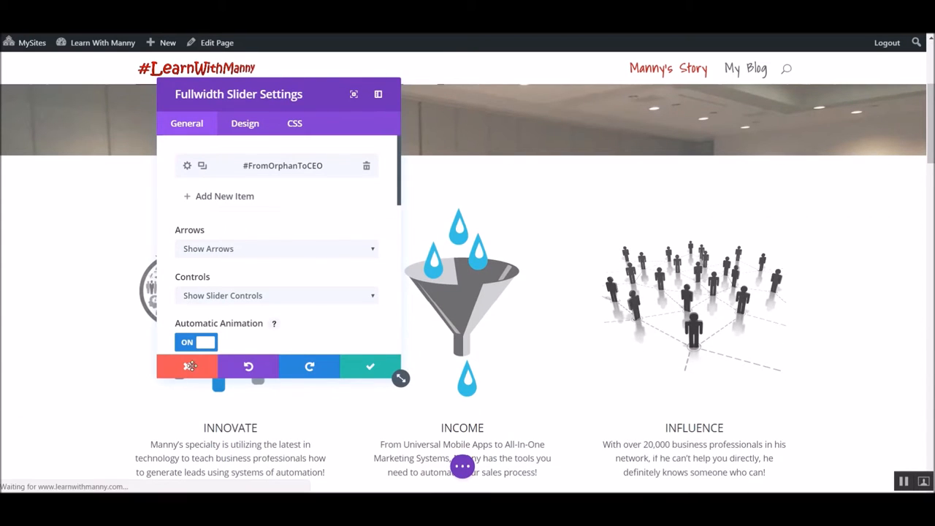
{"action": "left_click", "coordinate": [370, 366]}
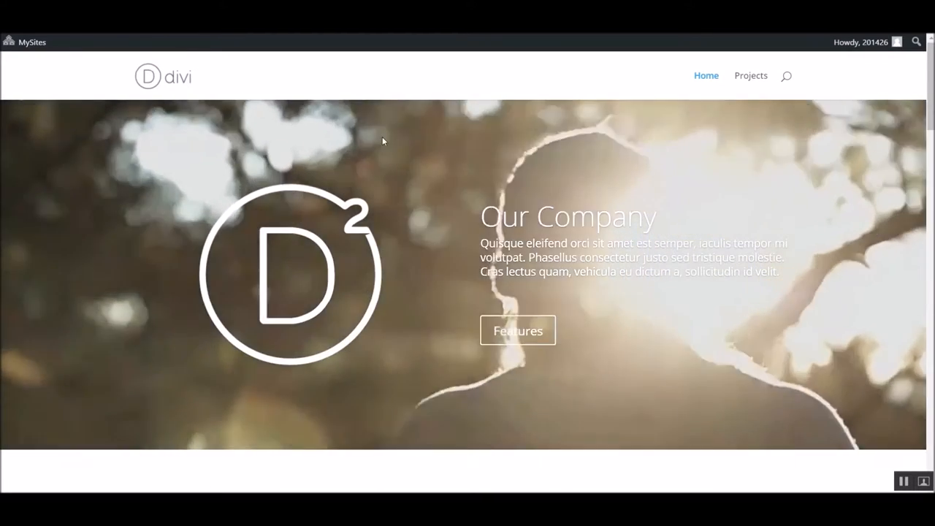
{"action": "scroll", "scroll_direction": "down", "scroll_amount": 3}
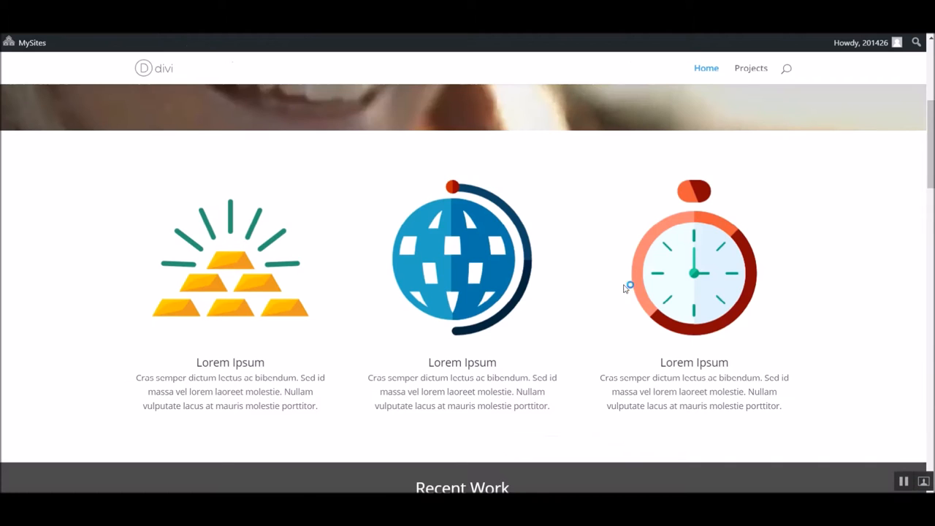
{"action": "scroll", "scroll_direction": "down", "scroll_amount": 3}
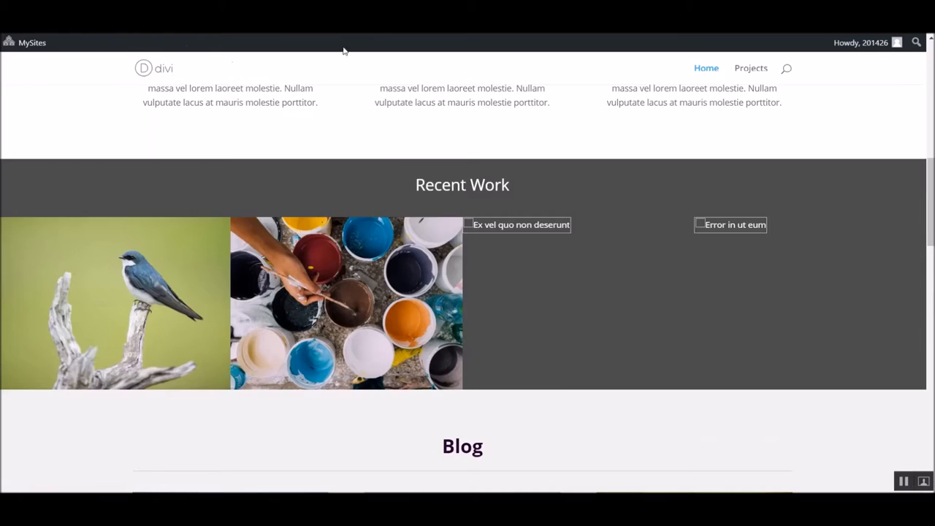
{"action": "scroll", "scroll_direction": "down", "scroll_amount": 3}
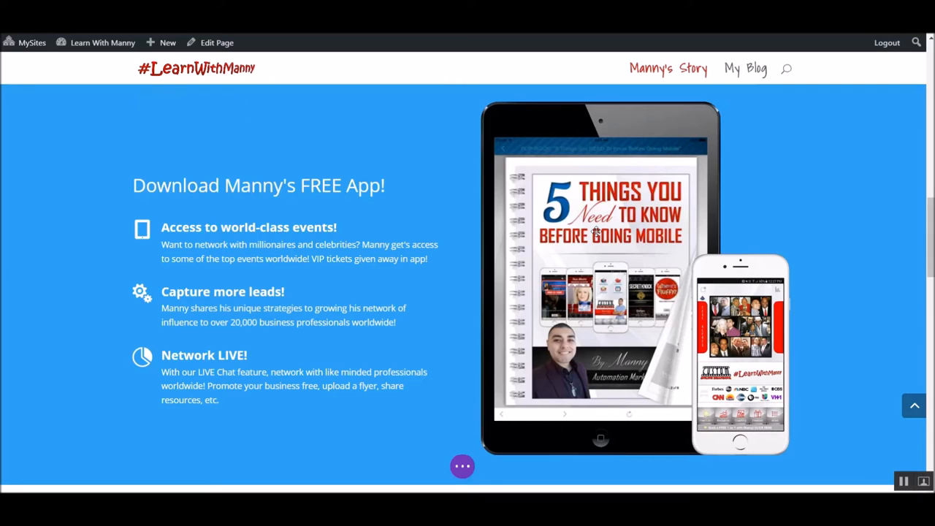
{"action": "scroll", "scroll_direction": "down", "scroll_amount": 3}
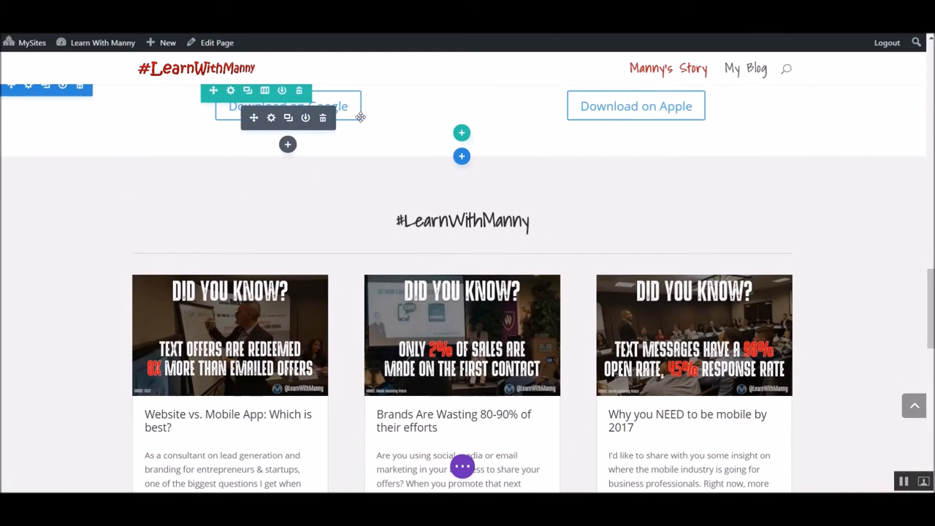
{"action": "scroll", "scroll_direction": "down", "scroll_amount": 3}
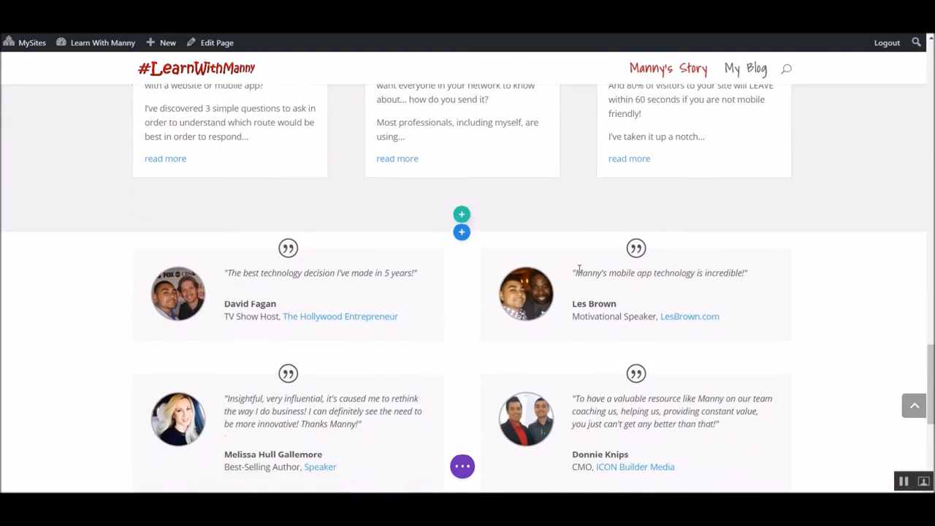
{"action": "scroll", "scroll_direction": "up", "scroll_amount": 3}
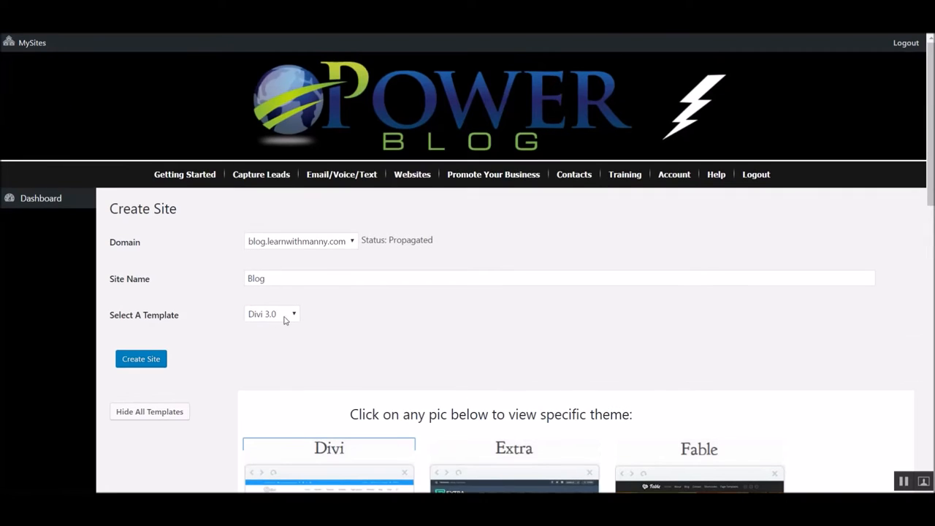
Step: Submit the Blog site on blog.learnwithmanny.com with Divi 3.0, then return to the dashboard
{"action": "scroll", "scroll_direction": "down", "scroll_amount": 3}
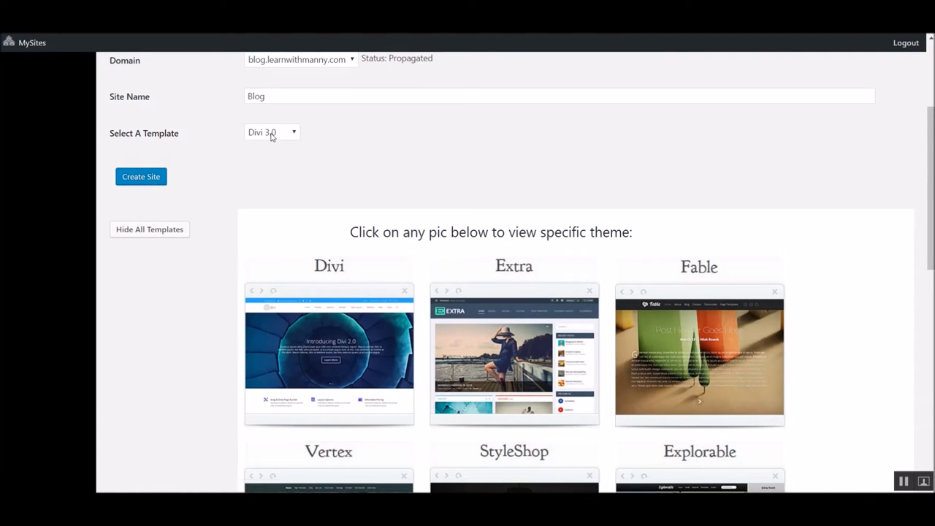
{"action": "left_click", "coordinate": [141, 176]}
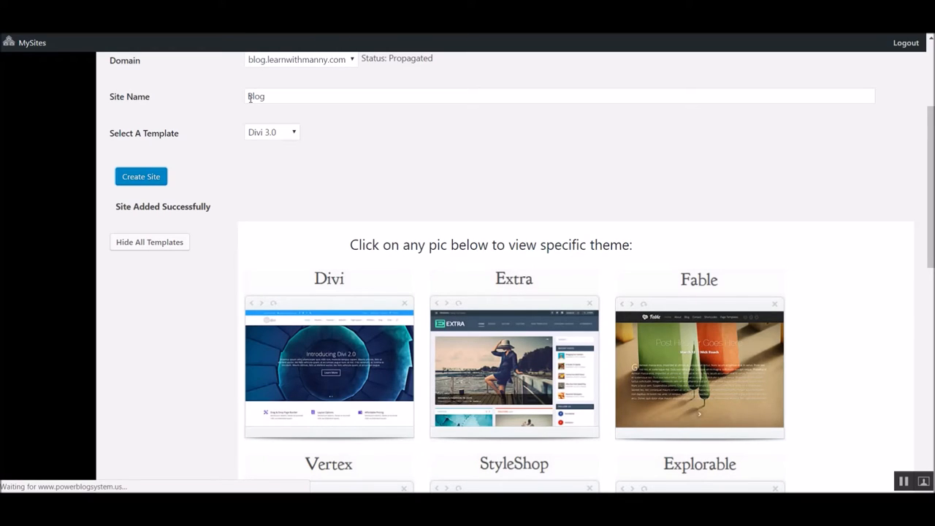
{"action": "mouse_move", "coordinate": [443, 148]}
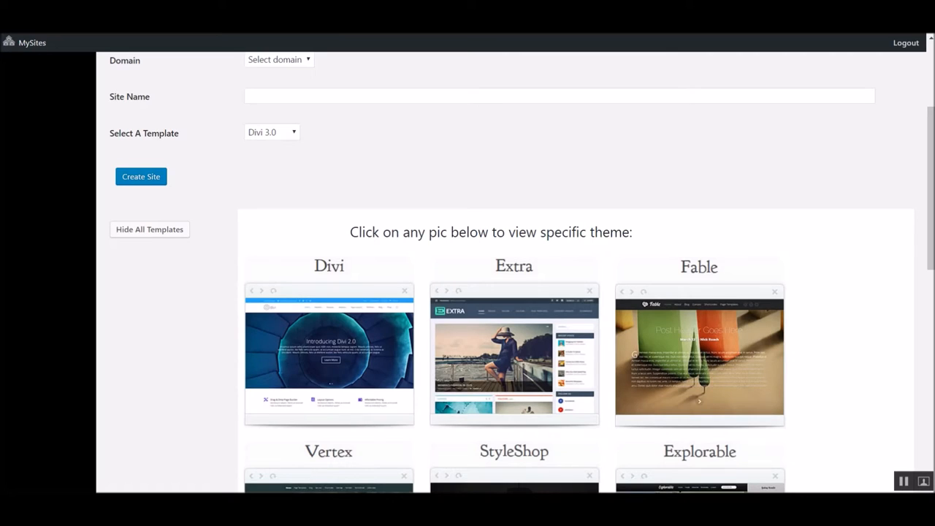
{"action": "left_click", "coordinate": [412, 174]}
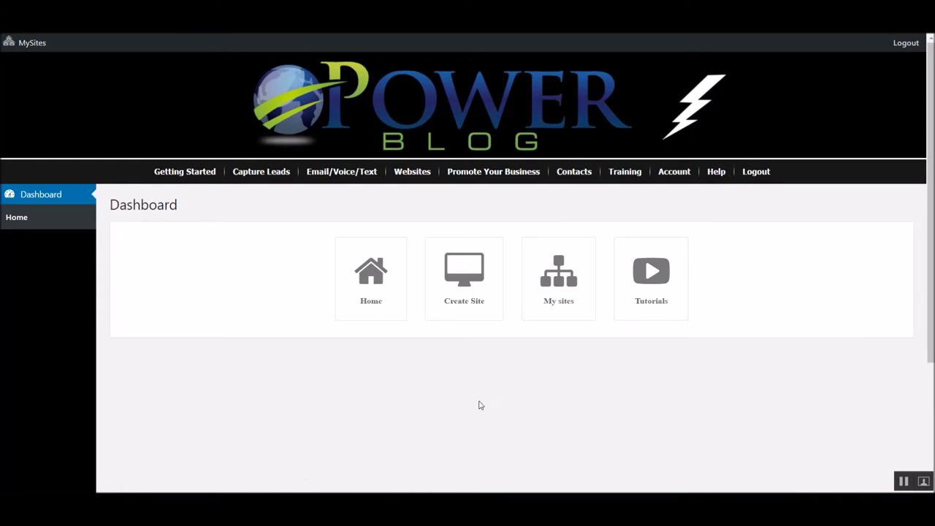
Step: Open the Blog site's dashboard from My Sites, then return to the main dashboard
{"action": "left_click", "coordinate": [558, 278]}
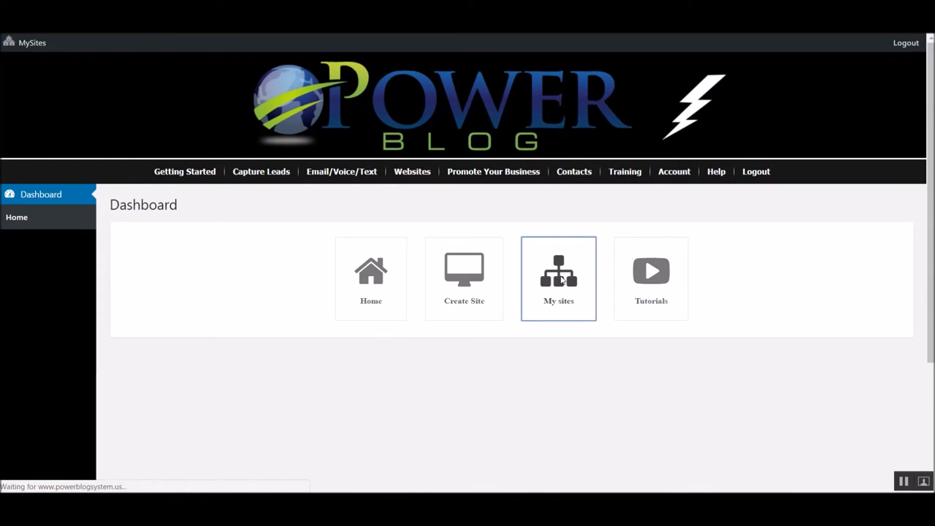
{"action": "left_click", "coordinate": [558, 278]}
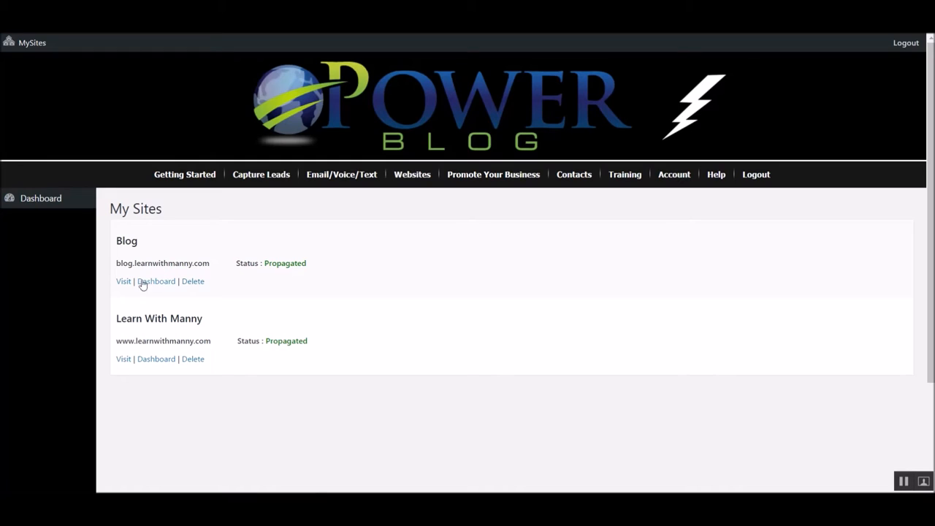
{"action": "left_click", "coordinate": [123, 280]}
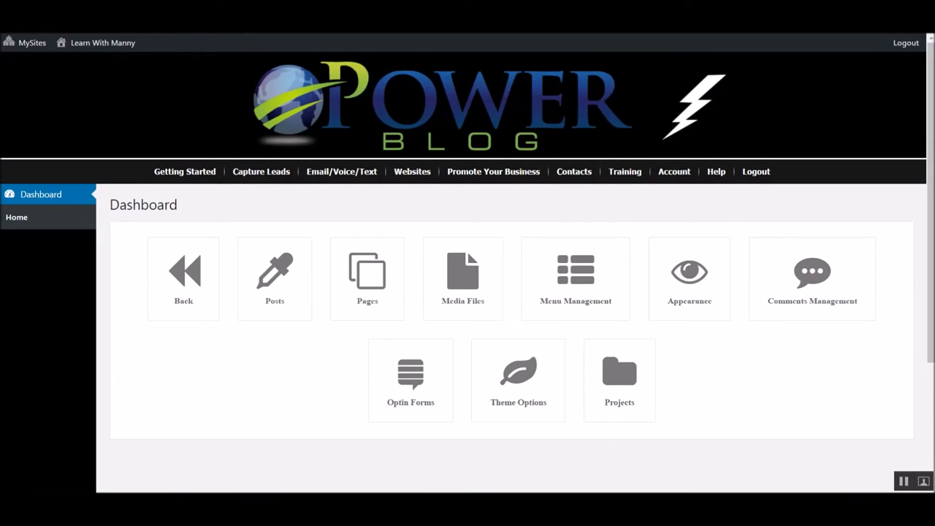
{"action": "left_click", "coordinate": [31, 42]}
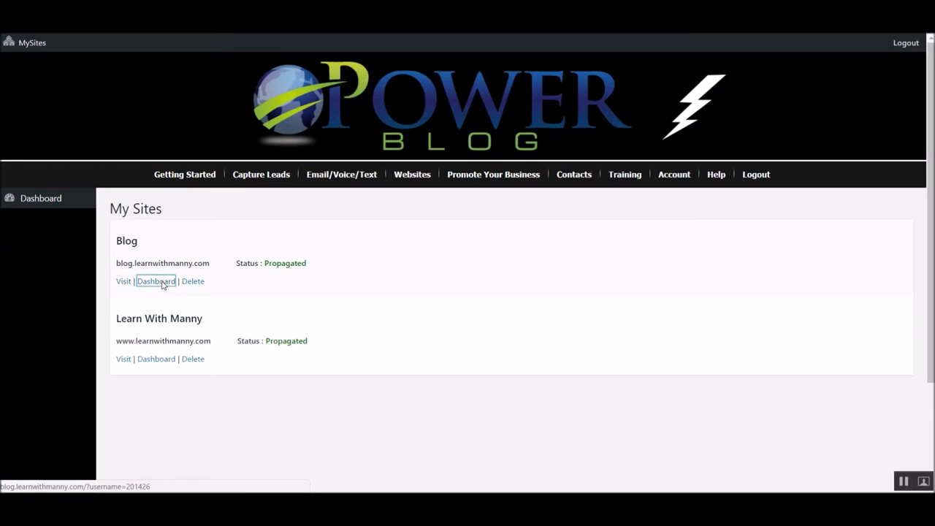
{"action": "left_click", "coordinate": [155, 281]}
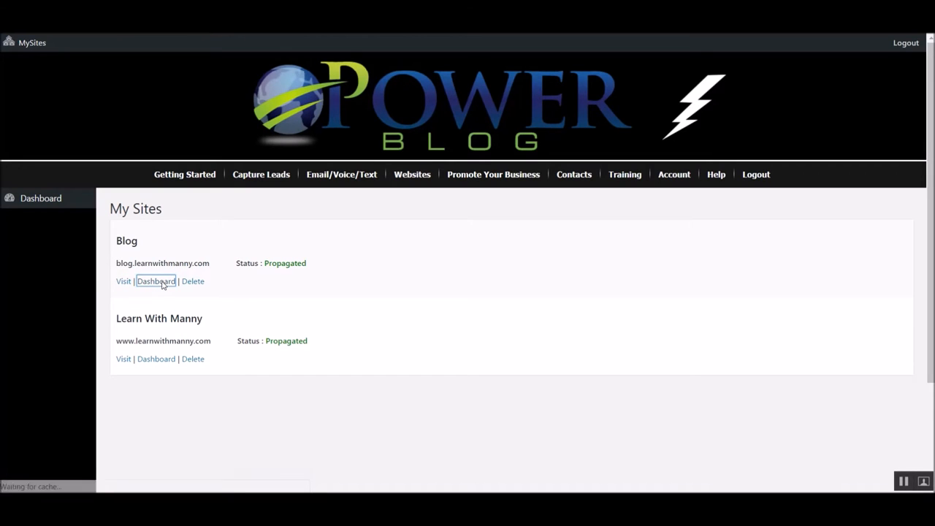
{"action": "left_click", "coordinate": [155, 282]}
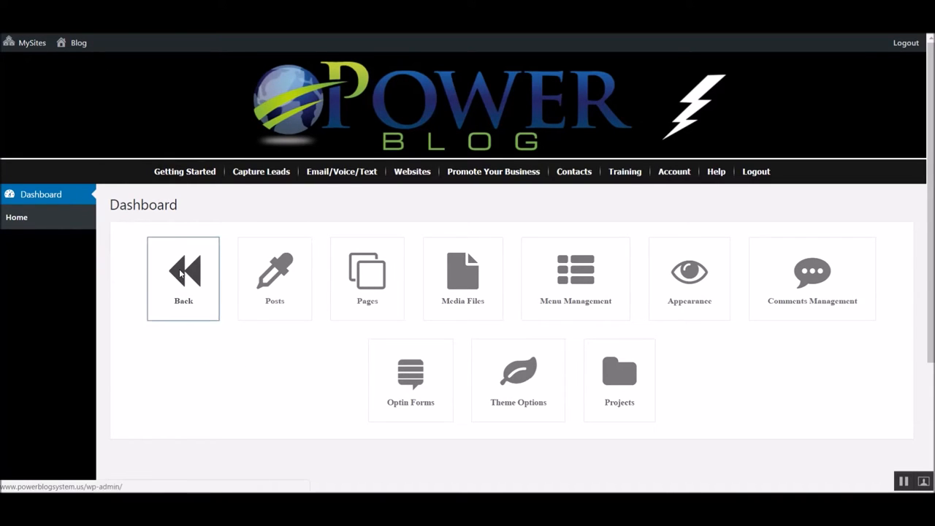
{"action": "left_click", "coordinate": [184, 278]}
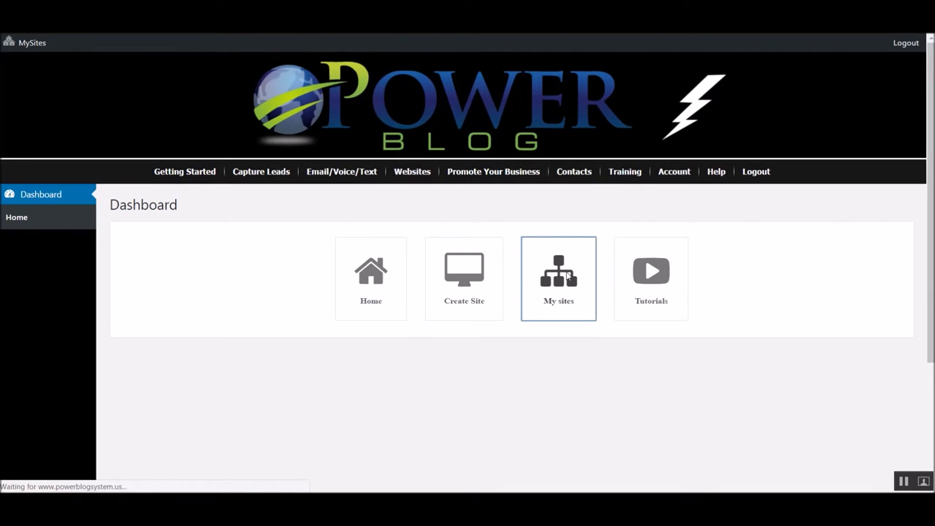
Step: Reopen My Sites and visit the Blog site's home page
{"action": "left_click", "coordinate": [559, 279]}
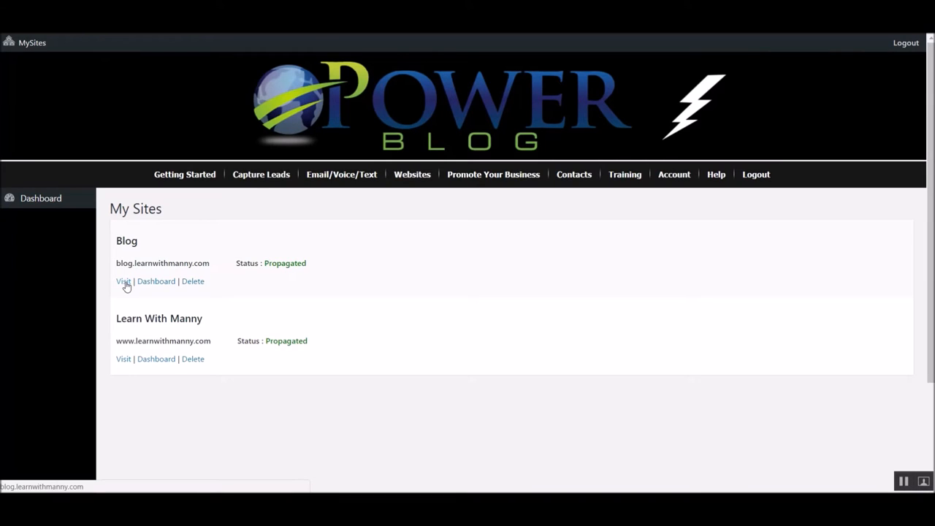
{"action": "left_click", "coordinate": [123, 281]}
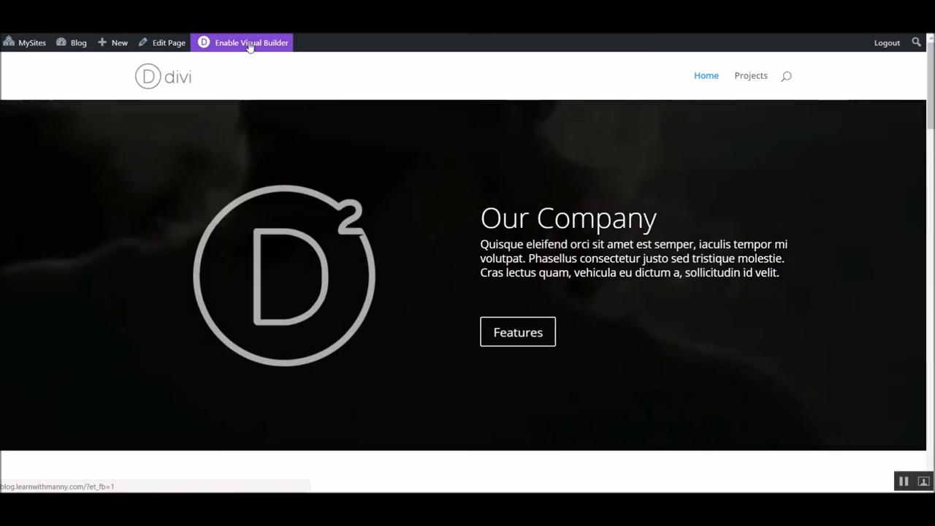
{"action": "left_click", "coordinate": [33, 42]}
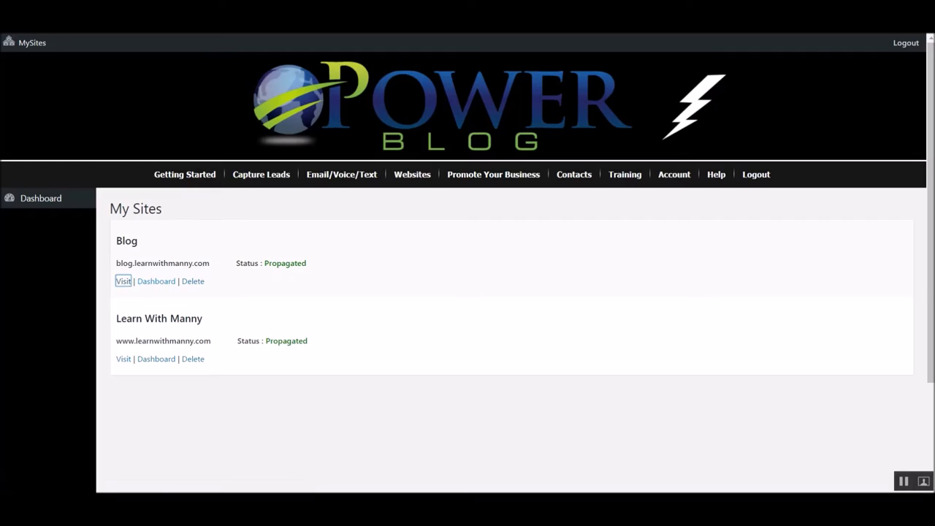
{"action": "left_click", "coordinate": [123, 281]}
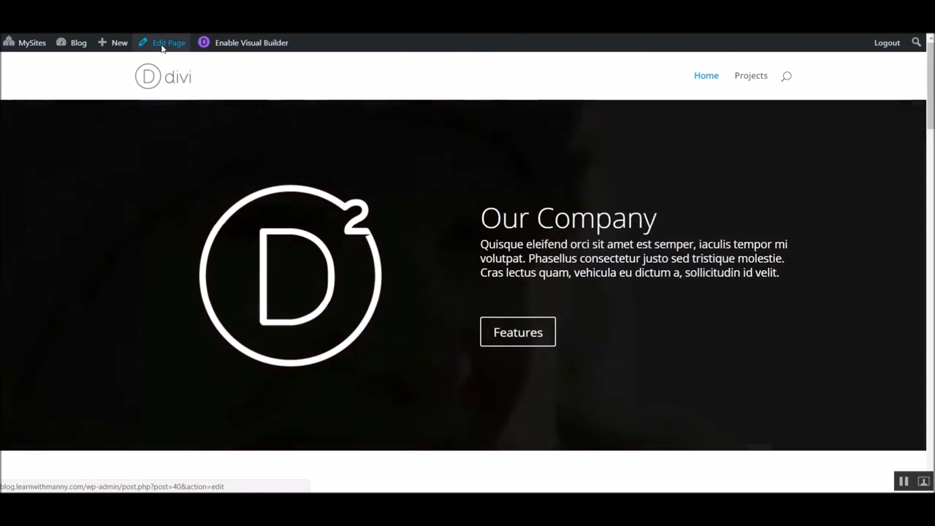
Step: Open the Blog site's Home page in the page editor and scroll through it
{"action": "left_click", "coordinate": [168, 42]}
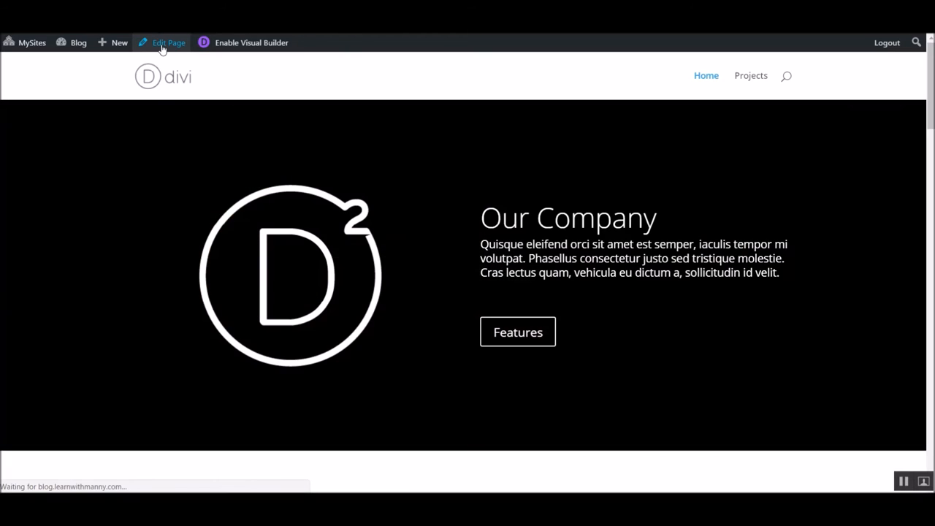
{"action": "left_click", "coordinate": [168, 42]}
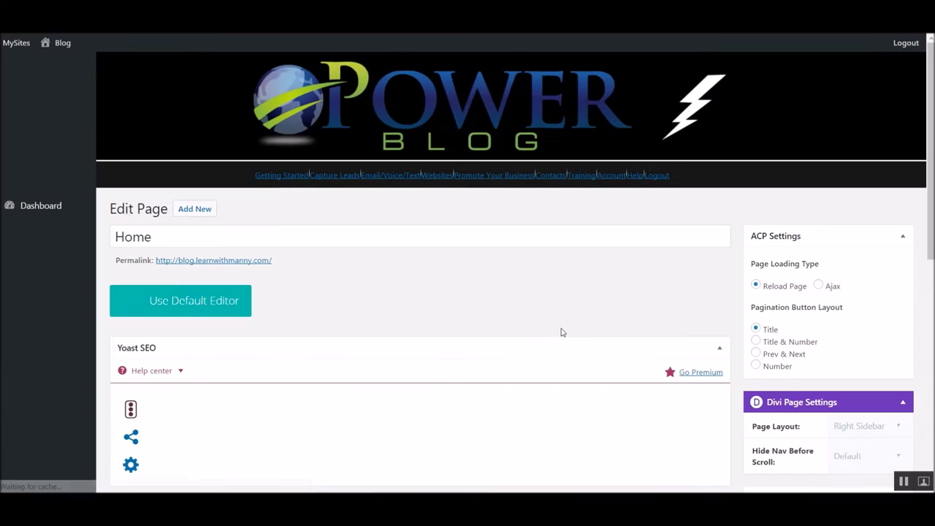
{"action": "scroll", "scroll_direction": "down", "scroll_amount": 3}
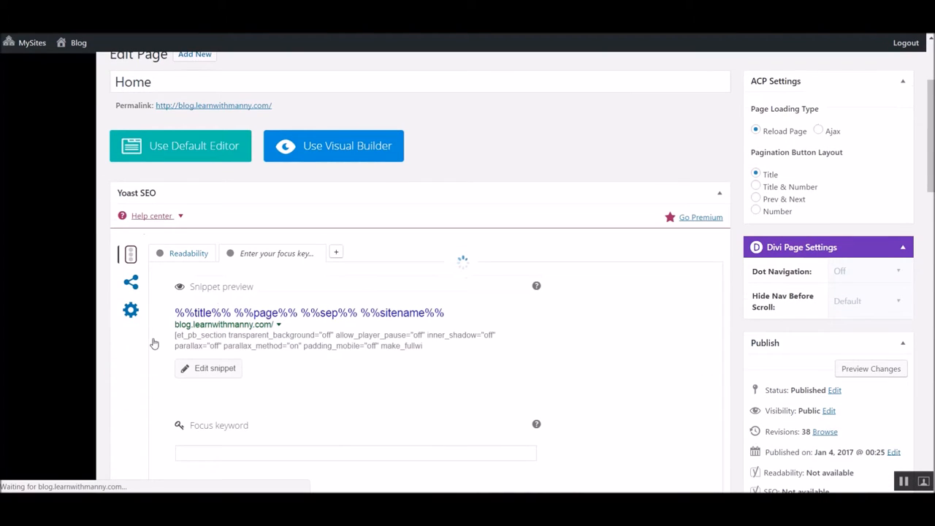
{"action": "scroll", "scroll_direction": "down", "scroll_amount": 3}
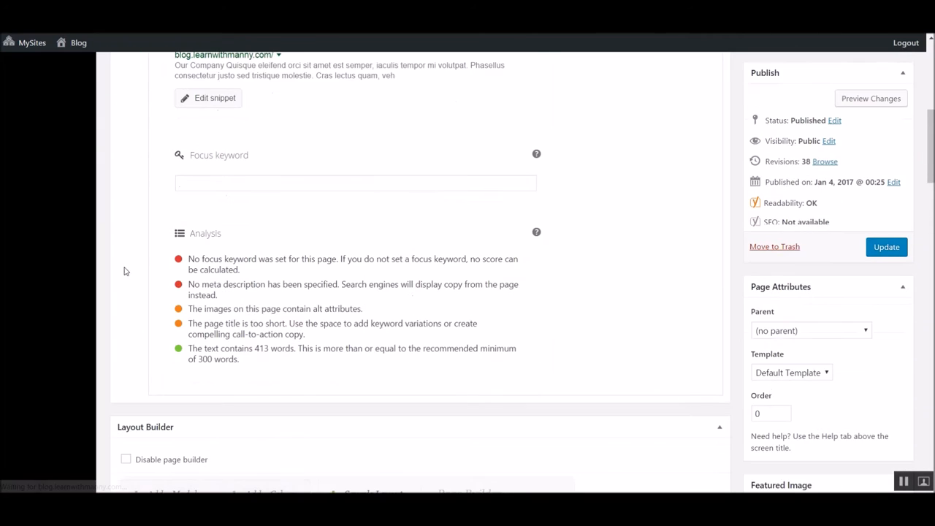
{"action": "scroll", "scroll_direction": "down", "scroll_amount": 3}
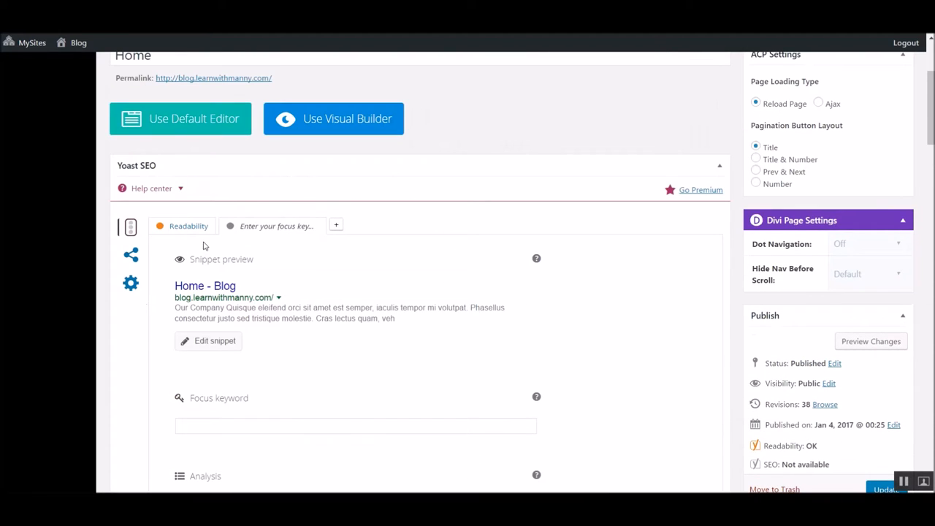
{"action": "mouse_move", "coordinate": [251, 186]}
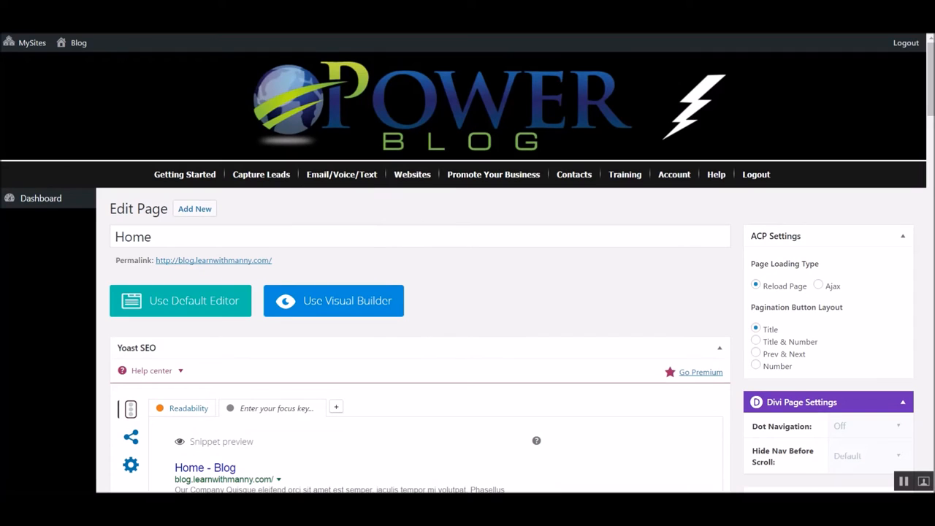
Step: Load the published Home page through its permalink
{"action": "left_click", "coordinate": [41, 198]}
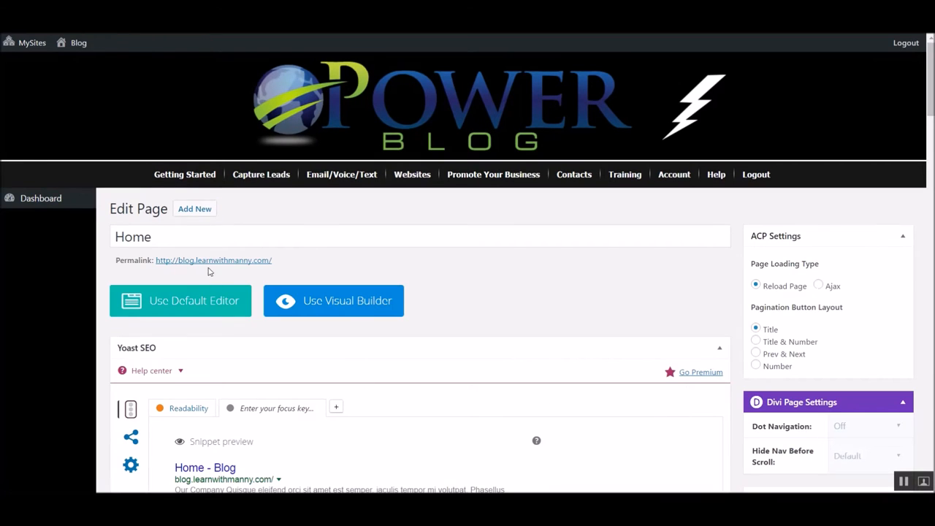
{"action": "left_click", "coordinate": [212, 261]}
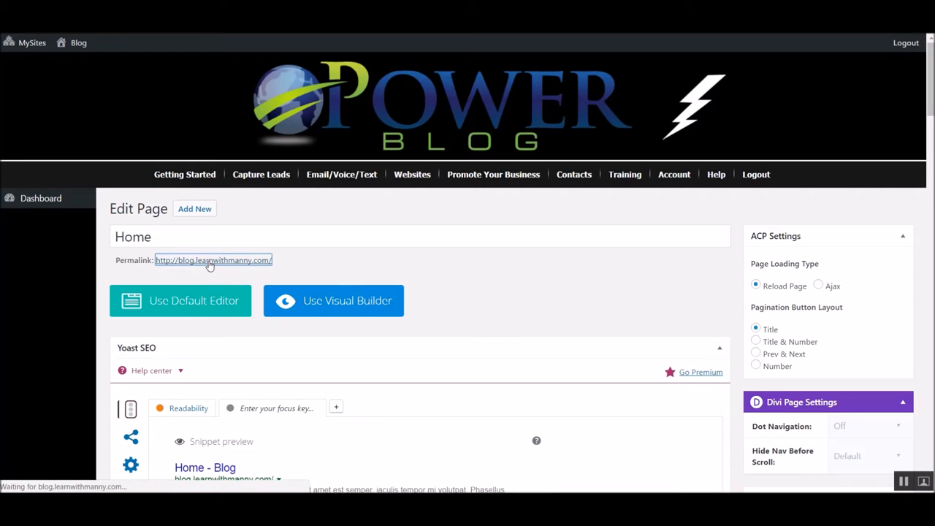
{"action": "left_click", "coordinate": [213, 260]}
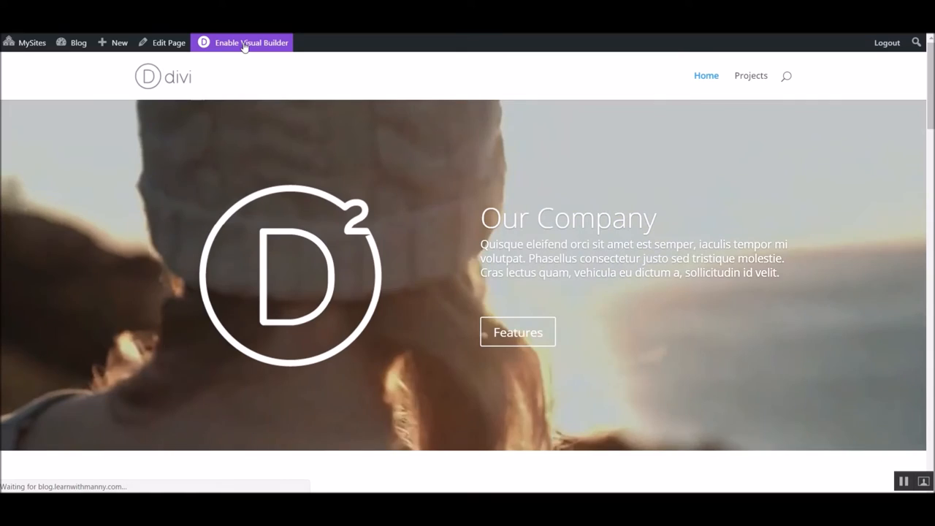
Step: Enable the Visual Builder, review the Our Company slide settings, and close them unchanged
{"action": "left_click", "coordinate": [252, 43]}
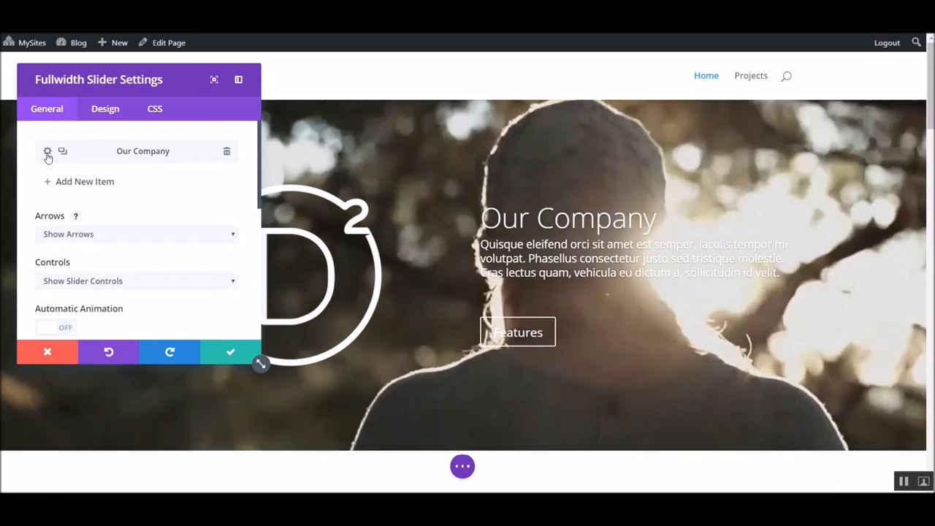
{"action": "left_click", "coordinate": [46, 151]}
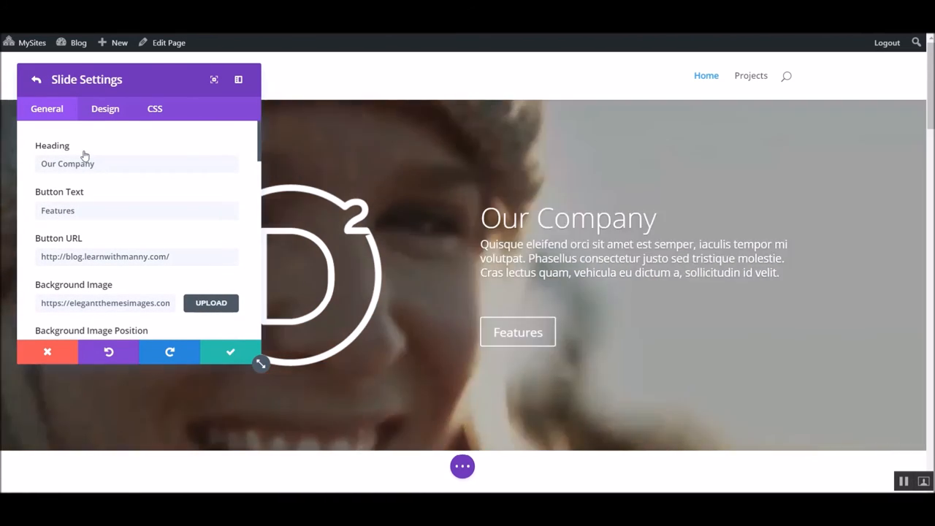
{"action": "scroll", "scroll_direction": "down", "scroll_amount": 3}
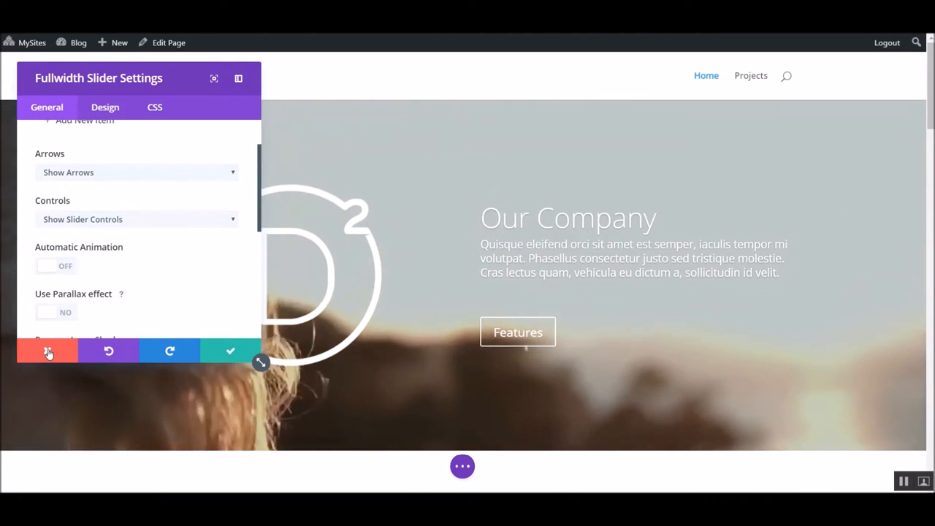
{"action": "left_click", "coordinate": [230, 352]}
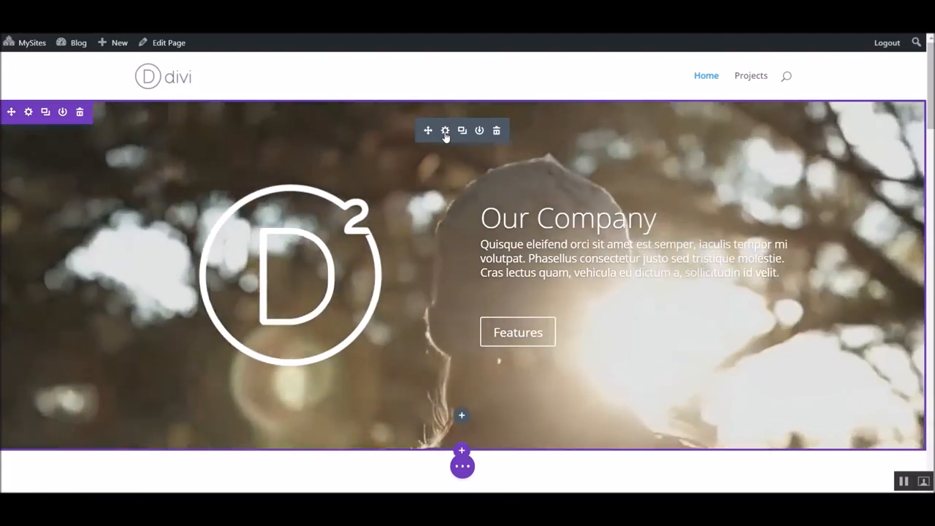
{"action": "left_click", "coordinate": [445, 130]}
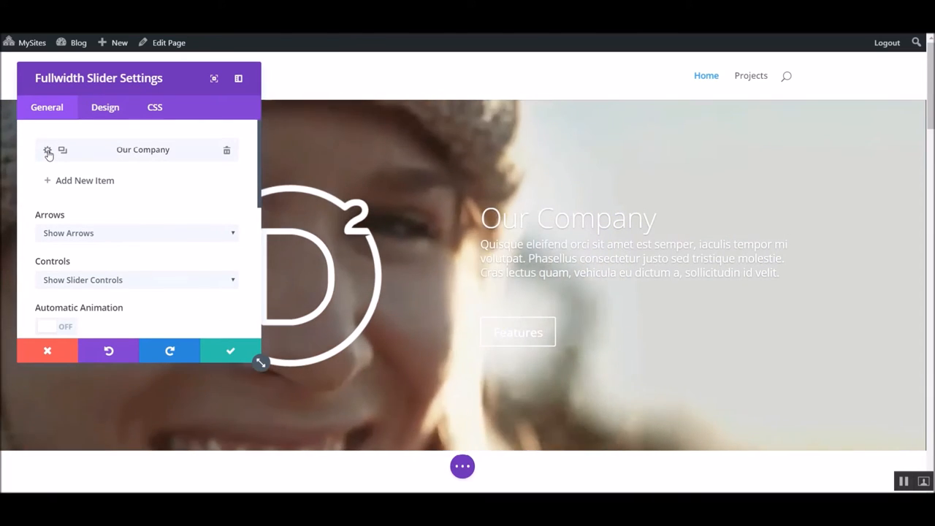
{"action": "left_click", "coordinate": [48, 150]}
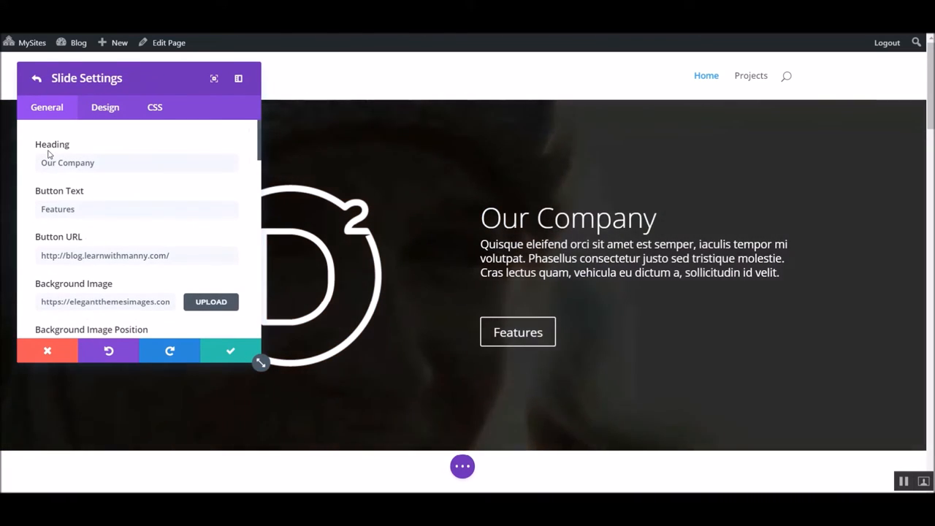
{"action": "scroll", "scroll_direction": "down", "scroll_amount": 3}
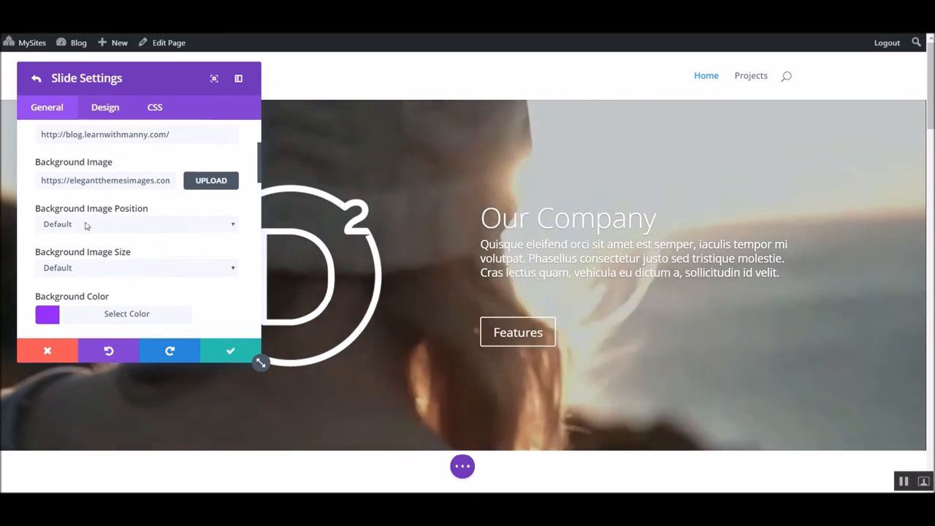
{"action": "scroll", "scroll_direction": "down", "scroll_amount": 3}
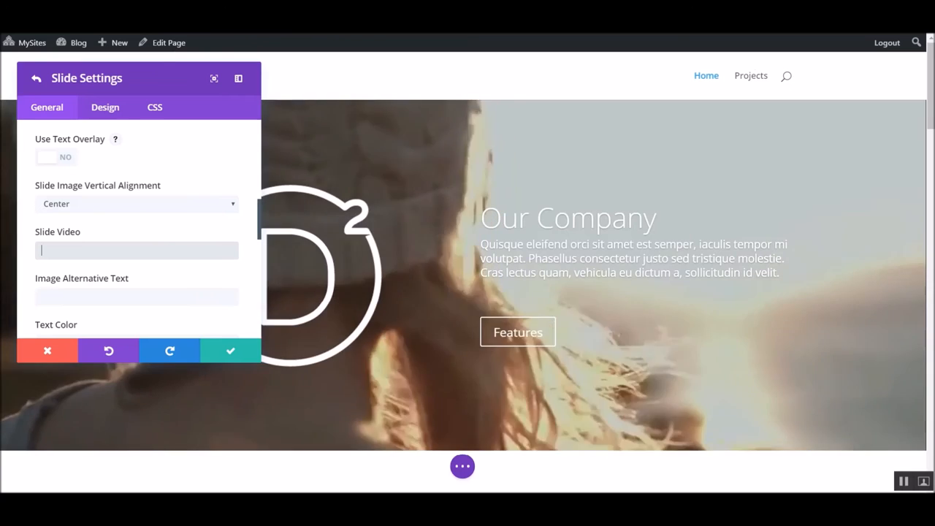
{"action": "type", "text": "https://youtu.be/mcUH8L8XWTo"}
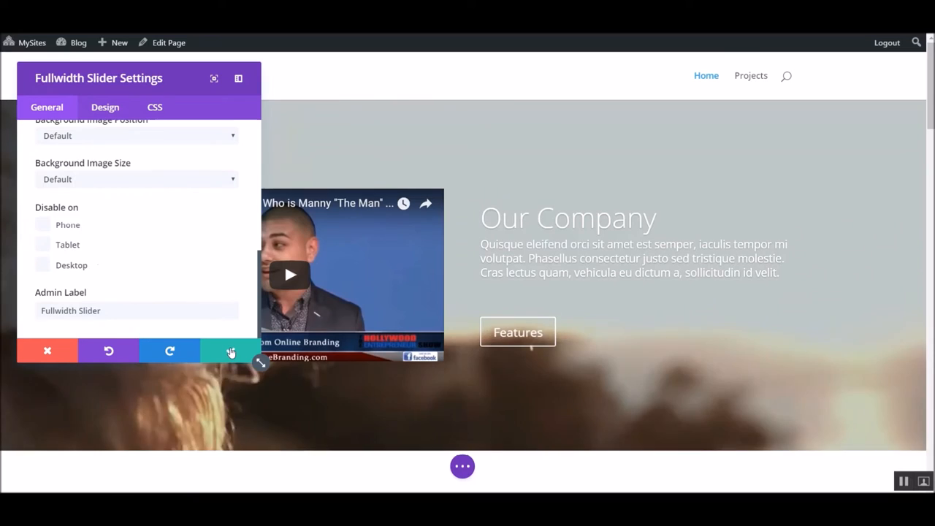
{"action": "left_click", "coordinate": [231, 351]}
{"action": "type", "text": "Manny is"}
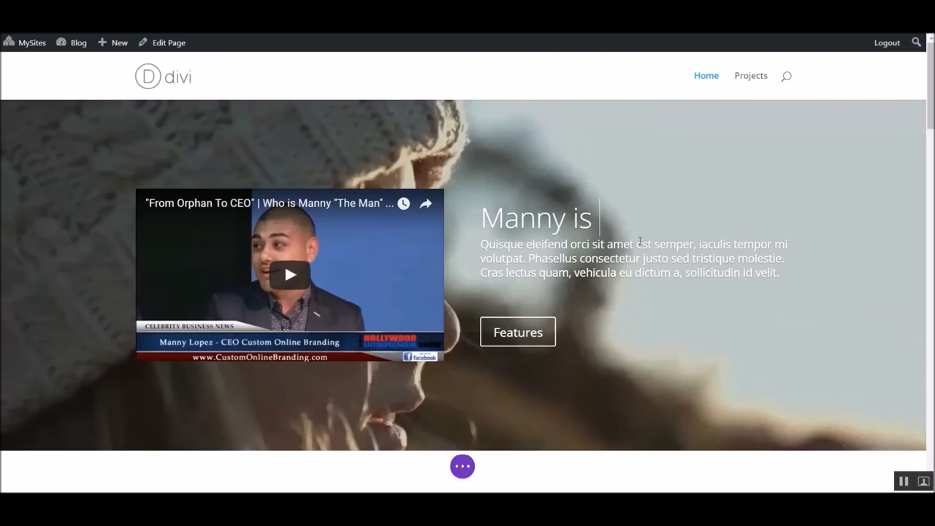
Step: Replace the hero heading with a tagline ending in 'cool!', then scroll to the blurbs
{"action": "type", "text": "cool!"}
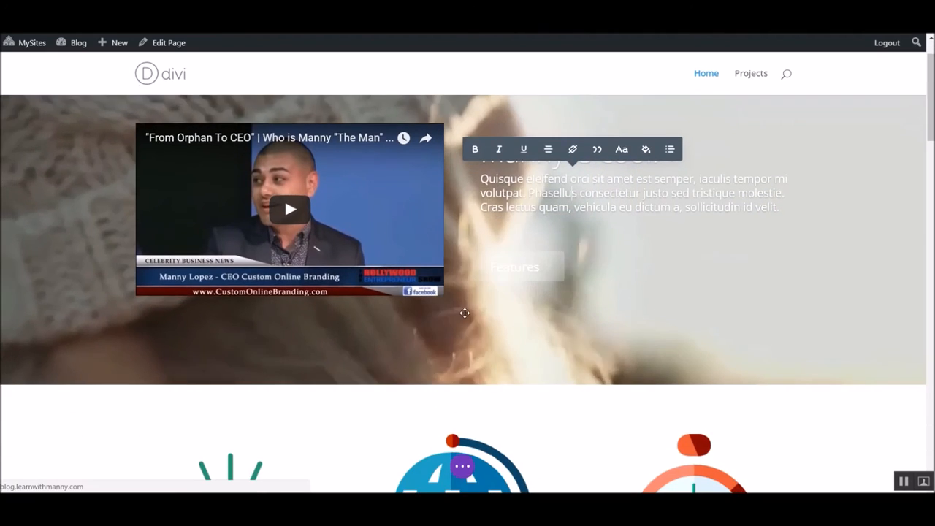
{"action": "scroll", "scroll_direction": "down", "scroll_amount": 3}
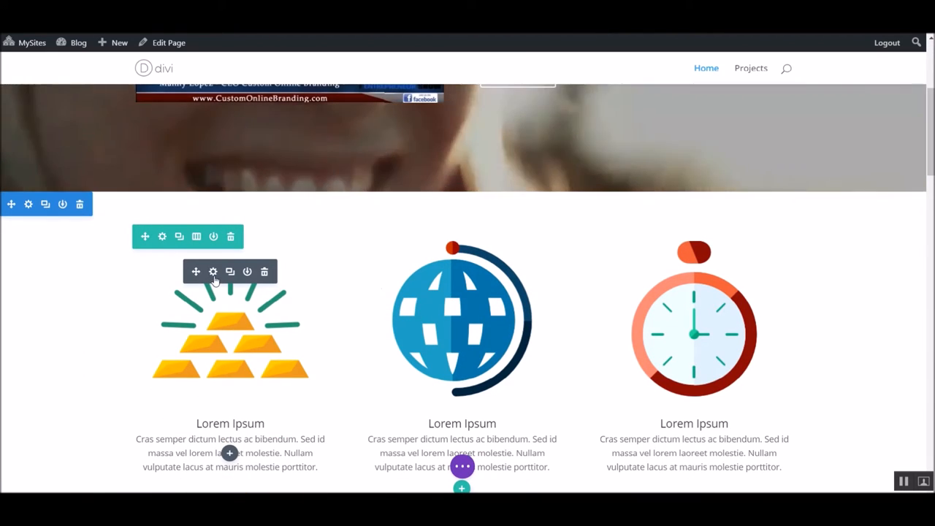
Step: Give the first blurb the green parrot image from the Media Library, then reopen its settings
{"action": "left_click", "coordinate": [212, 271]}
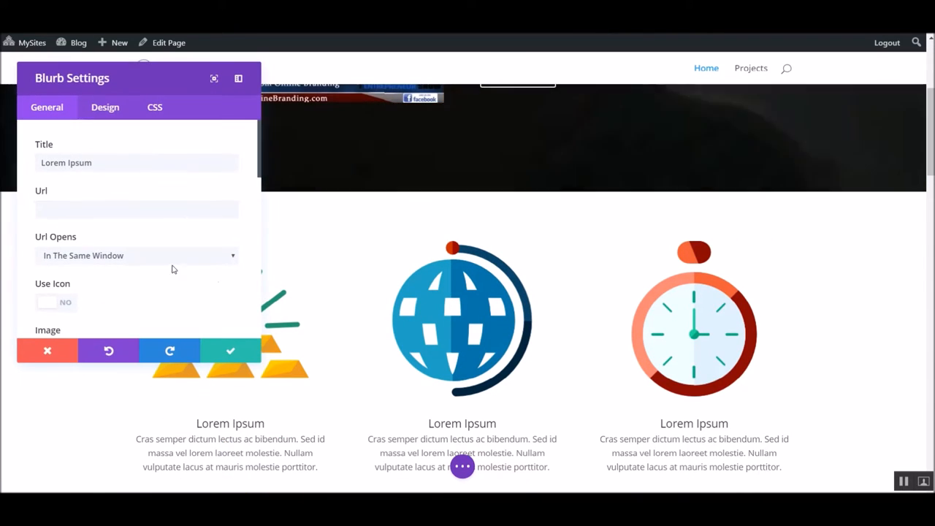
{"action": "scroll", "scroll_direction": "down", "scroll_amount": 3}
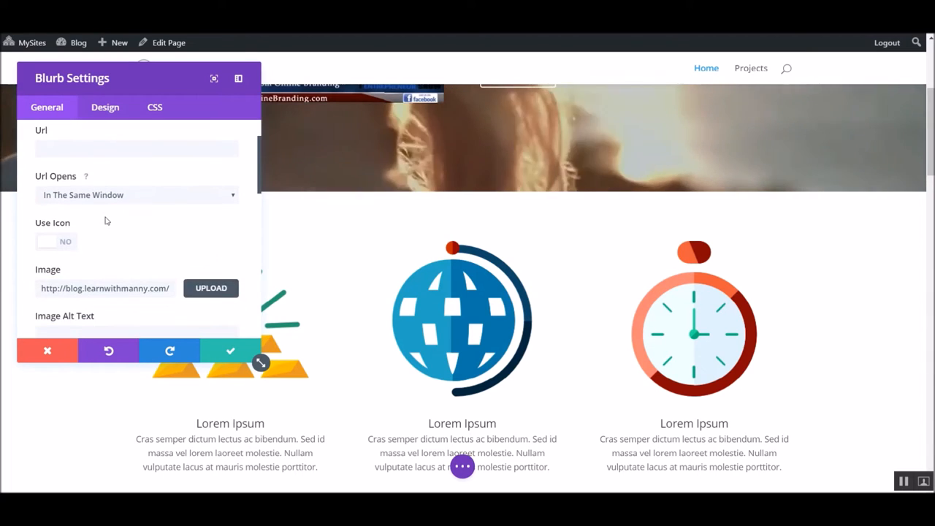
{"action": "scroll", "scroll_direction": "down", "scroll_amount": 3}
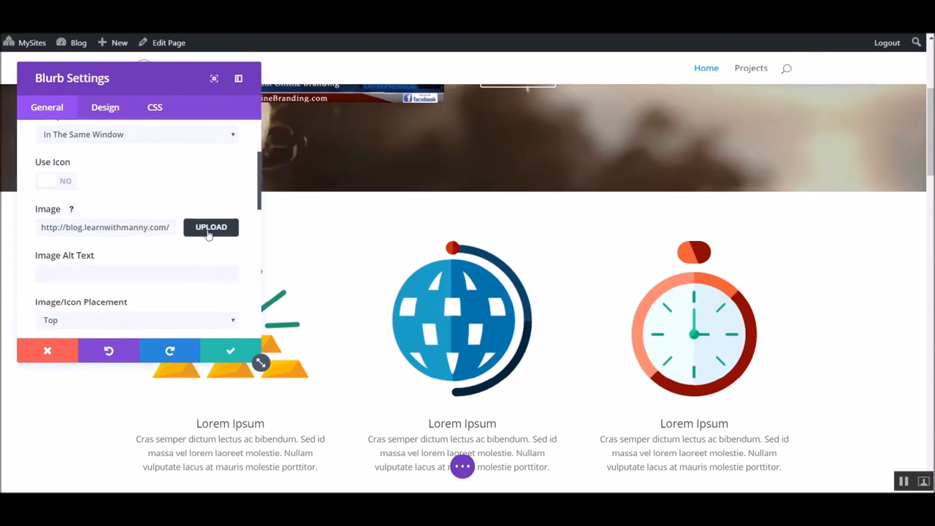
{"action": "left_click", "coordinate": [210, 228]}
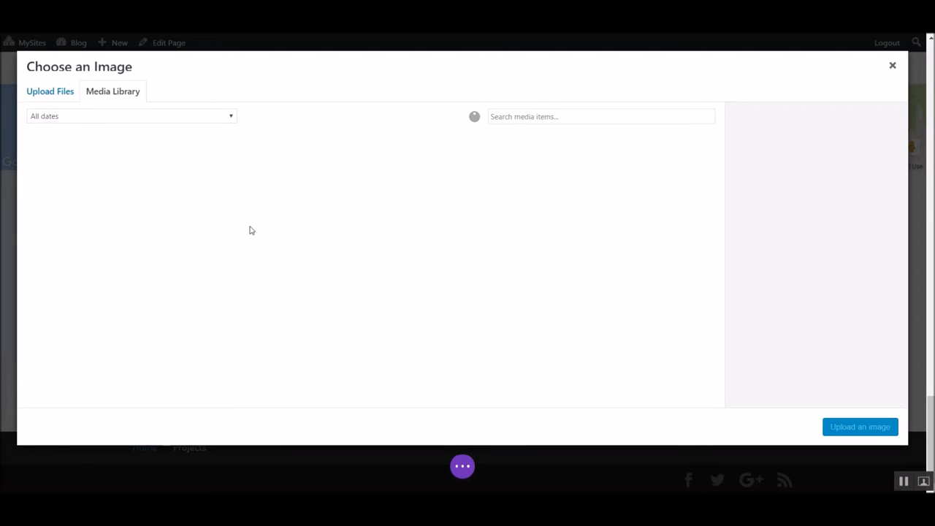
{"action": "left_click", "coordinate": [112, 91]}
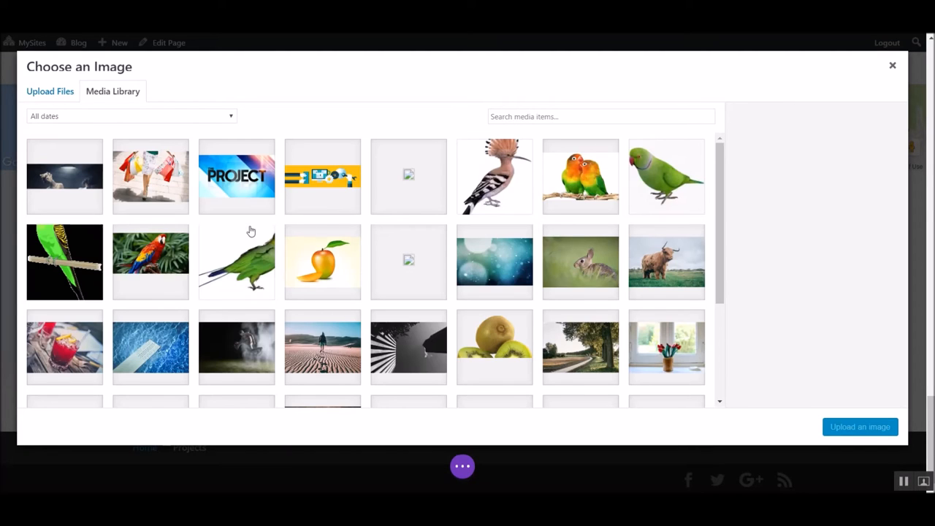
{"action": "left_click", "coordinate": [666, 176]}
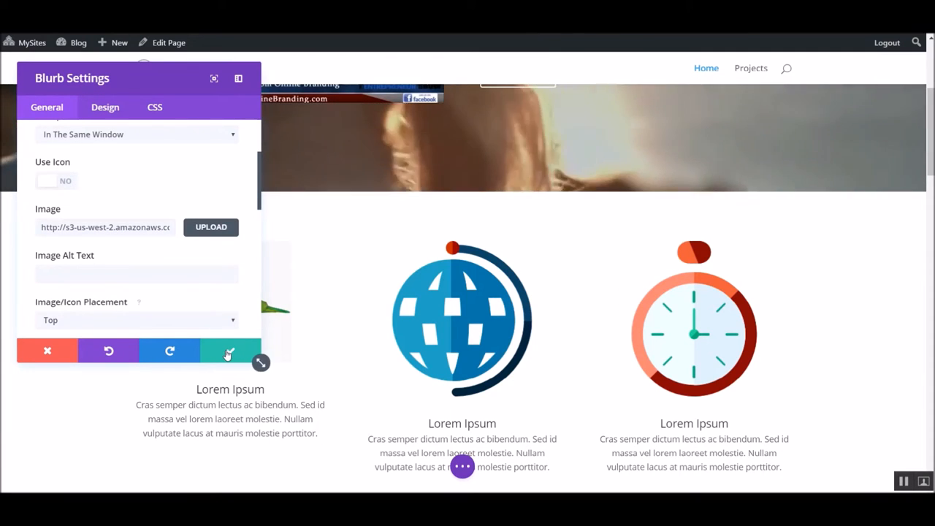
{"action": "left_click", "coordinate": [229, 350]}
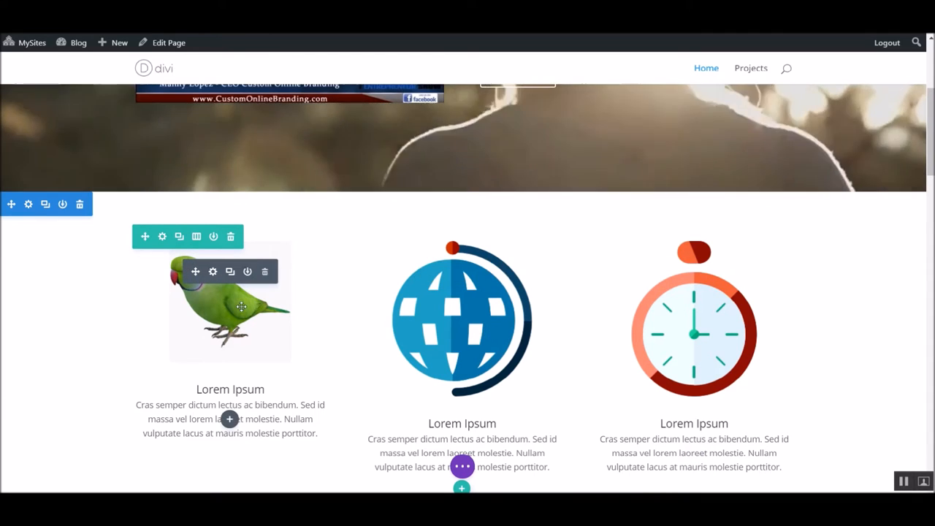
{"action": "left_click", "coordinate": [213, 271]}
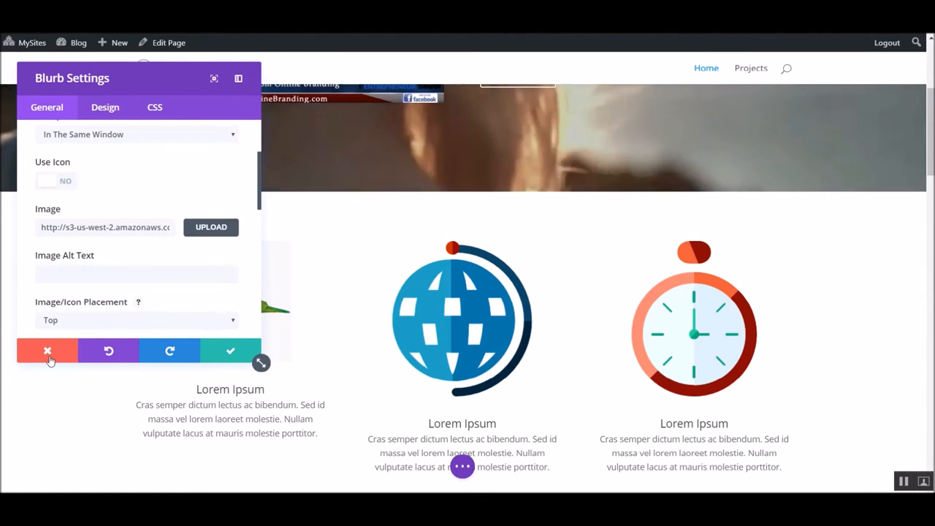
{"action": "left_click", "coordinate": [47, 351]}
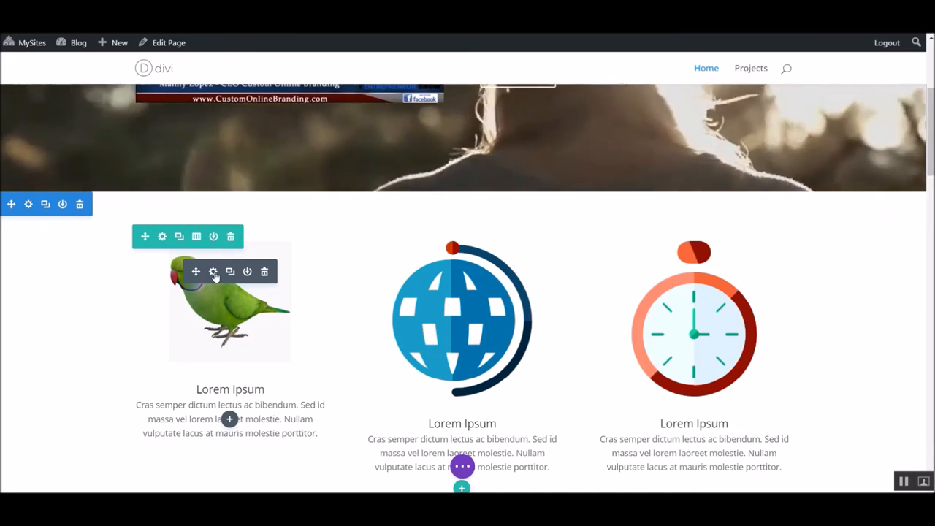
{"action": "left_click", "coordinate": [214, 272]}
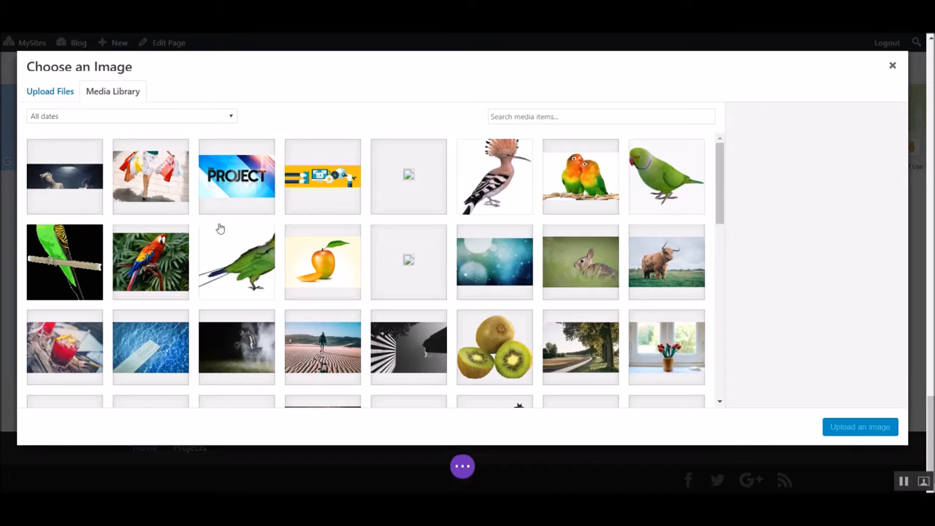
{"action": "left_click", "coordinate": [50, 91]}
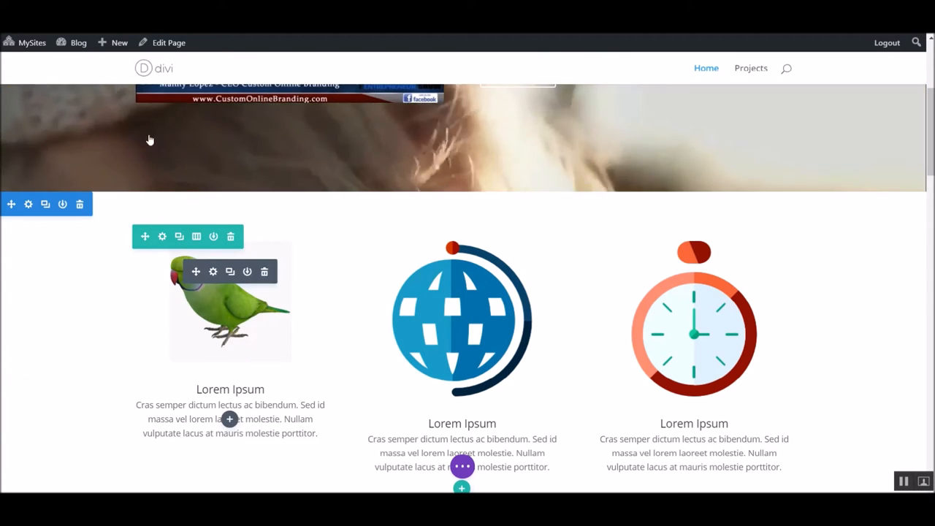
{"action": "scroll", "scroll_direction": "down", "scroll_amount": 3}
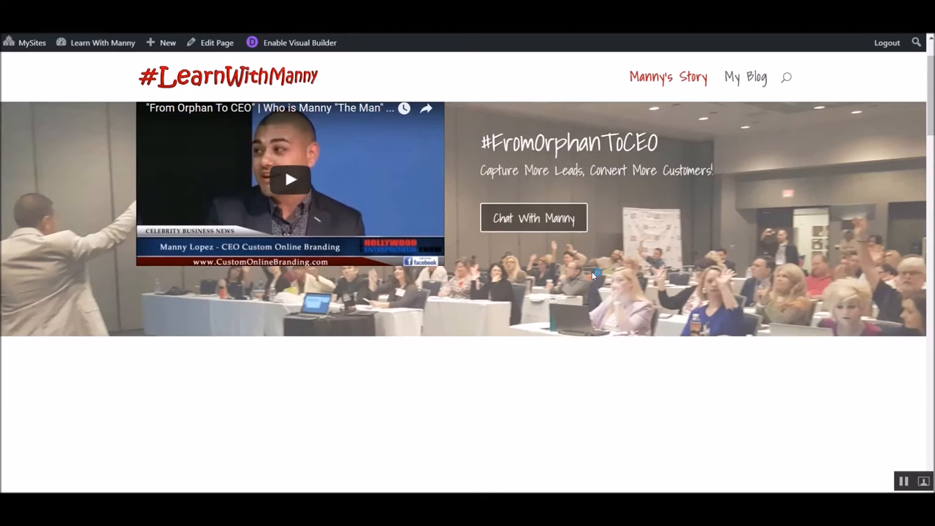
Step: Scroll the blog home page, then return to the My Sites list
{"action": "scroll", "scroll_direction": "down", "scroll_amount": 3}
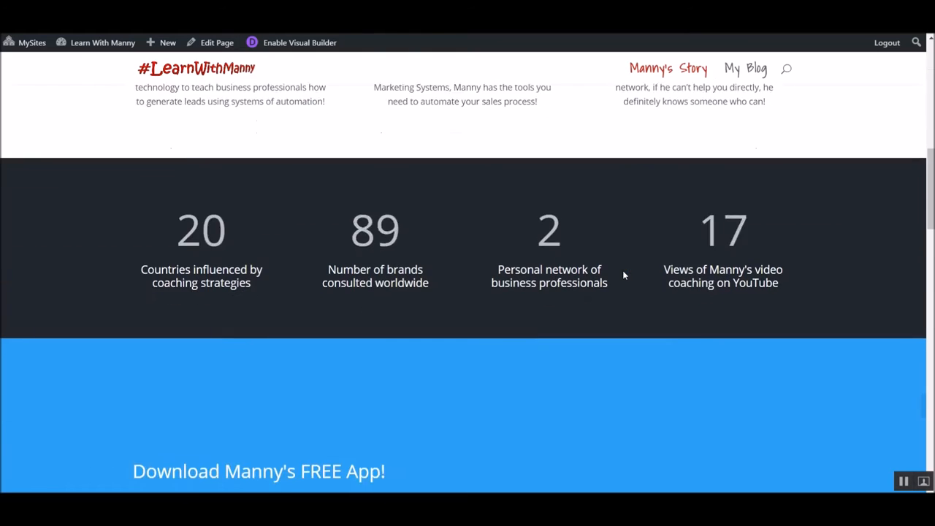
{"action": "scroll", "scroll_direction": "down", "scroll_amount": 3}
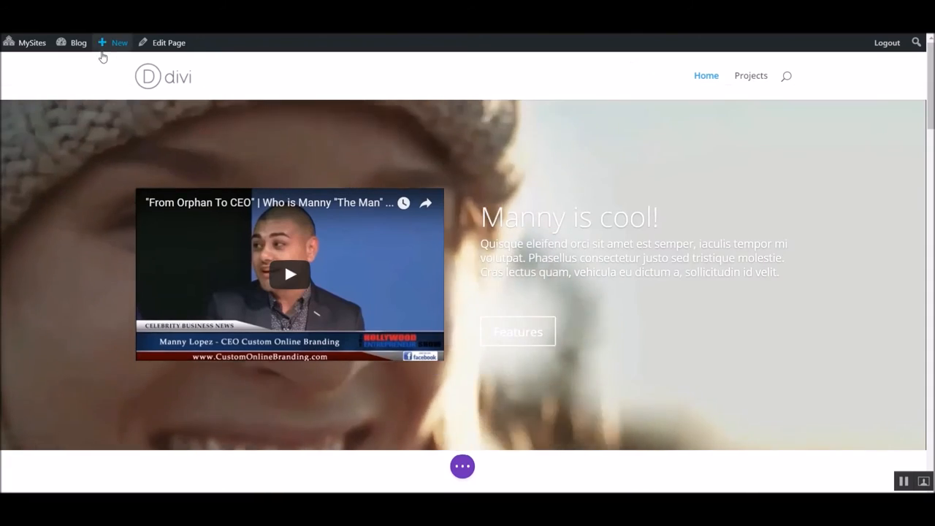
{"action": "left_click", "coordinate": [78, 42]}
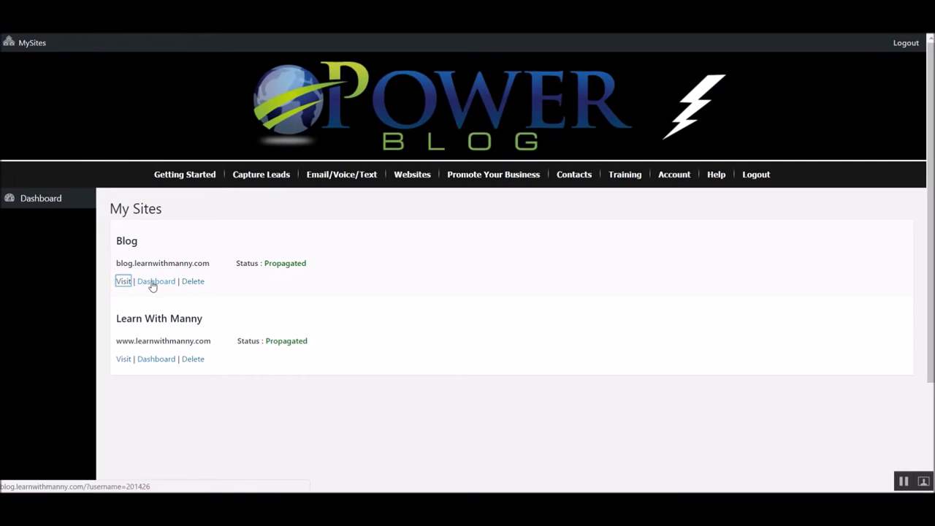
Step: Open the Blog site's dashboard and its Menu Management editor
{"action": "left_click", "coordinate": [156, 280]}
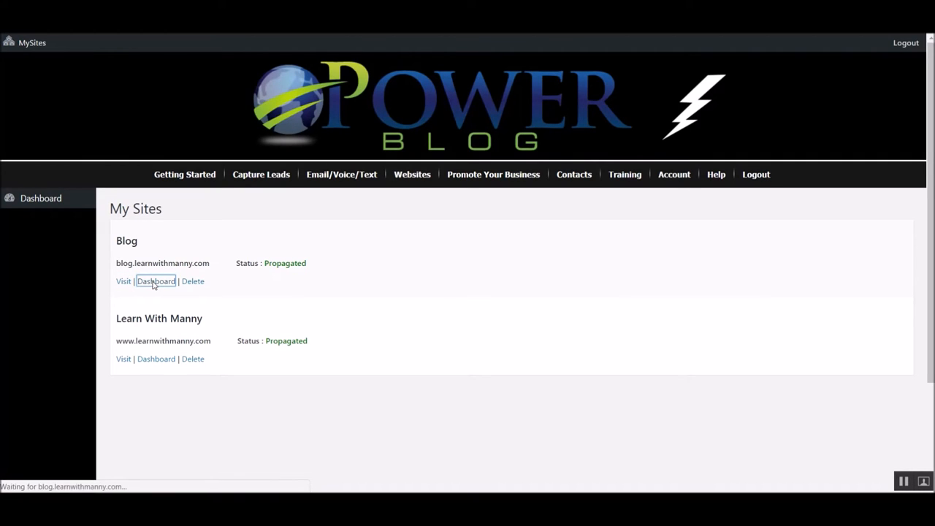
{"action": "left_click", "coordinate": [156, 281]}
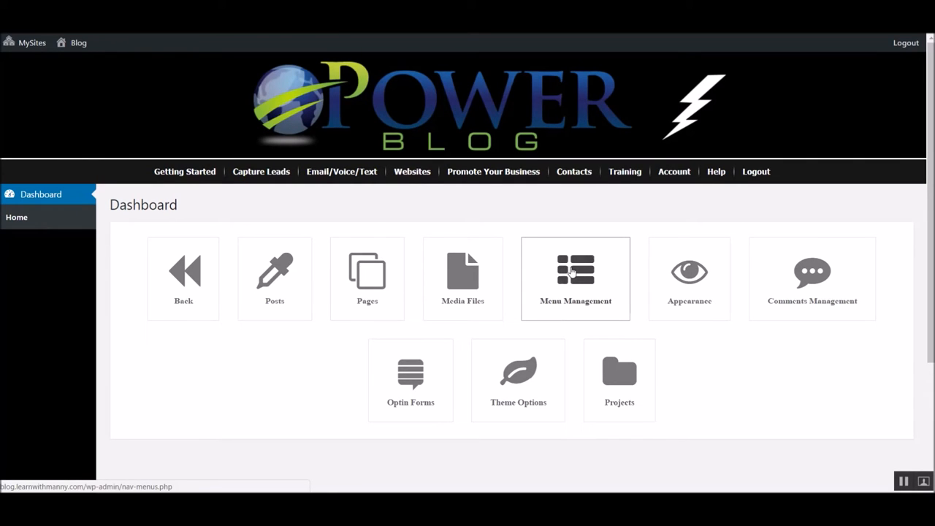
{"action": "left_click", "coordinate": [575, 278]}
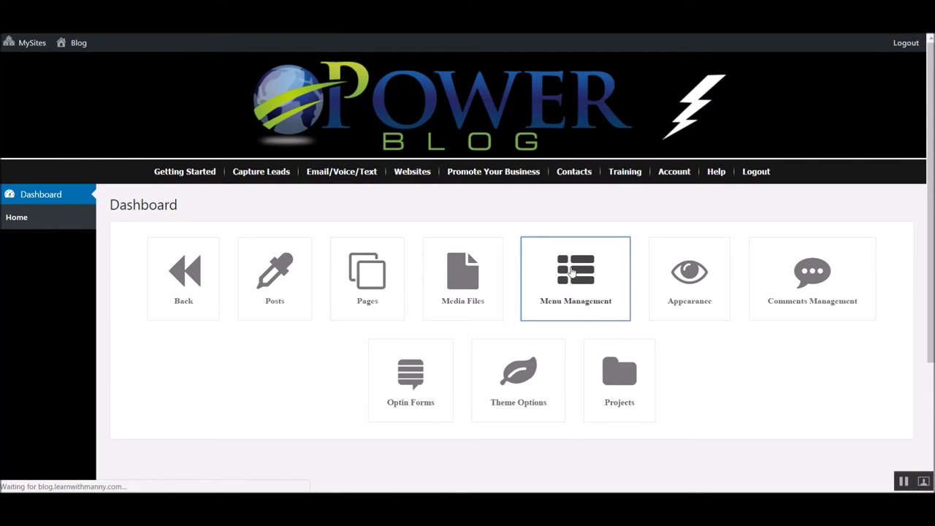
{"action": "left_click", "coordinate": [575, 277]}
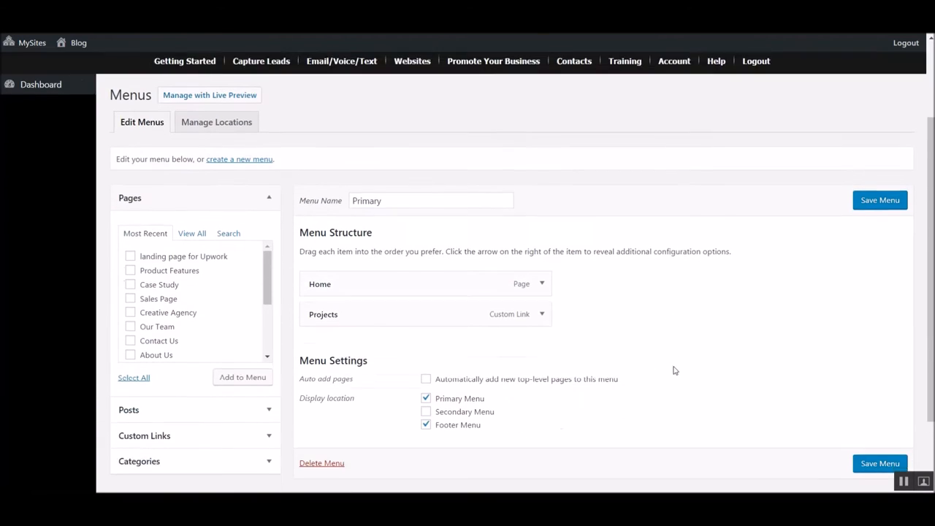
Step: List all pages and add Case Study to the Primary menu
{"action": "scroll", "scroll_direction": "down", "scroll_amount": 3}
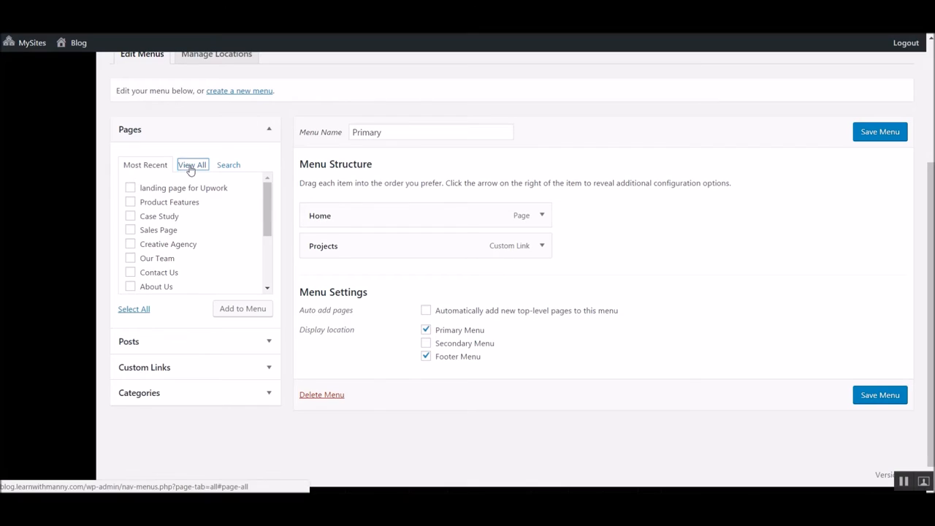
{"action": "left_click", "coordinate": [193, 165]}
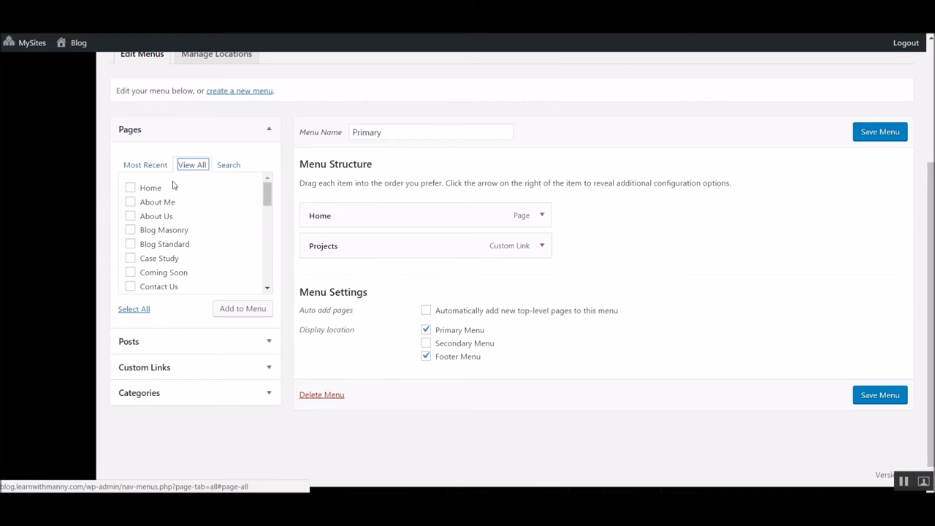
{"action": "mouse_move", "coordinate": [225, 239]}
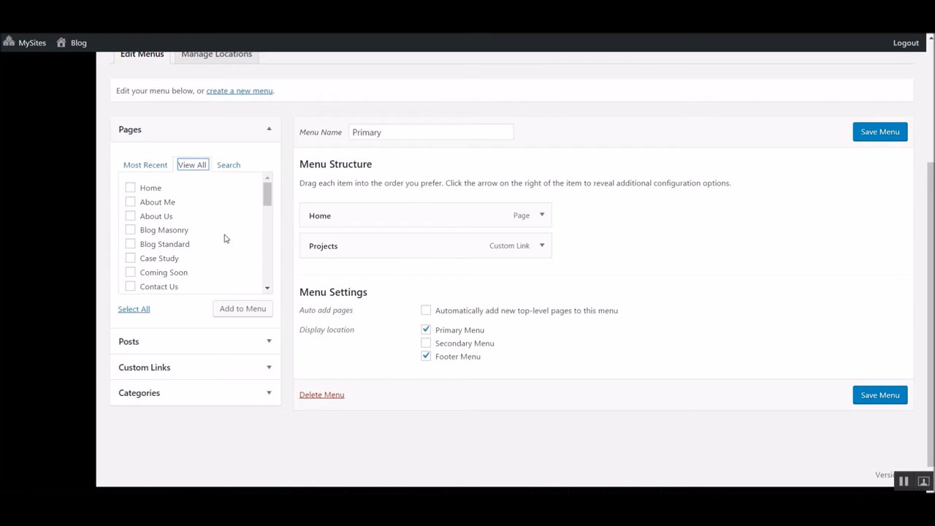
{"action": "scroll", "scroll_direction": "down", "scroll_amount": 3}
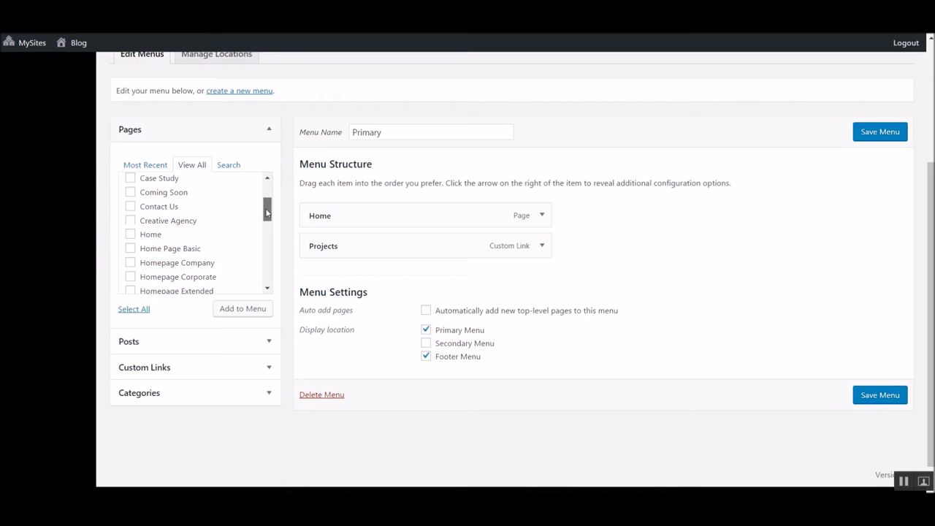
{"action": "scroll", "scroll_direction": "down", "scroll_amount": 3}
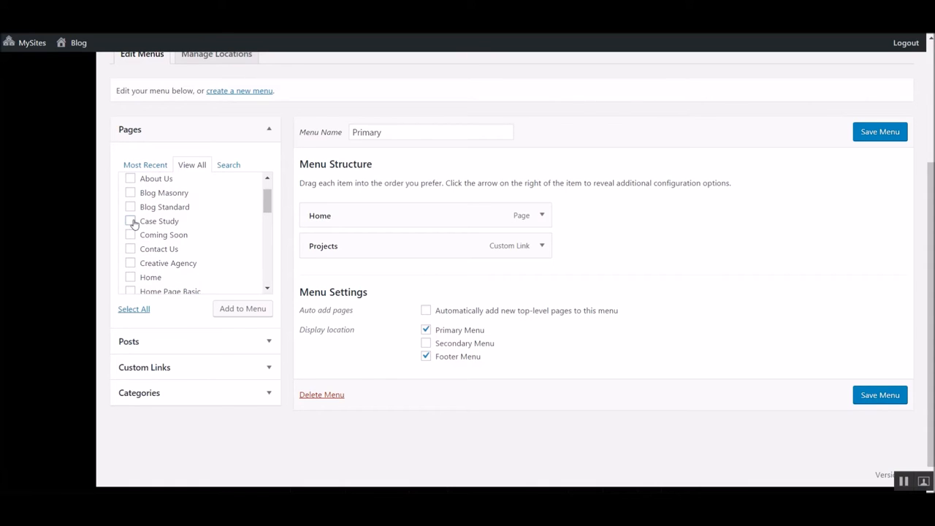
{"action": "left_click", "coordinate": [130, 221]}
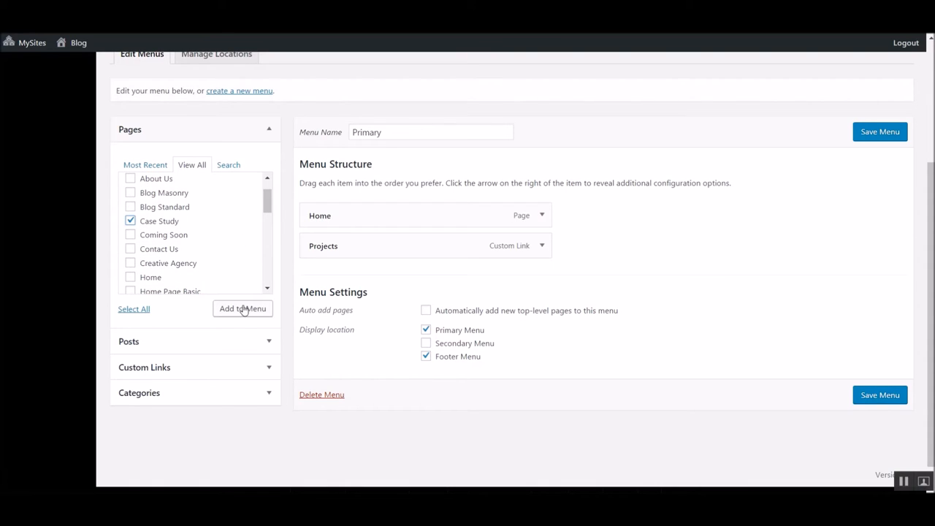
{"action": "left_click", "coordinate": [243, 309]}
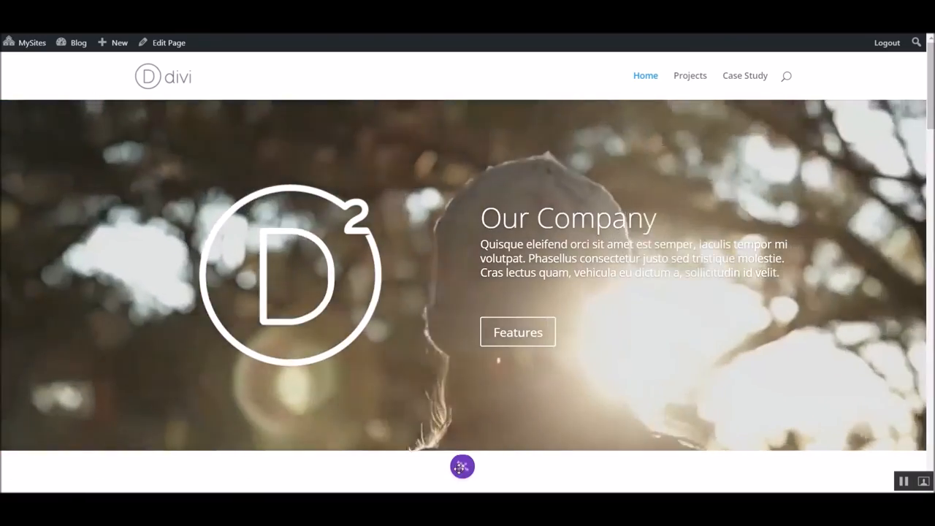
Step: Follow the new Case Study link in the home page navigation
{"action": "left_click", "coordinate": [462, 466]}
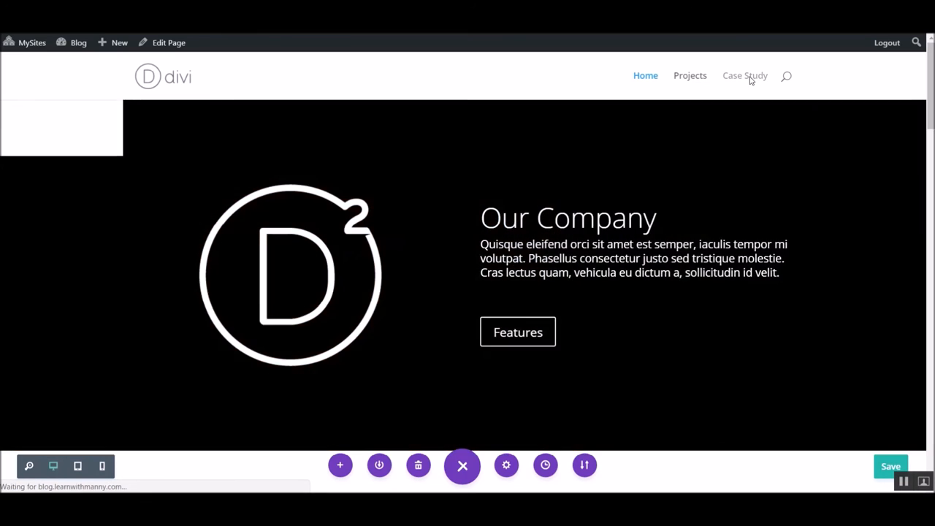
{"action": "left_click", "coordinate": [745, 75]}
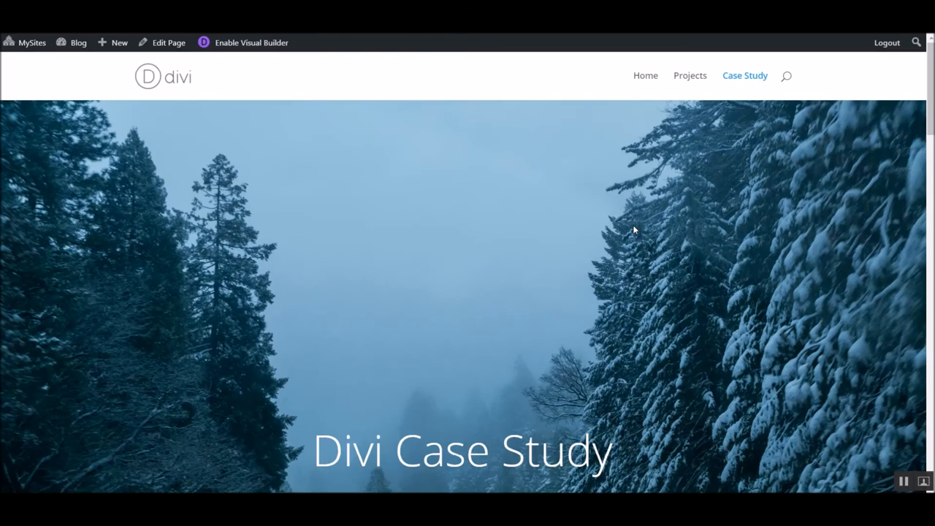
Step: Enable the Visual Builder on Case Study and review its hero, challenge/solution and stats sections
{"action": "scroll", "scroll_direction": "down", "scroll_amount": 3}
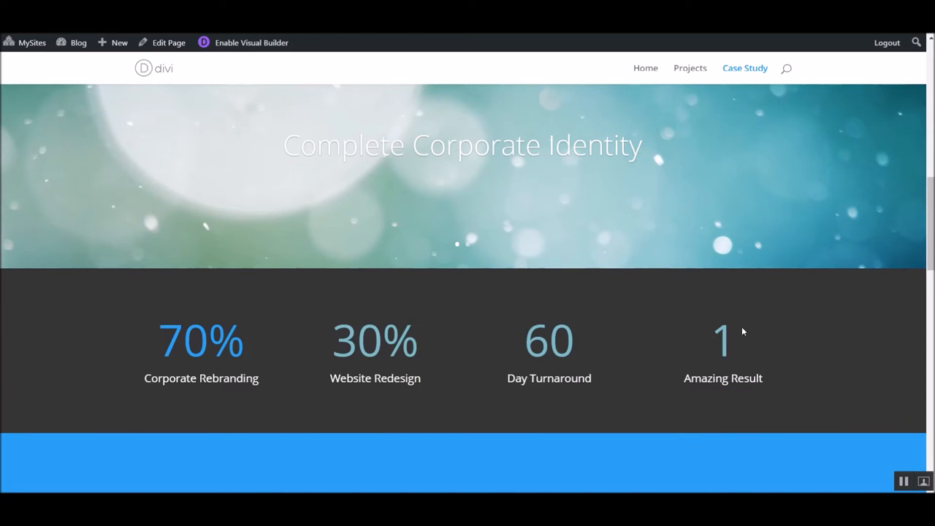
{"action": "mouse_move", "coordinate": [251, 42]}
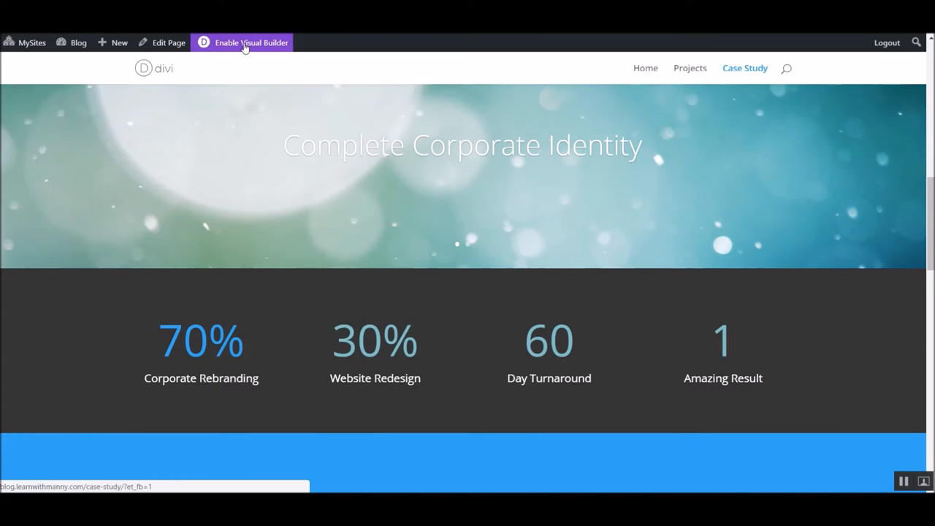
{"action": "left_click", "coordinate": [252, 42]}
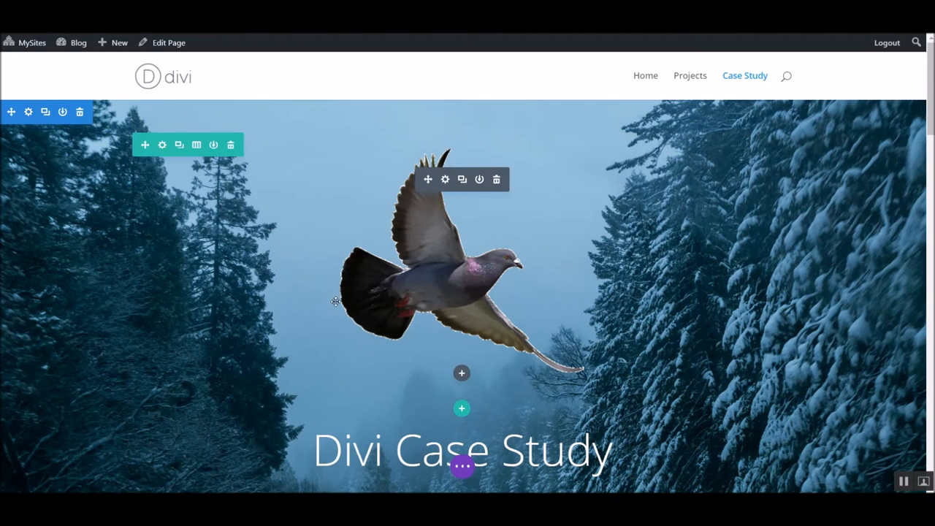
{"action": "scroll", "scroll_direction": "down", "scroll_amount": 3}
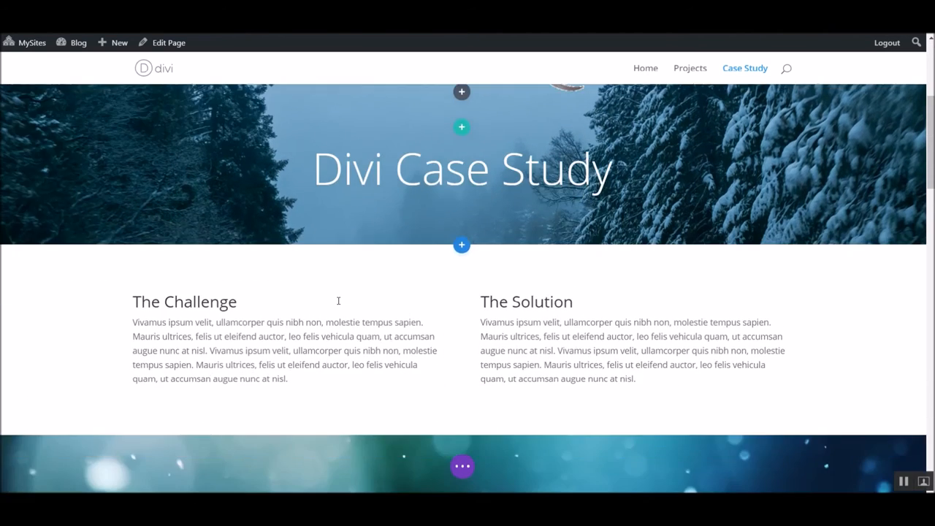
{"action": "scroll", "scroll_direction": "down", "scroll_amount": 3}
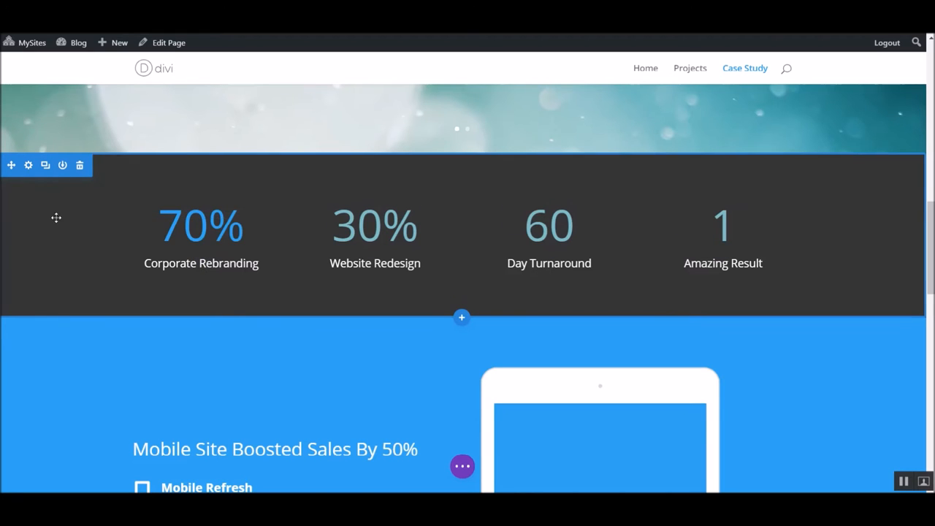
{"action": "mouse_move", "coordinate": [107, 241]}
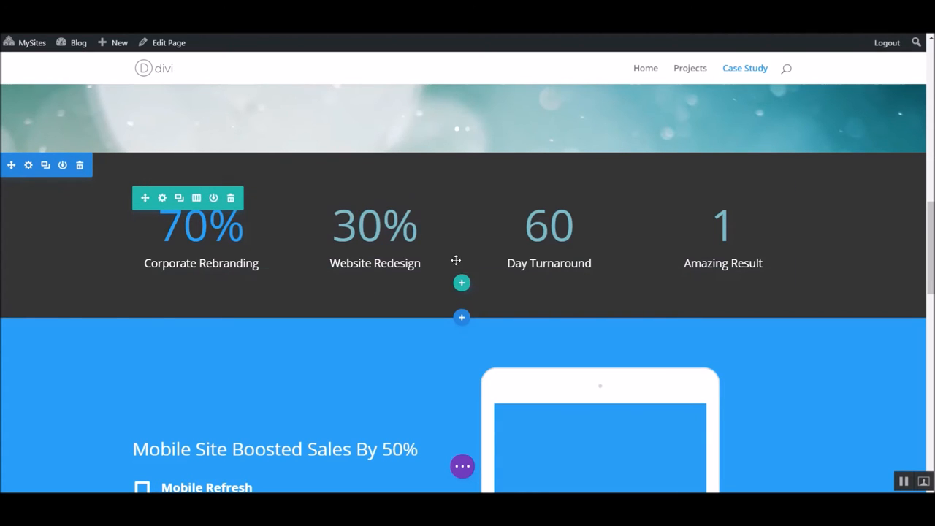
{"action": "mouse_move", "coordinate": [375, 227]}
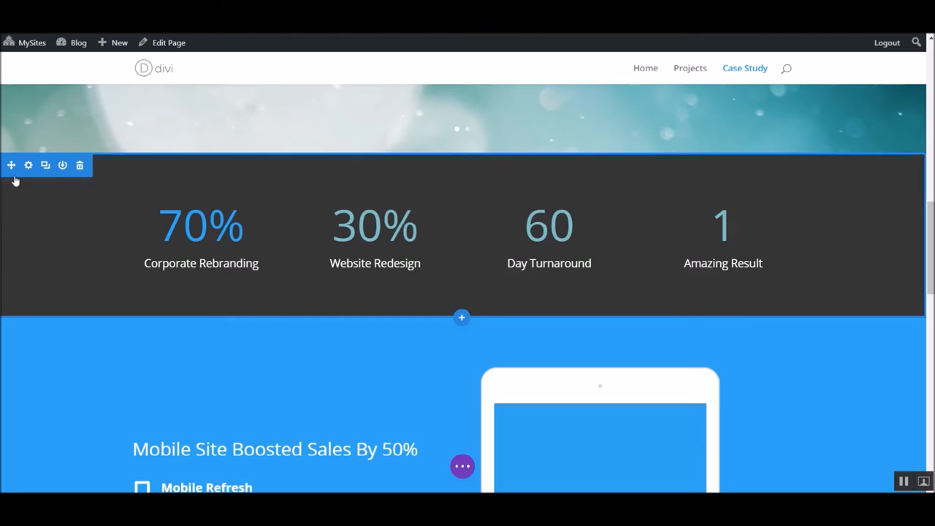
{"action": "mouse_move", "coordinate": [60, 200]}
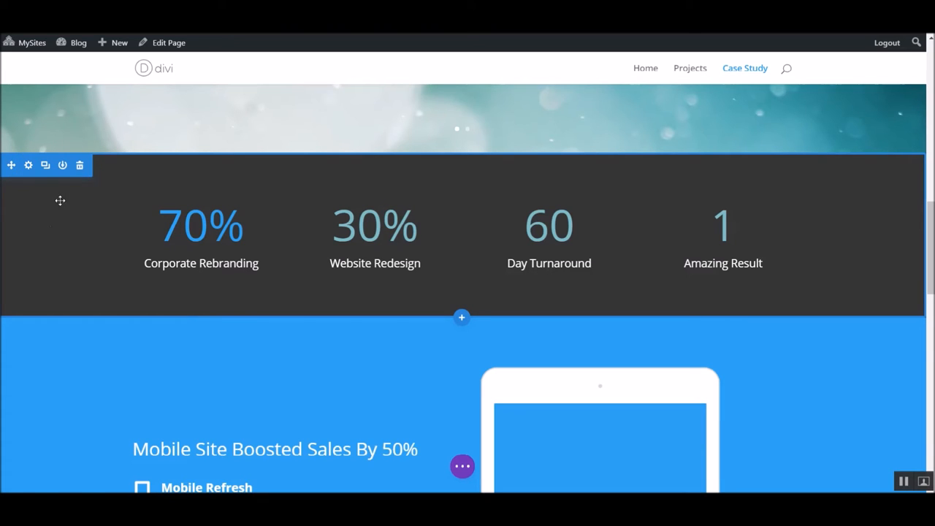
{"action": "mouse_move", "coordinate": [62, 166]}
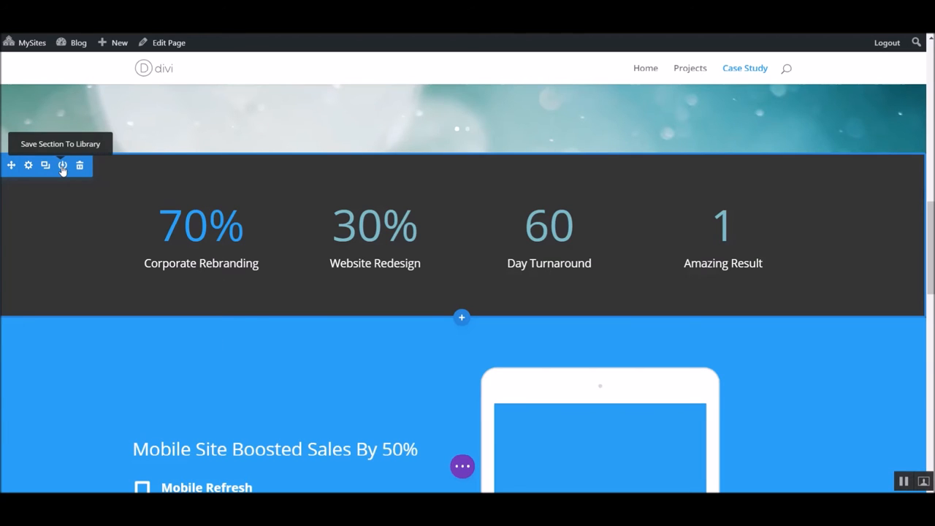
Step: Save the Case Study counters section to the Divi Library as 'Number Ticker'
{"action": "left_click", "coordinate": [62, 165]}
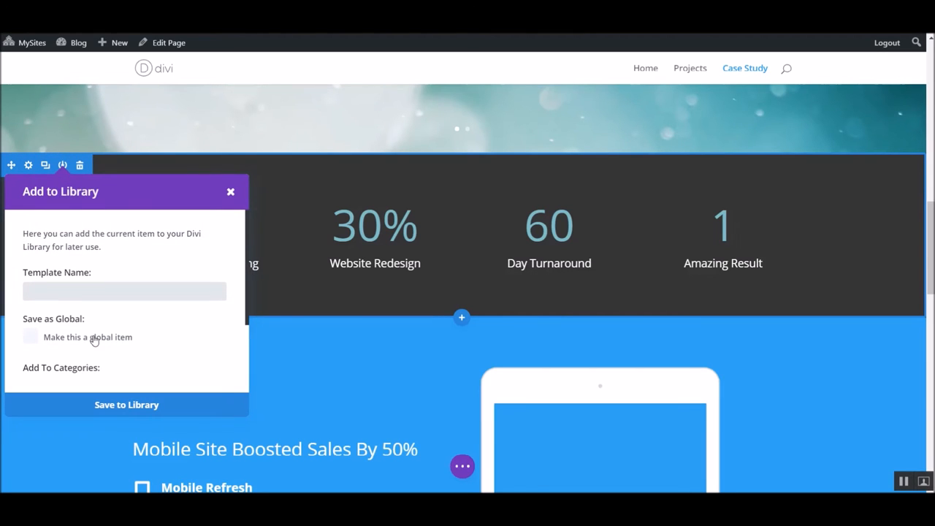
{"action": "type", "text": "Number Ticker"}
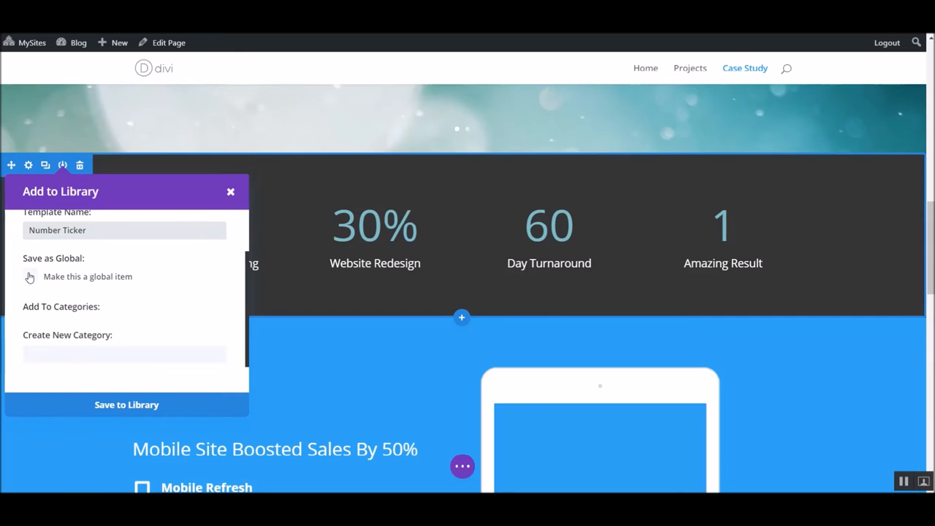
{"action": "left_click", "coordinate": [30, 276]}
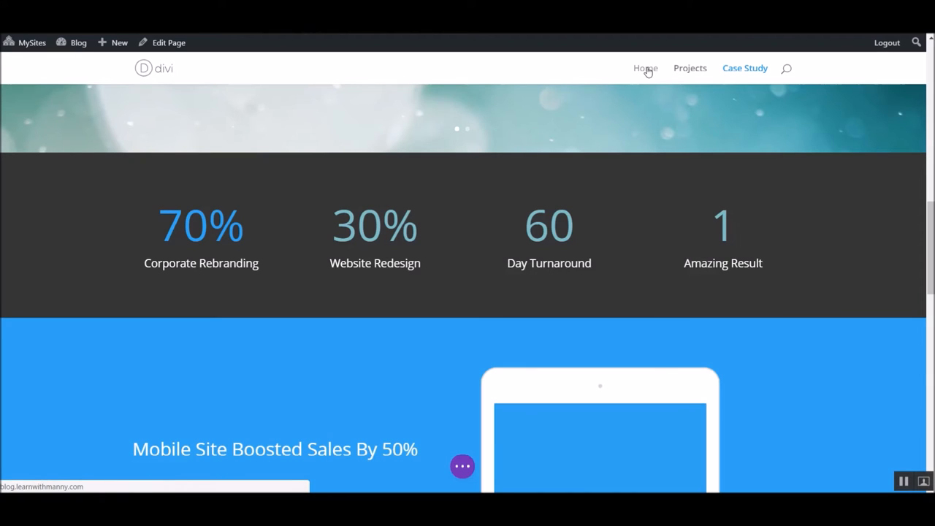
Step: Go back to the Blog home page and scroll down it
{"action": "left_click", "coordinate": [646, 68]}
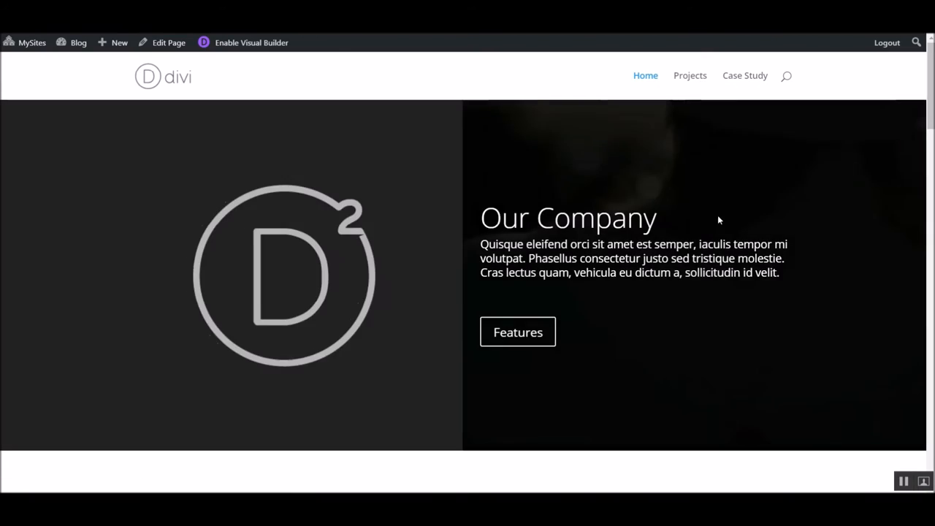
{"action": "scroll", "scroll_direction": "down", "scroll_amount": 3}
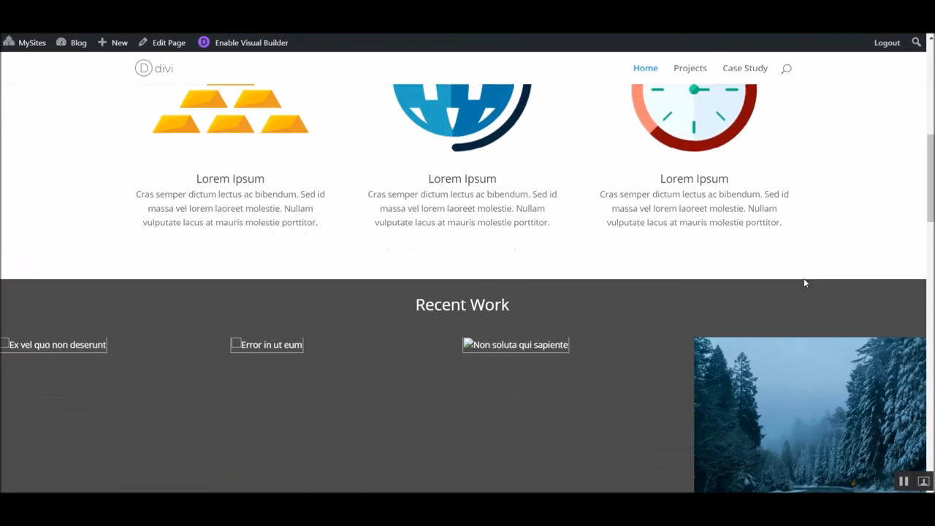
{"action": "scroll", "scroll_direction": "down", "scroll_amount": 3}
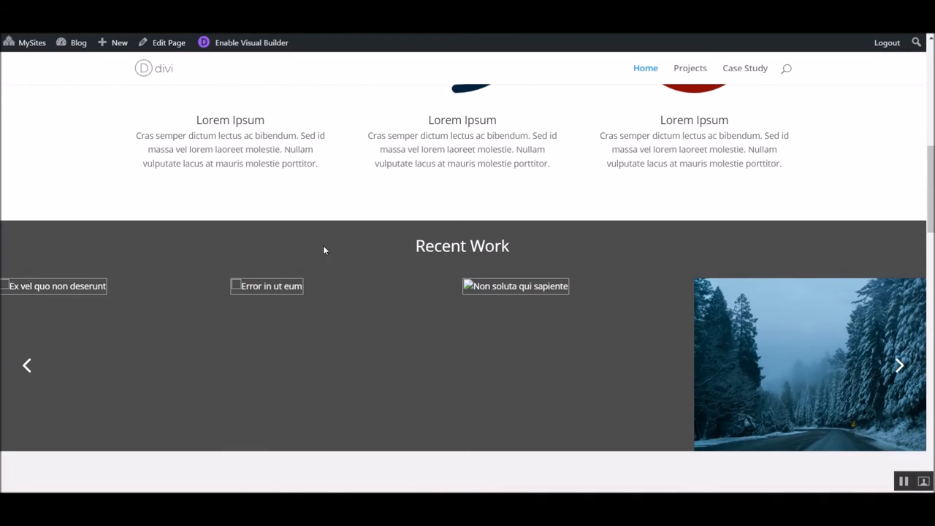
Step: Enable the Visual Builder and delete the Recent Work slider module
{"action": "left_click", "coordinate": [252, 43]}
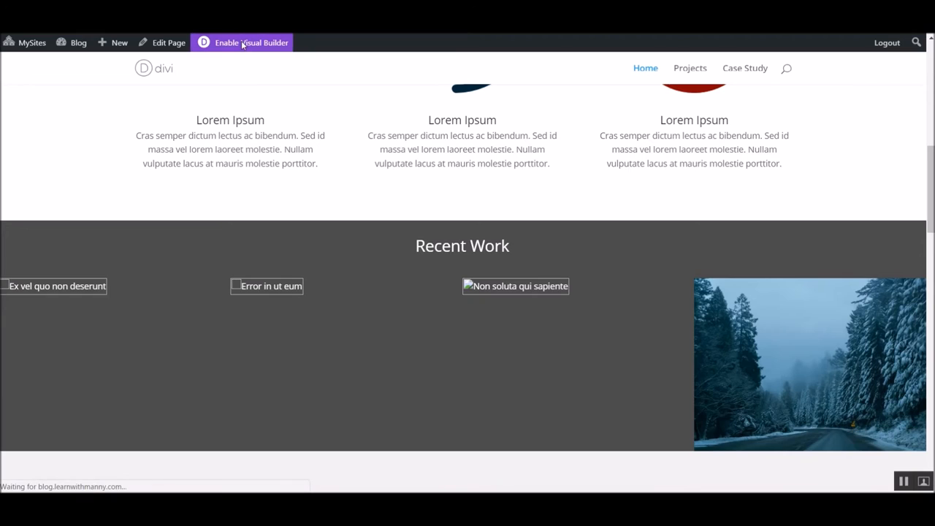
{"action": "left_click", "coordinate": [252, 42]}
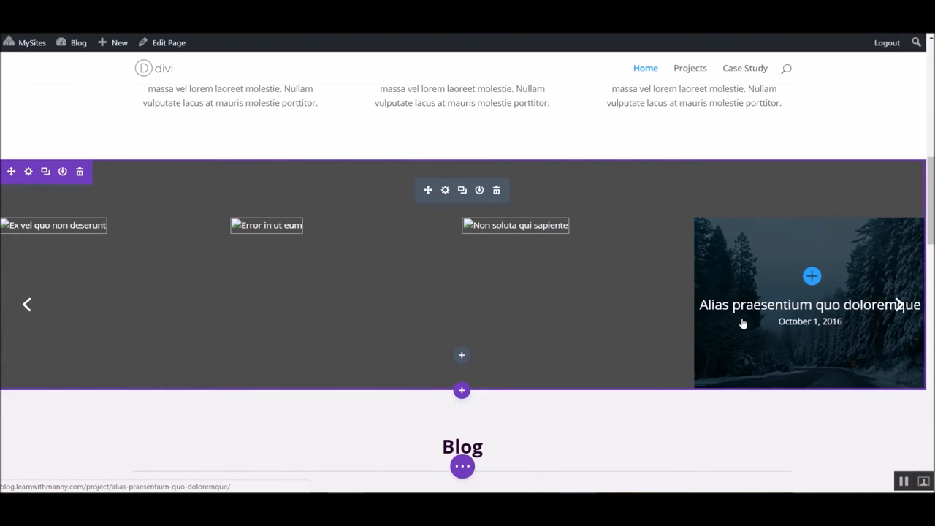
{"action": "left_click", "coordinate": [27, 304]}
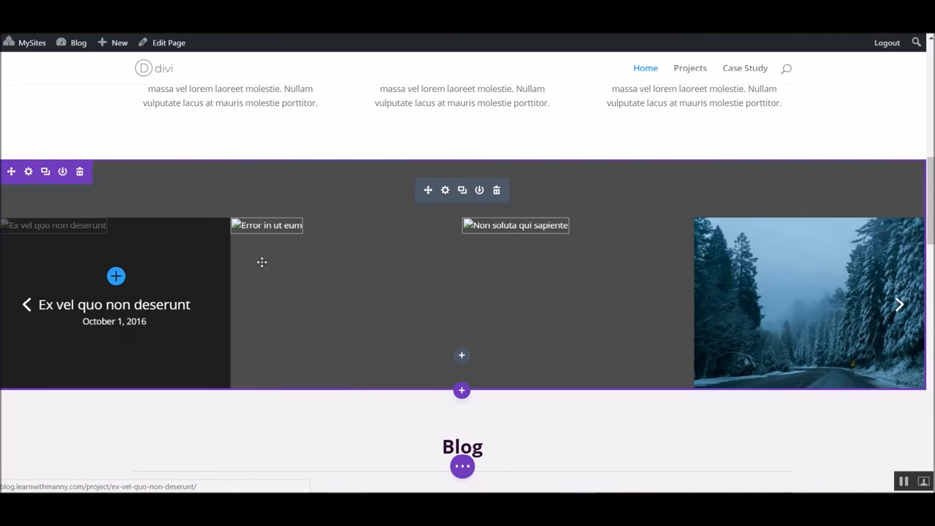
{"action": "mouse_move", "coordinate": [496, 190]}
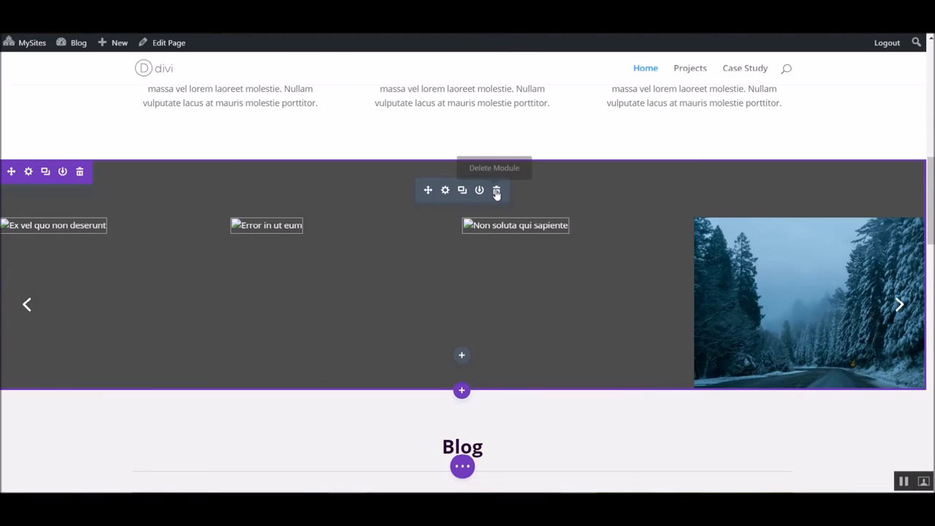
{"action": "left_click", "coordinate": [496, 190]}
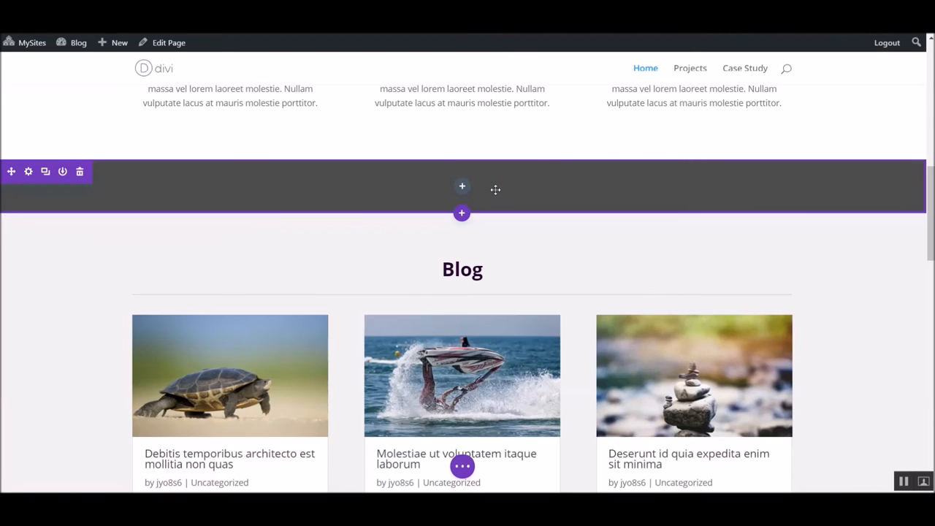
{"action": "mouse_move", "coordinate": [462, 201]}
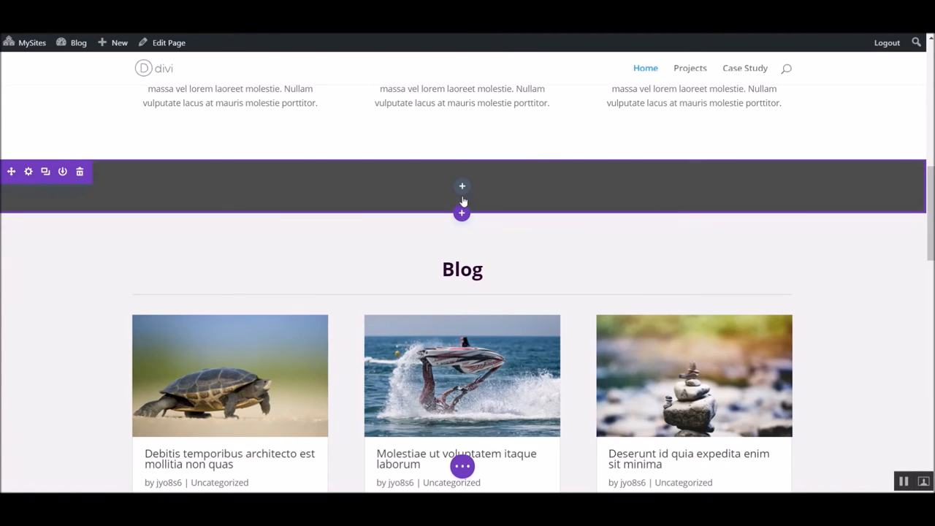
Step: Insert the 70%, 30%, 60, 1 counters section and open its row settings
{"action": "left_click", "coordinate": [462, 186]}
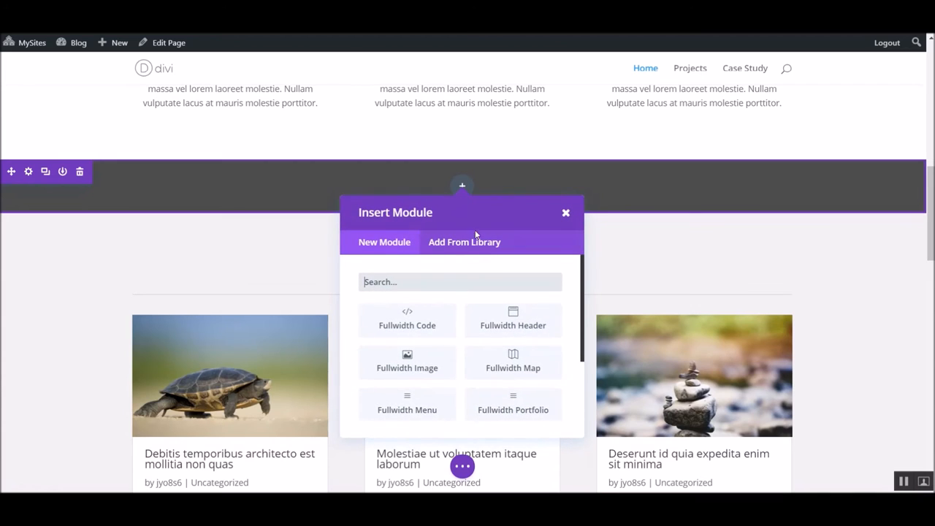
{"action": "left_click", "coordinate": [465, 242]}
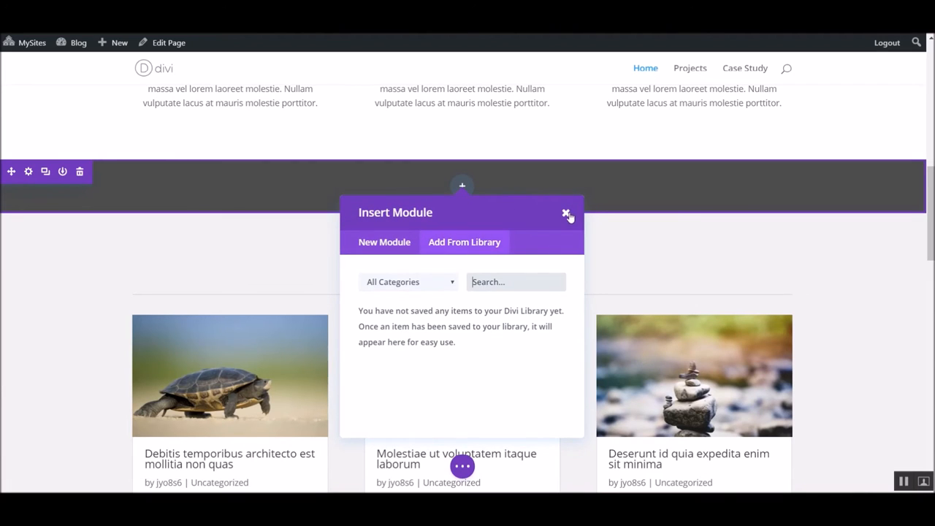
{"action": "left_click", "coordinate": [567, 213]}
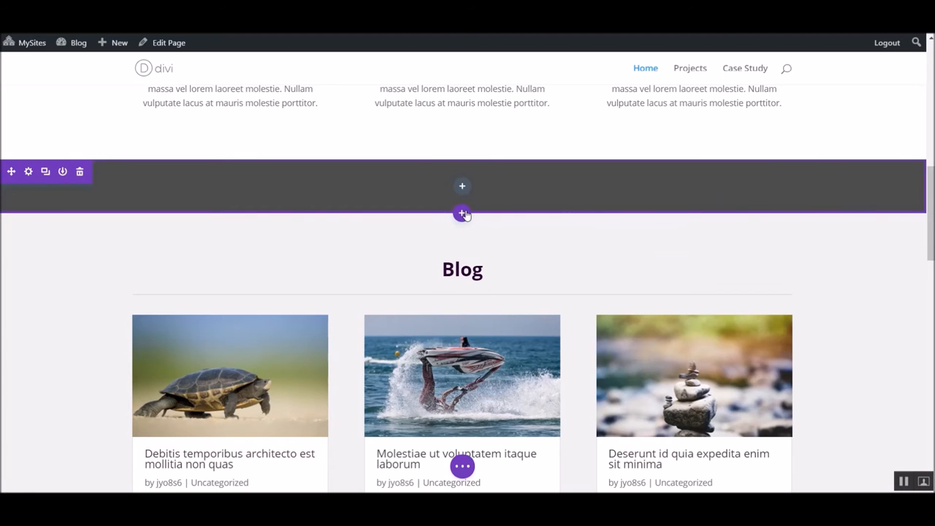
{"action": "left_click", "coordinate": [462, 213]}
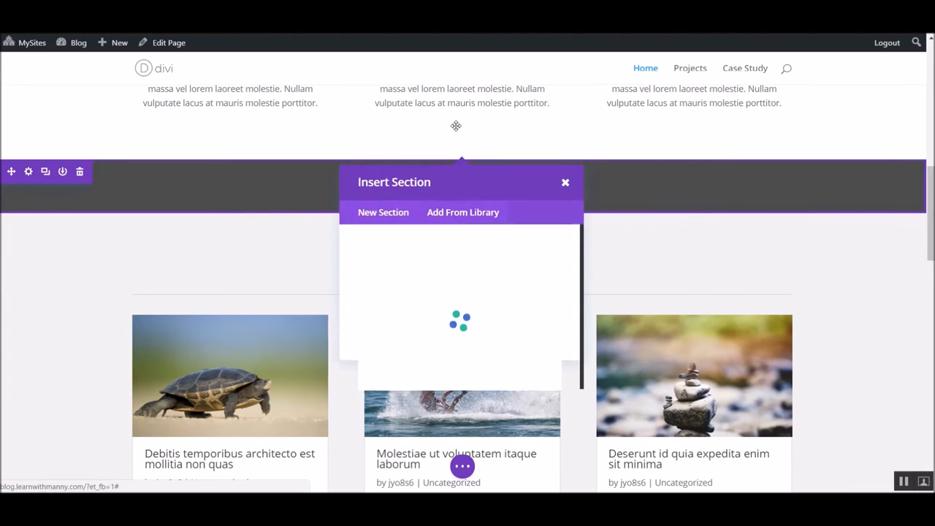
{"action": "left_click", "coordinate": [463, 212]}
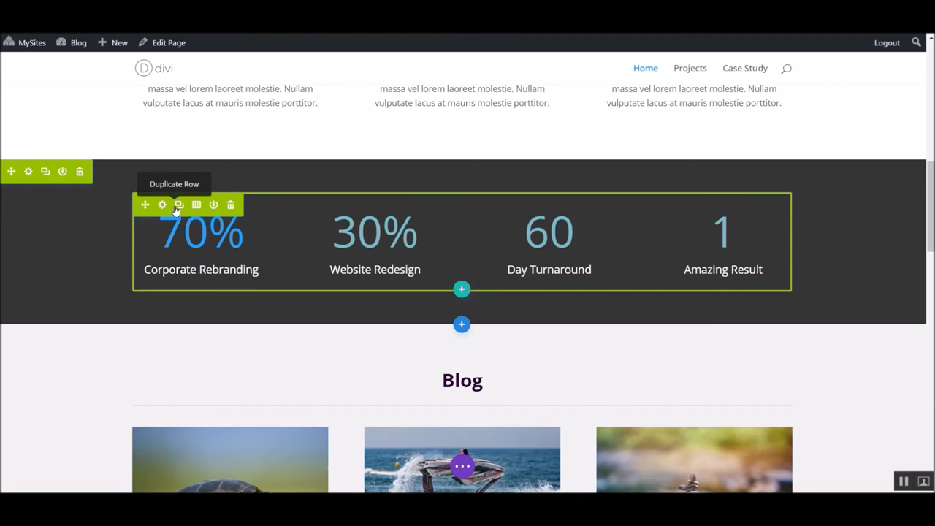
{"action": "mouse_move", "coordinate": [163, 205]}
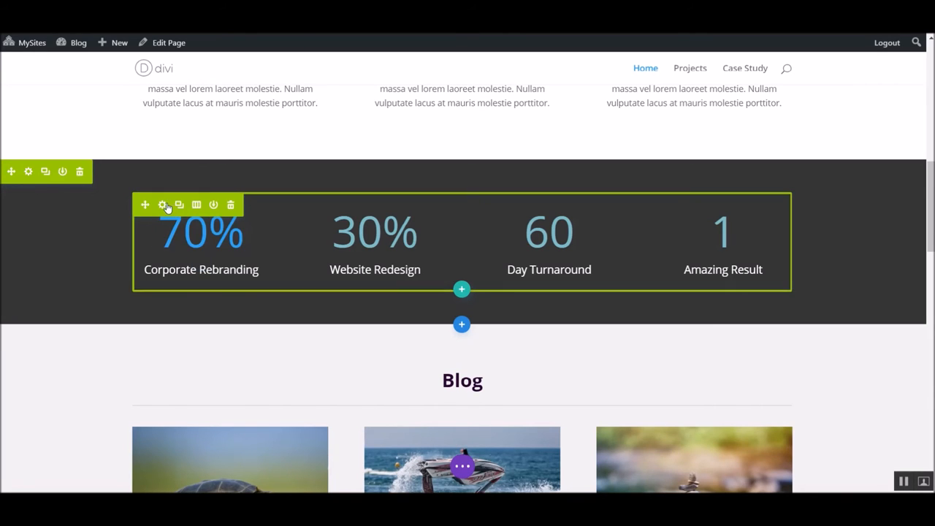
{"action": "left_click", "coordinate": [163, 205]}
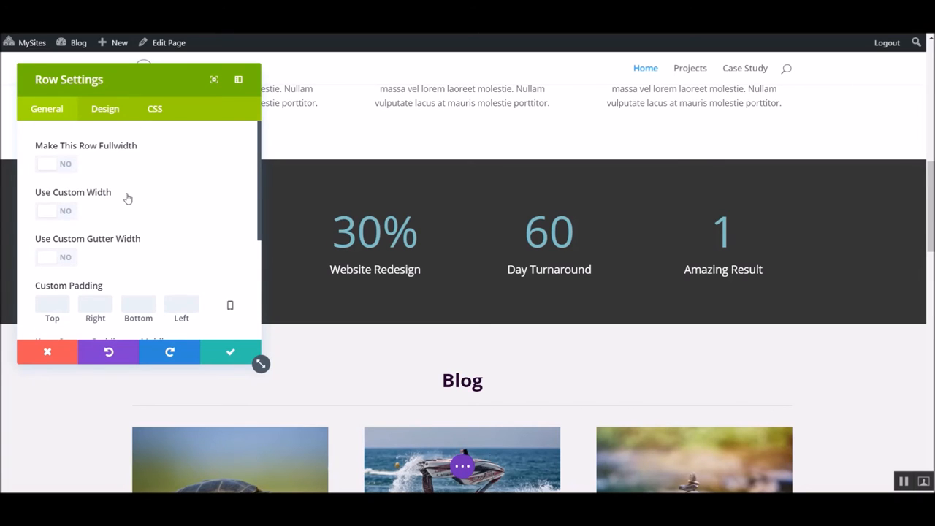
{"action": "mouse_move", "coordinate": [124, 197]}
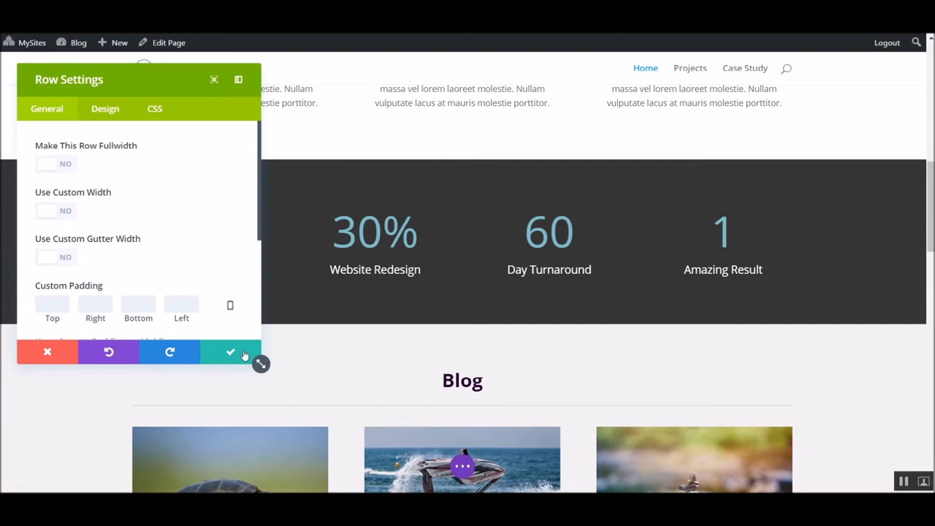
Step: Dismiss the counters row's Row Settings panel with no edits made
{"action": "left_click", "coordinate": [230, 351]}
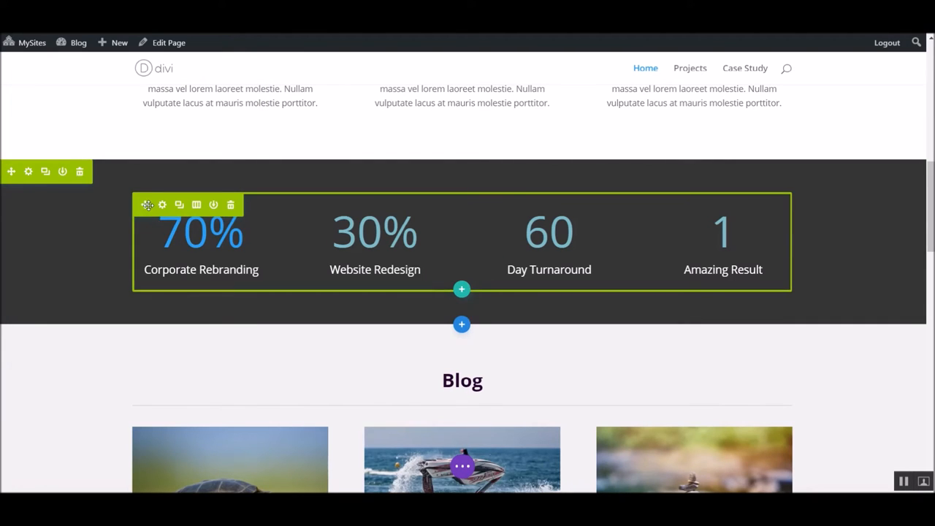
Step: Retitle the first counter 'Manny's Friends', set its number to 8, and disable the percent sign
{"action": "left_click", "coordinate": [162, 205]}
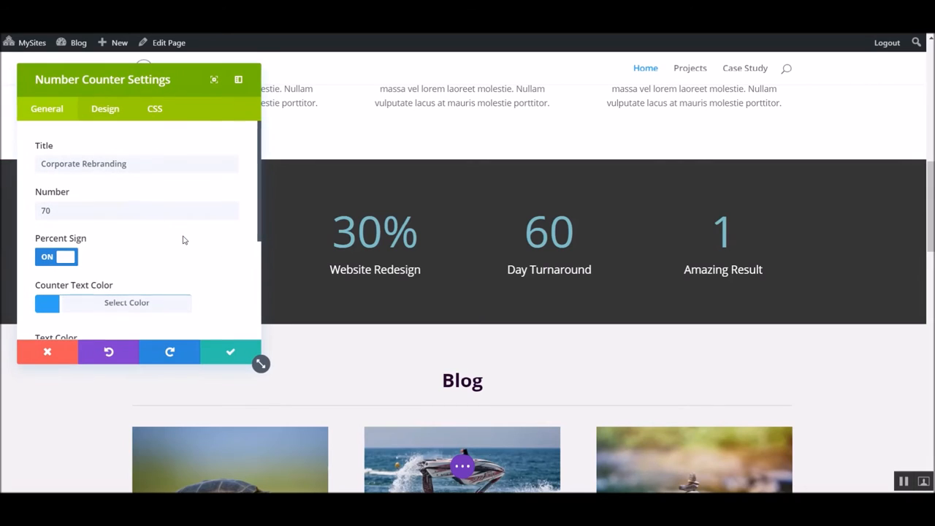
{"action": "triple_click", "coordinate": [84, 163]}
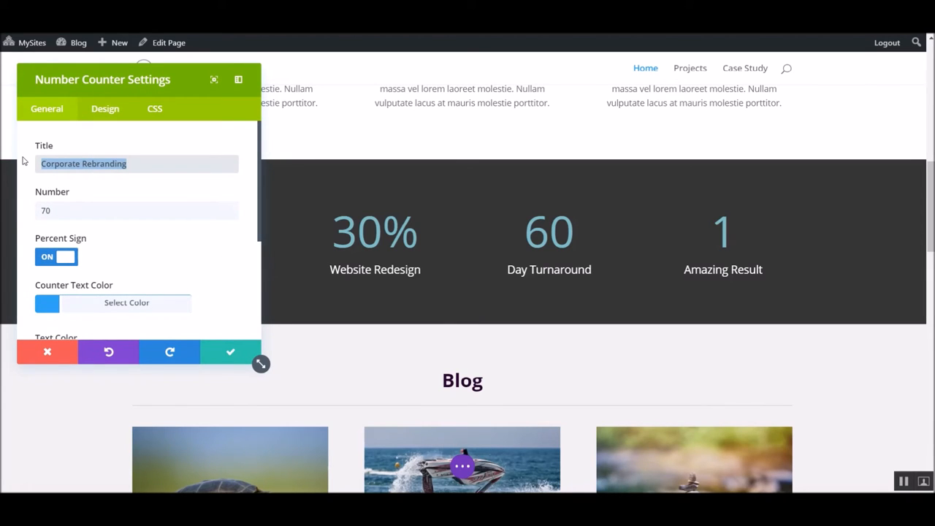
{"action": "type", "text": "Manny's Friends"}
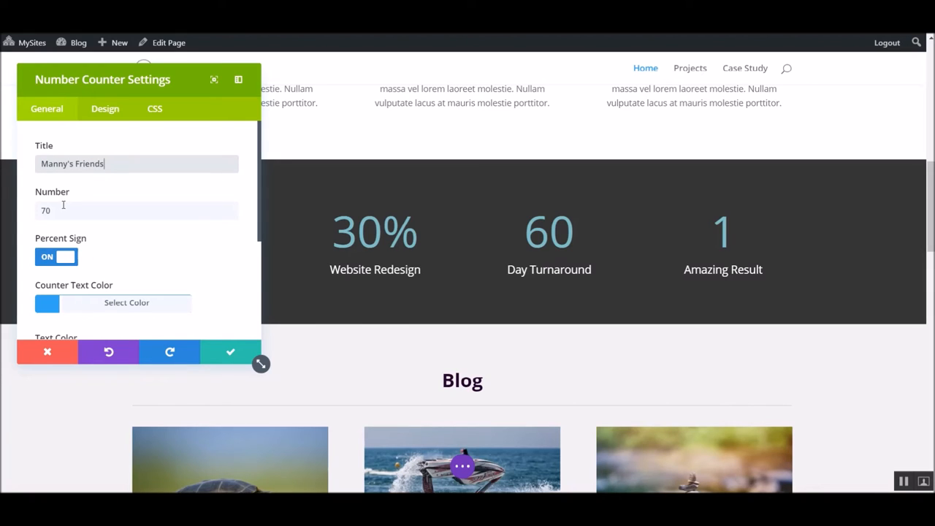
{"action": "type", "text": "8"}
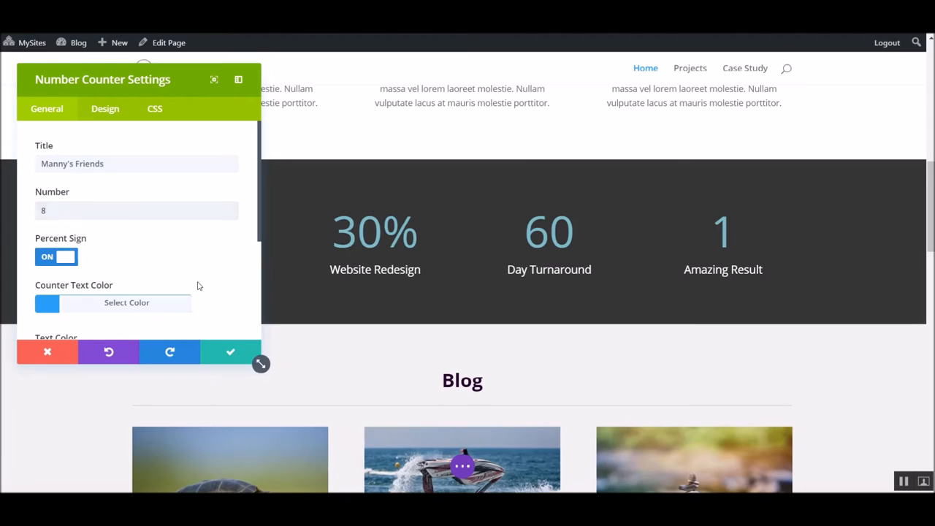
{"action": "left_click", "coordinate": [230, 352]}
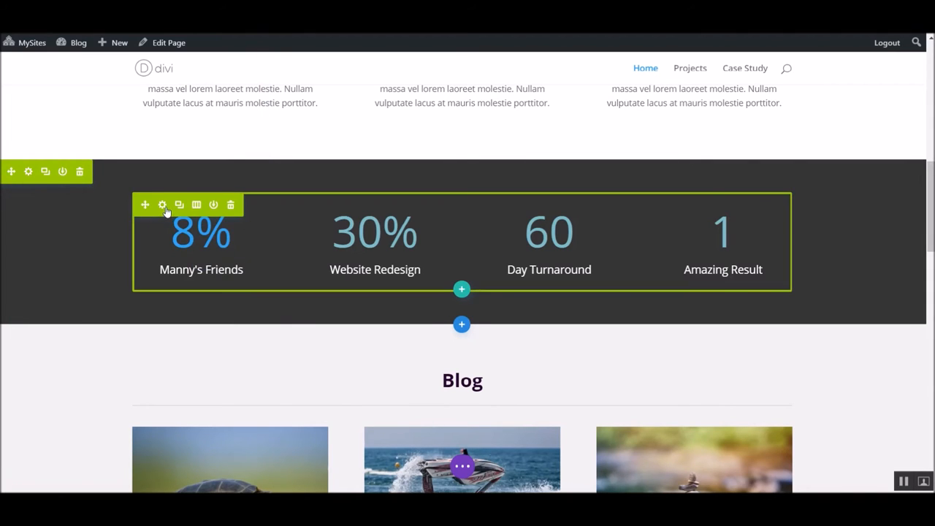
{"action": "left_click", "coordinate": [162, 205]}
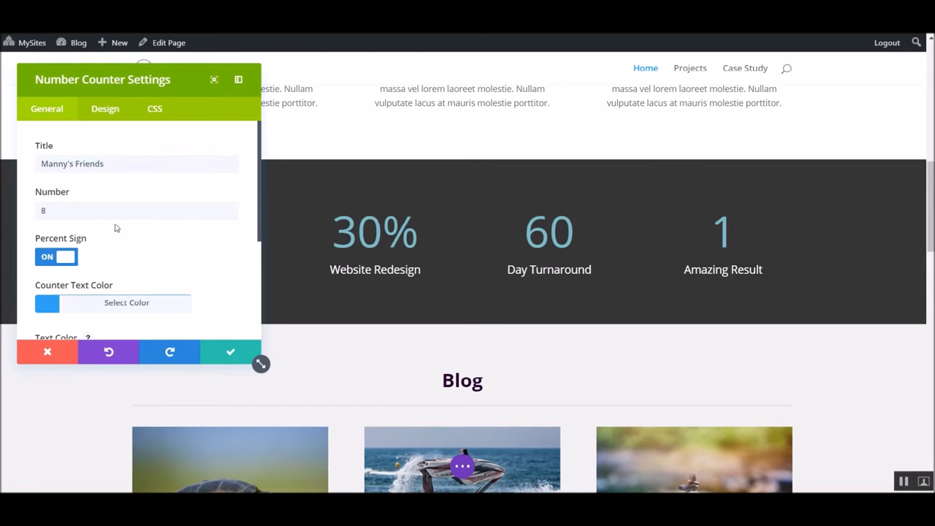
{"action": "left_click", "coordinate": [57, 257]}
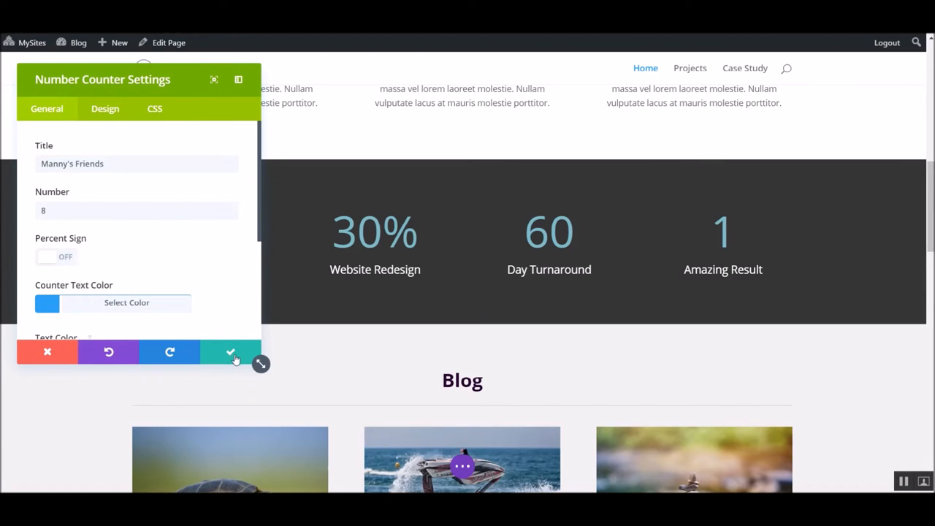
{"action": "left_click", "coordinate": [230, 352]}
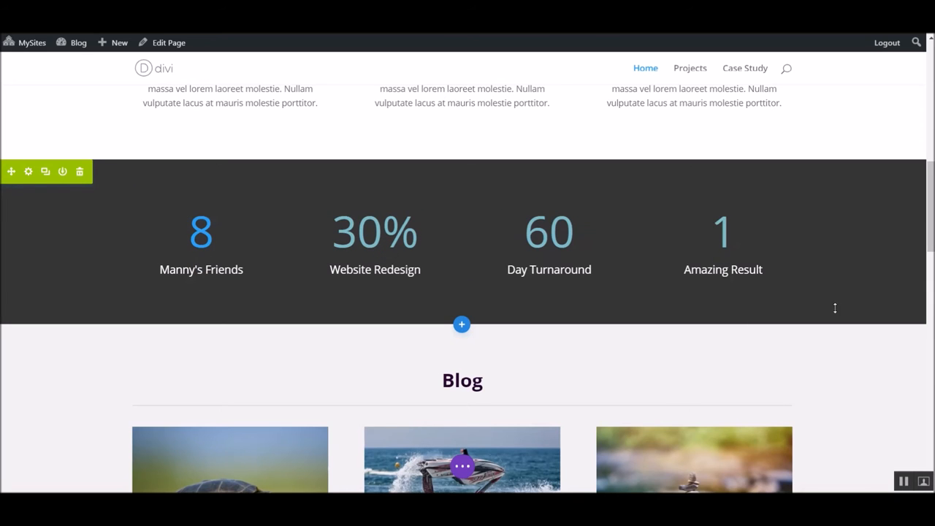
{"action": "scroll", "scroll_direction": "down", "scroll_amount": 3}
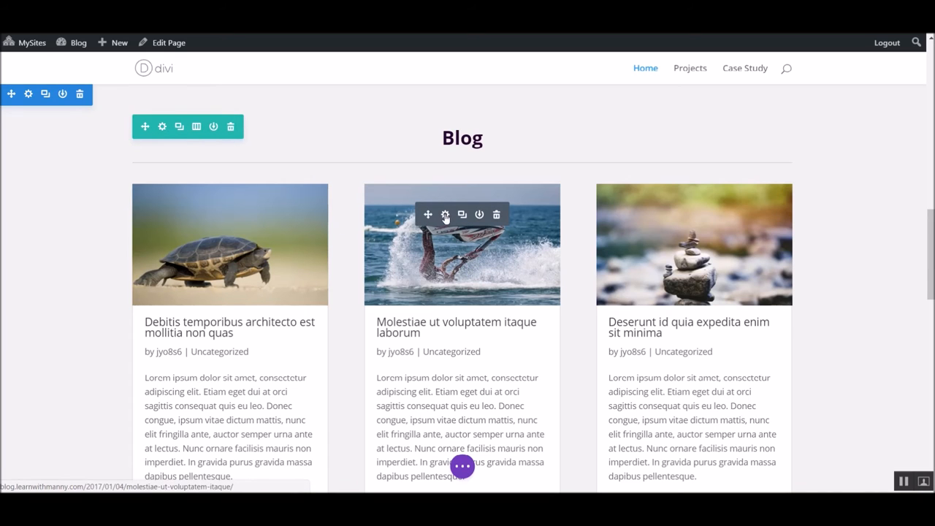
{"action": "left_click", "coordinate": [445, 214]}
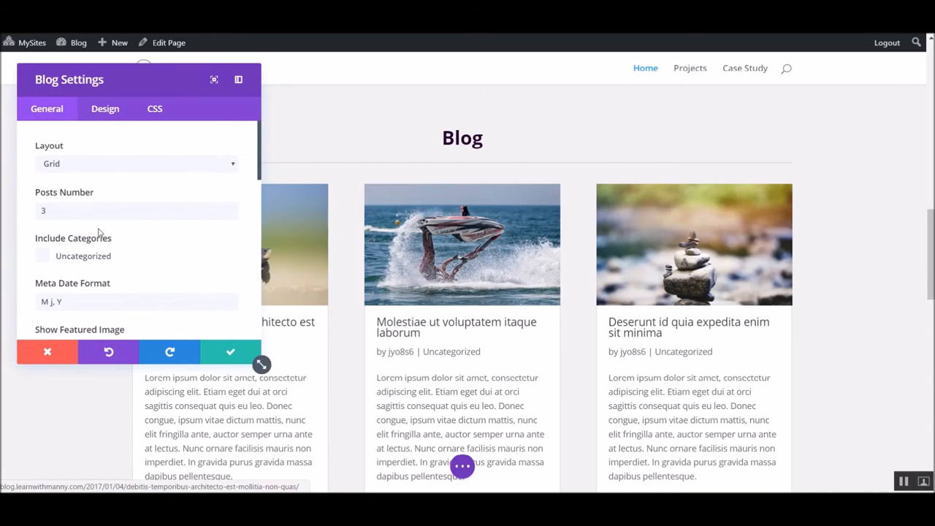
{"action": "left_click", "coordinate": [105, 108]}
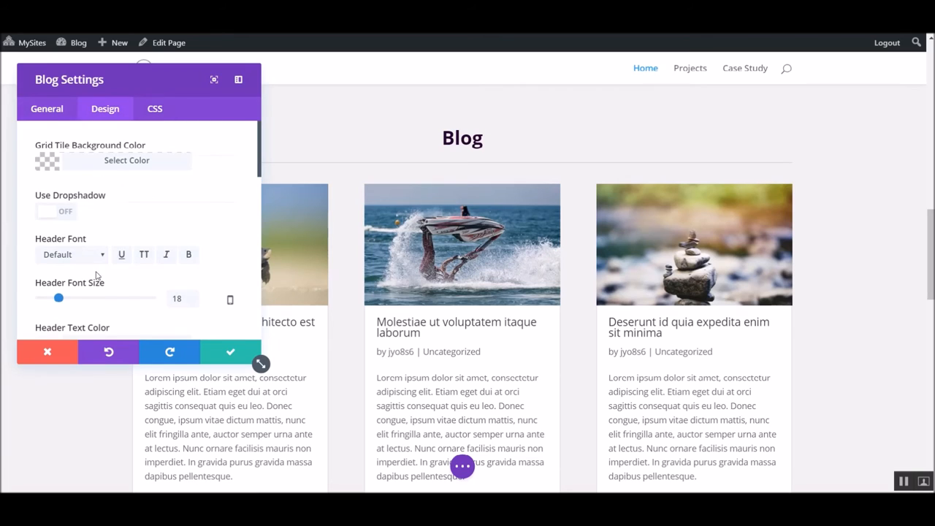
{"action": "scroll", "scroll_direction": "down", "scroll_amount": 3}
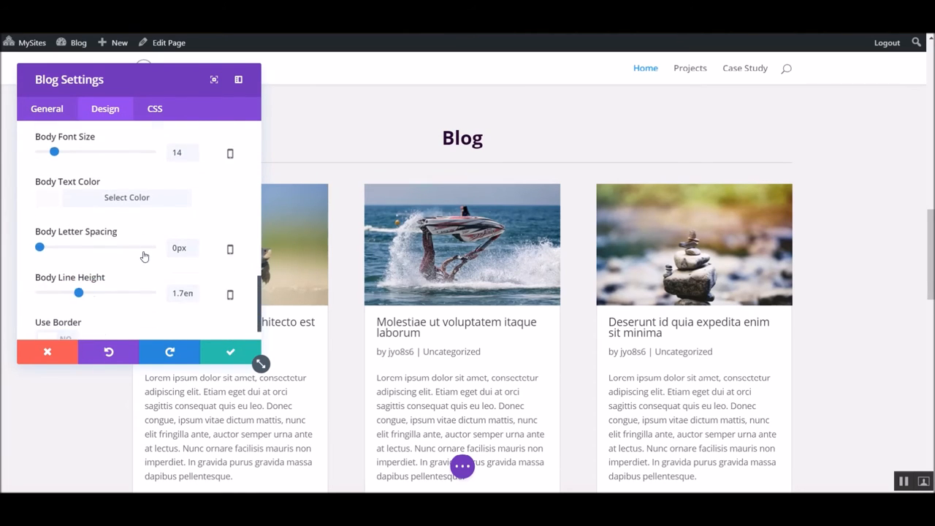
{"action": "left_click", "coordinate": [47, 353]}
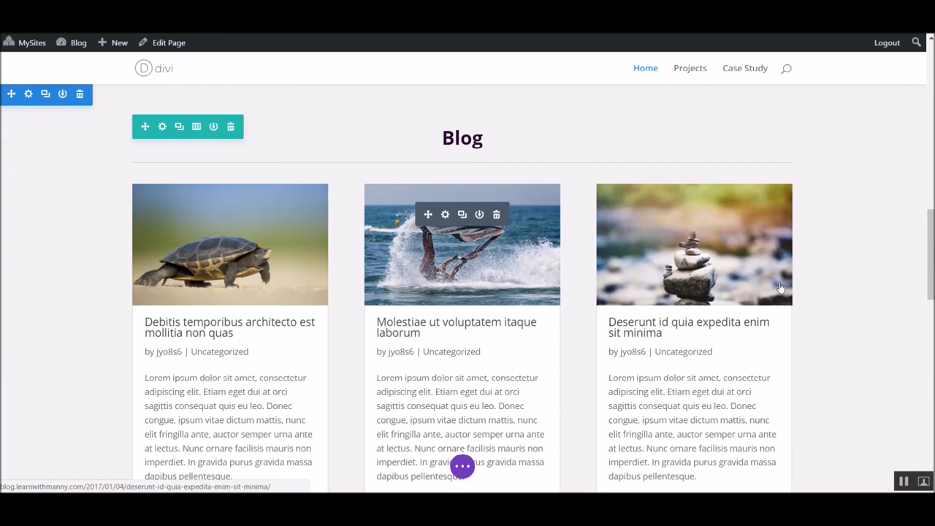
{"action": "scroll", "scroll_direction": "down", "scroll_amount": 3}
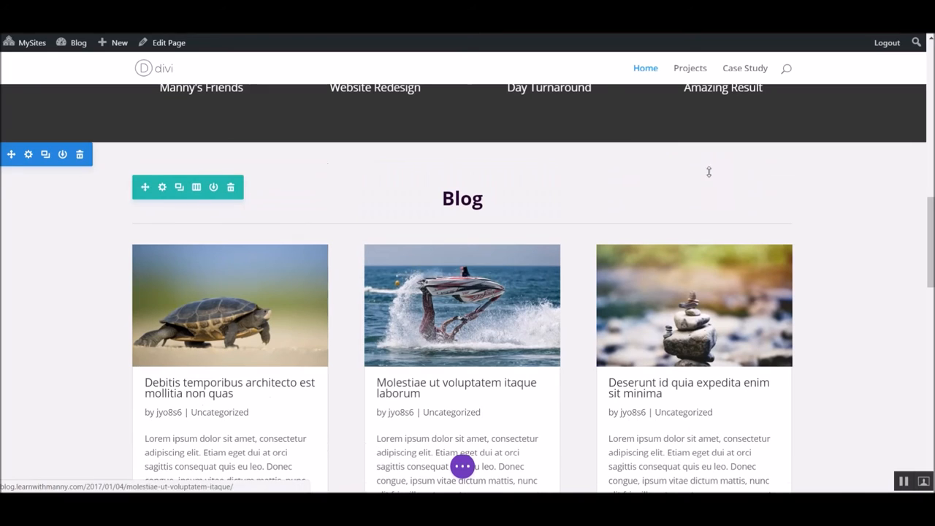
{"action": "scroll", "scroll_direction": "down", "scroll_amount": 3}
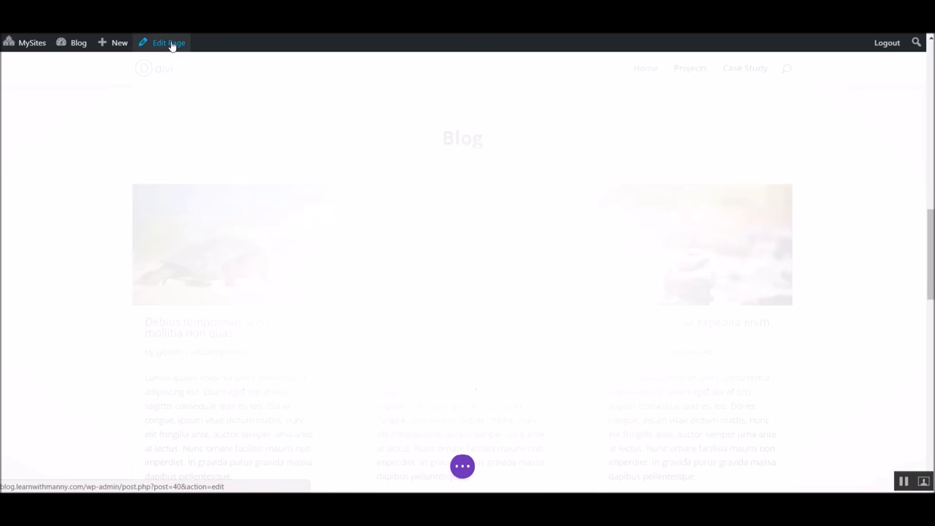
Step: Leave the builder via Edit Page, choosing Save & Exit at the unsaved-changes prompt
{"action": "left_click", "coordinate": [169, 43]}
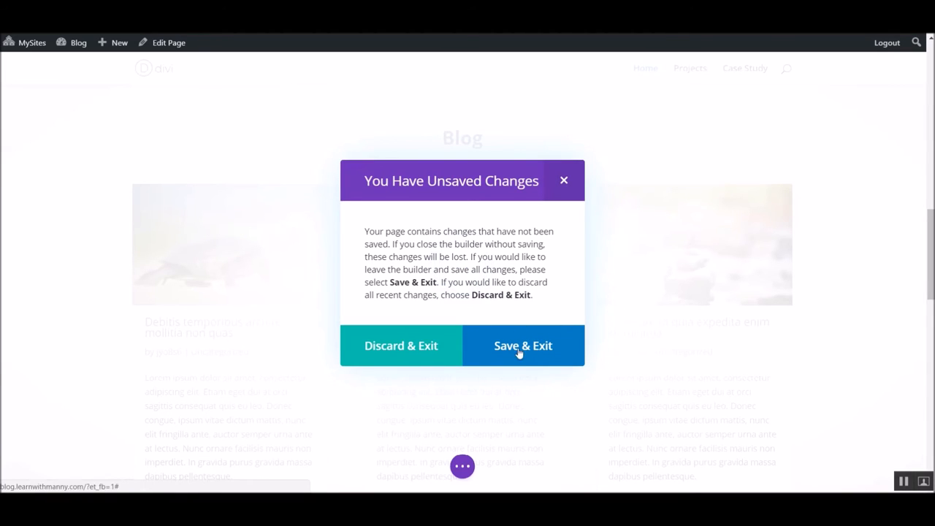
{"action": "left_click", "coordinate": [522, 345]}
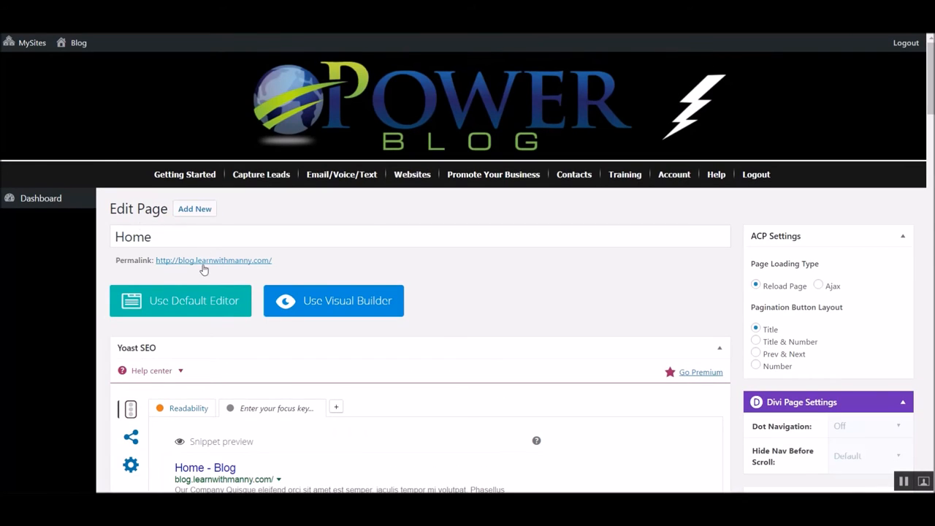
Step: Return to the demo site's live Home page showing the Our Company hero
{"action": "left_click", "coordinate": [214, 260]}
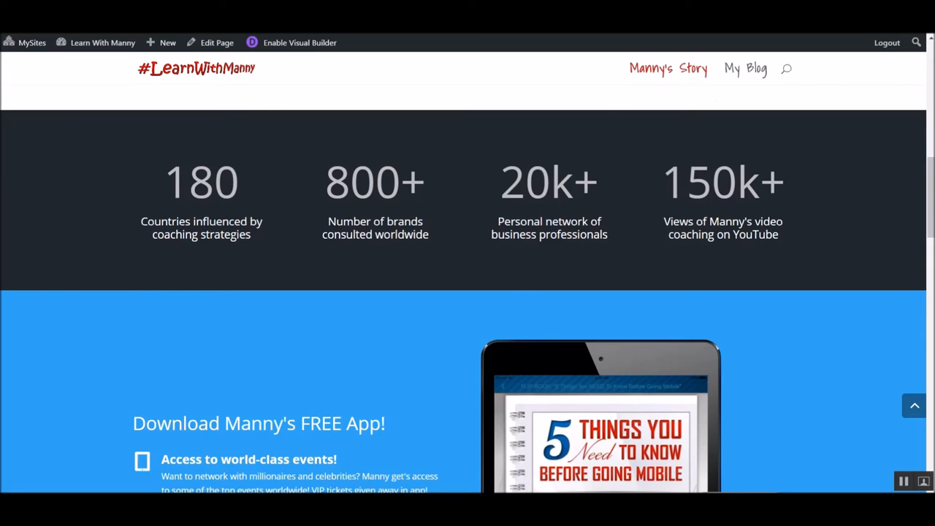
{"action": "left_click", "coordinate": [216, 42]}
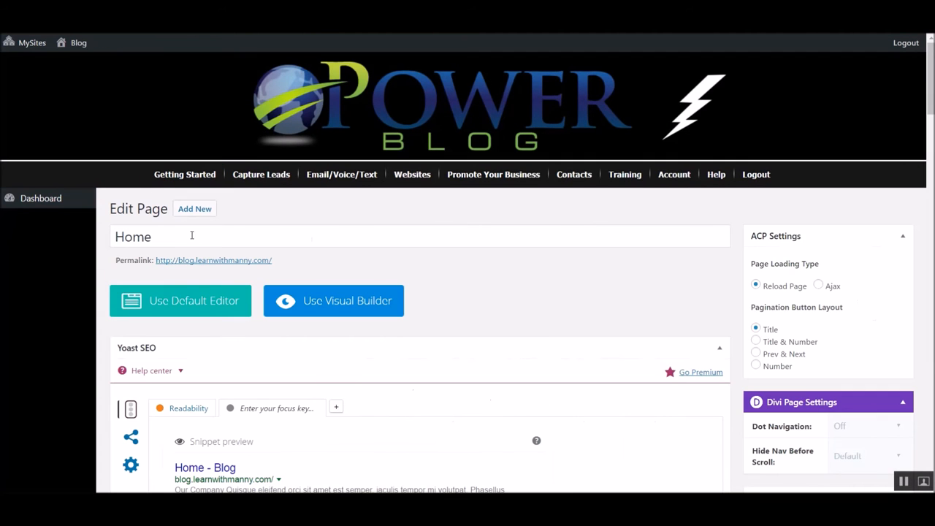
{"action": "left_click", "coordinate": [213, 260]}
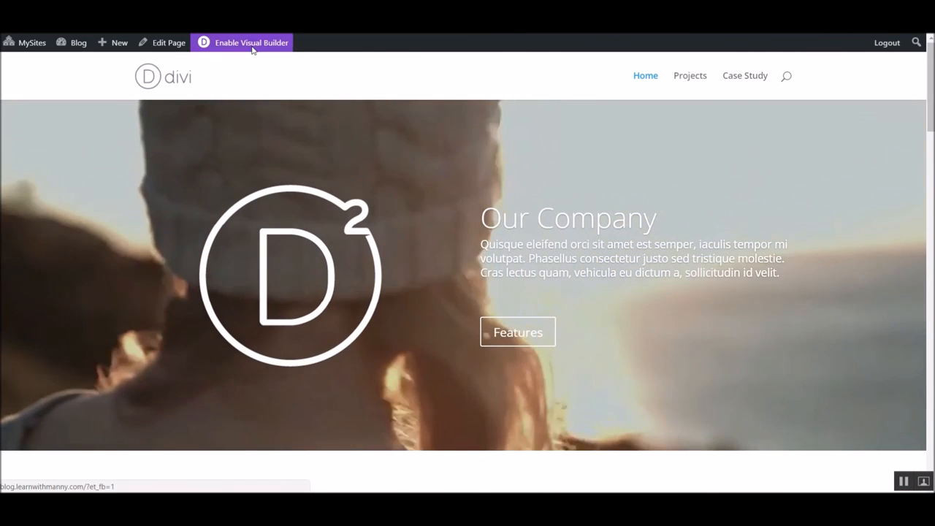
Step: Enable the Visual Builder and check the hero slide's embedded YouTube video URL
{"action": "left_click", "coordinate": [252, 42]}
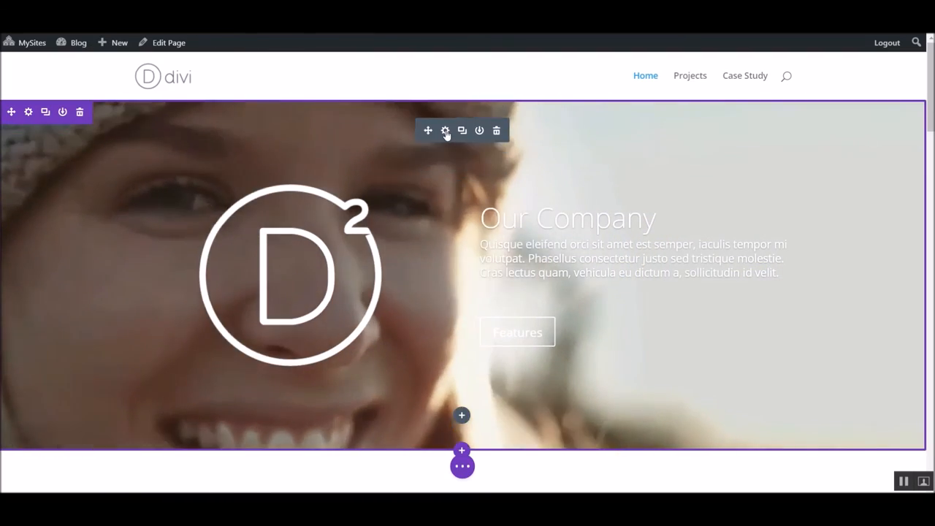
{"action": "left_click", "coordinate": [445, 130]}
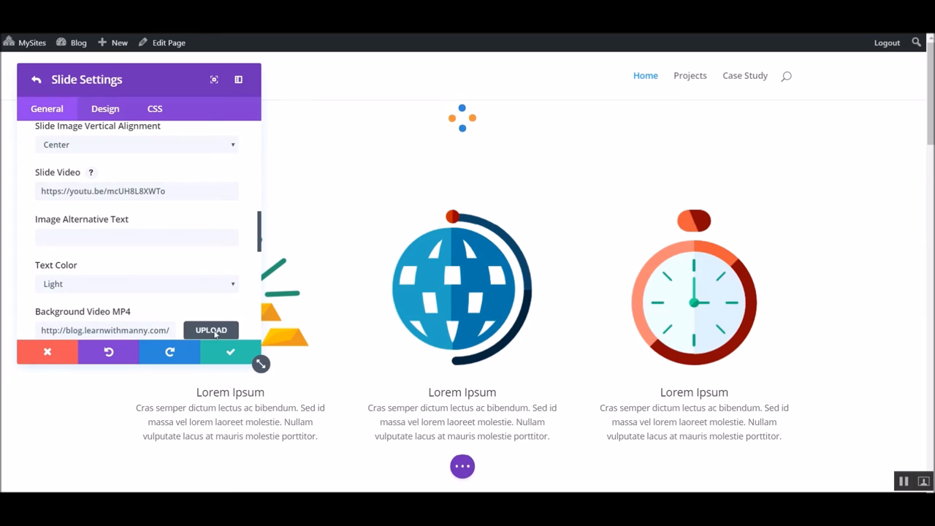
{"action": "left_click", "coordinate": [229, 352]}
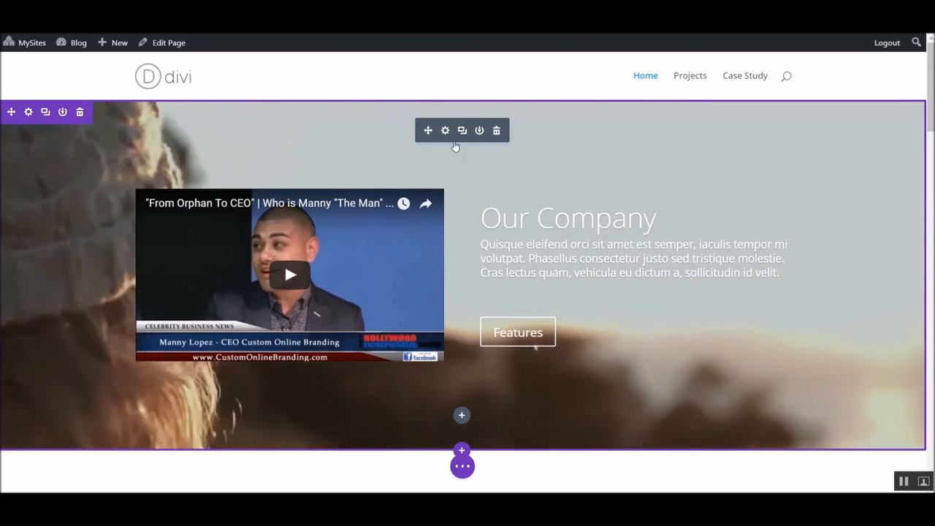
Step: In the Fullwidth Slider, set the Our Company slide heading and 'Learn More' button text
{"action": "left_click", "coordinate": [445, 130]}
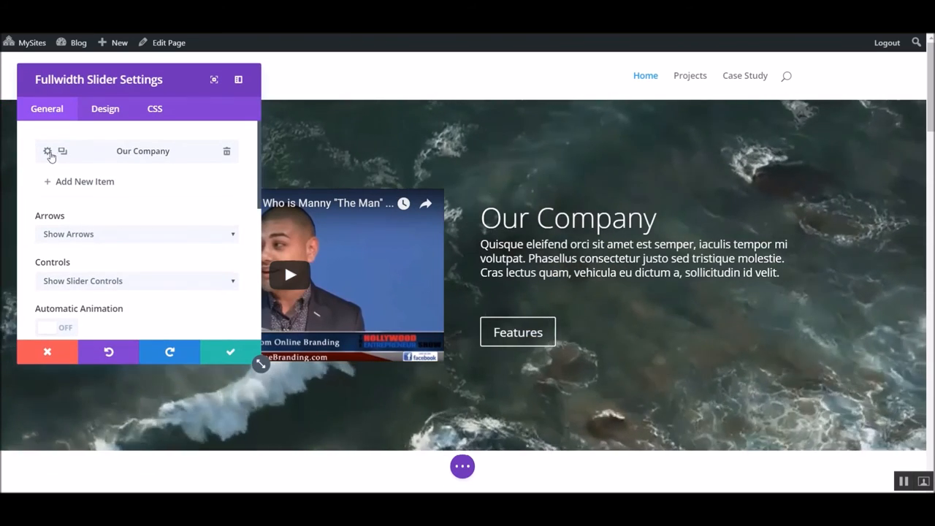
{"action": "left_click", "coordinate": [47, 151]}
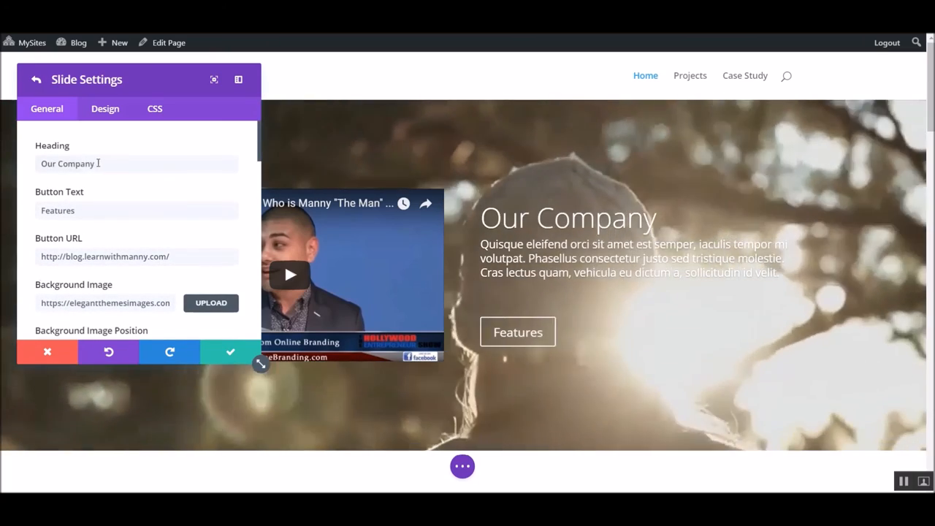
{"action": "type", "text": "Manny is cool!"}
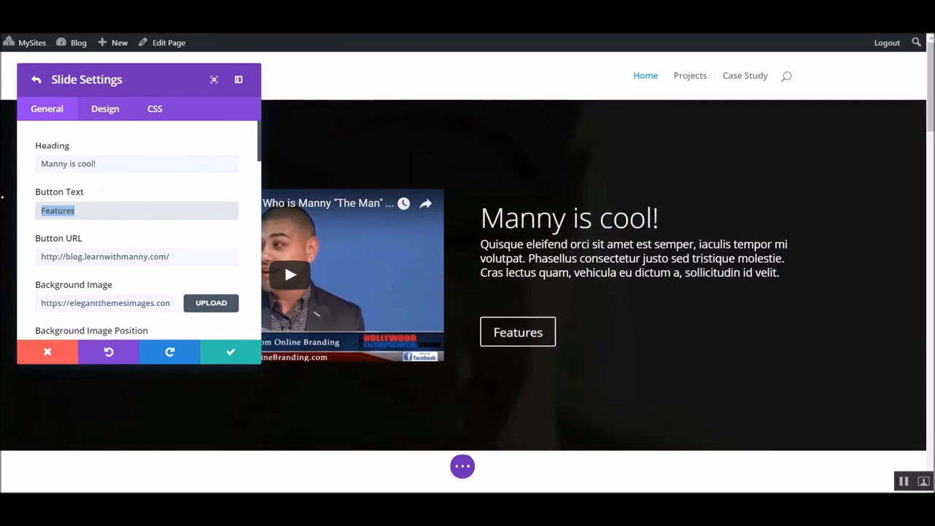
{"action": "type", "text": "Learn More"}
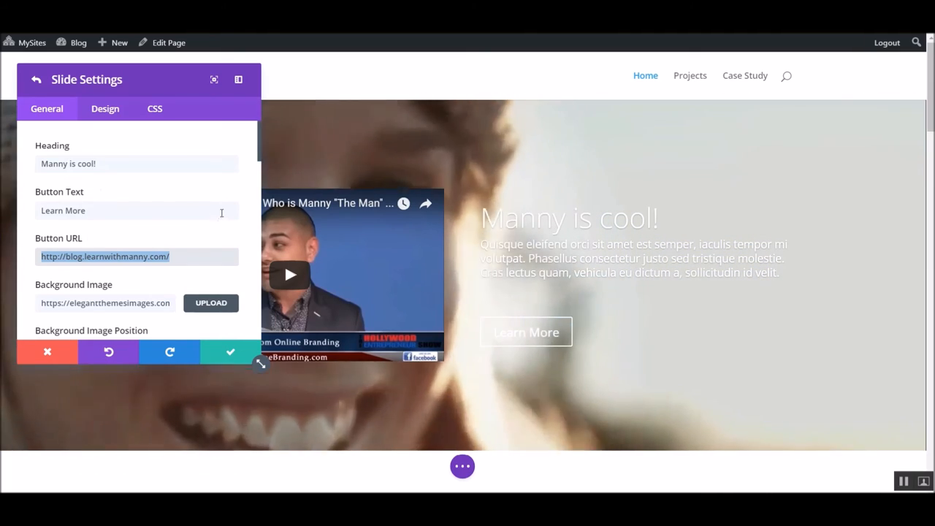
{"action": "scroll", "scroll_direction": "down", "scroll_amount": 3}
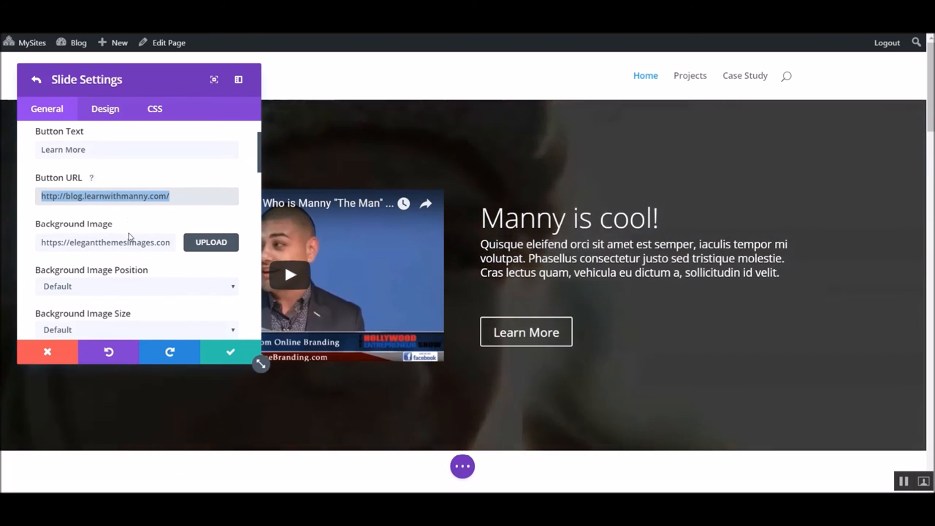
{"action": "scroll", "scroll_direction": "down", "scroll_amount": 3}
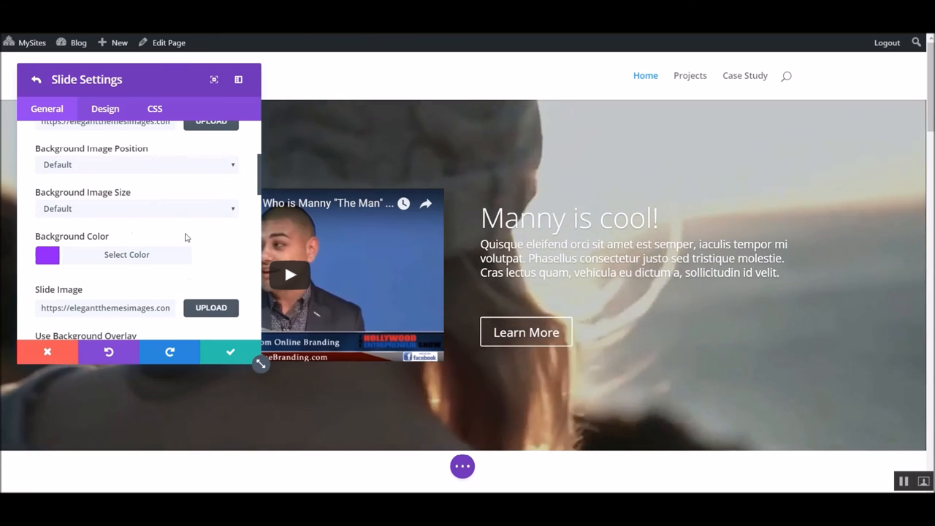
{"action": "scroll", "scroll_direction": "down", "scroll_amount": 3}
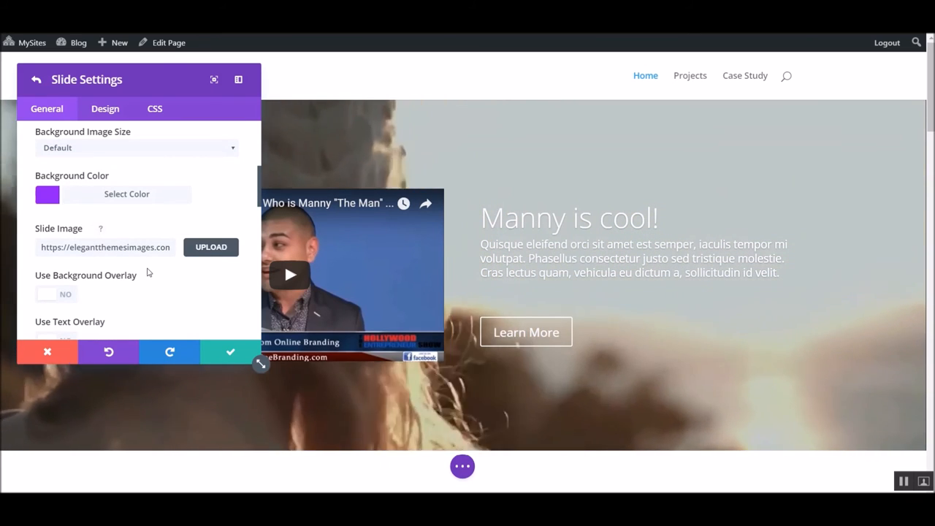
{"action": "scroll", "scroll_direction": "down", "scroll_amount": 3}
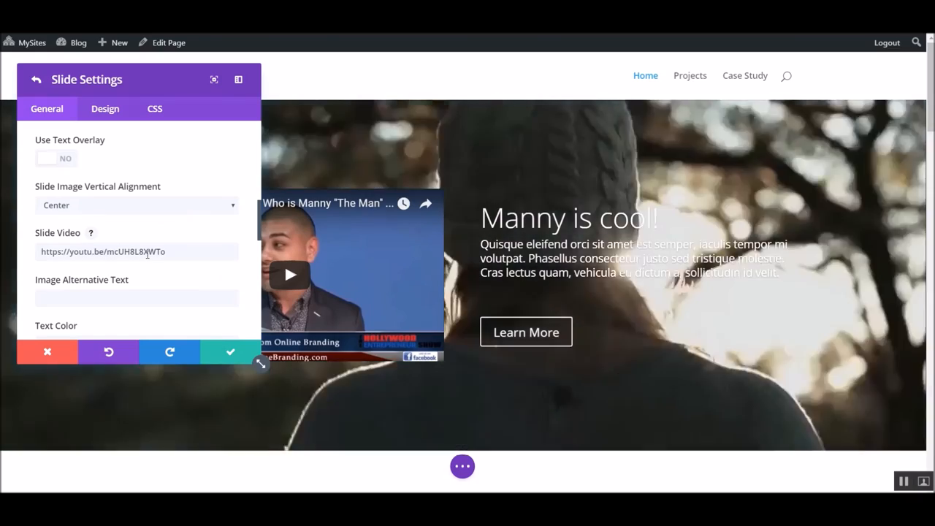
{"action": "scroll", "scroll_direction": "down", "scroll_amount": 3}
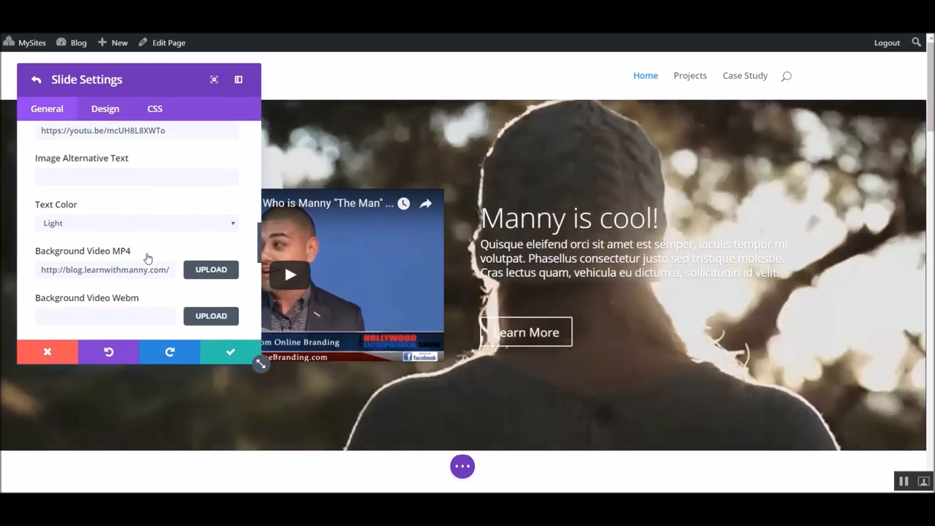
{"action": "scroll", "scroll_direction": "down", "scroll_amount": 3}
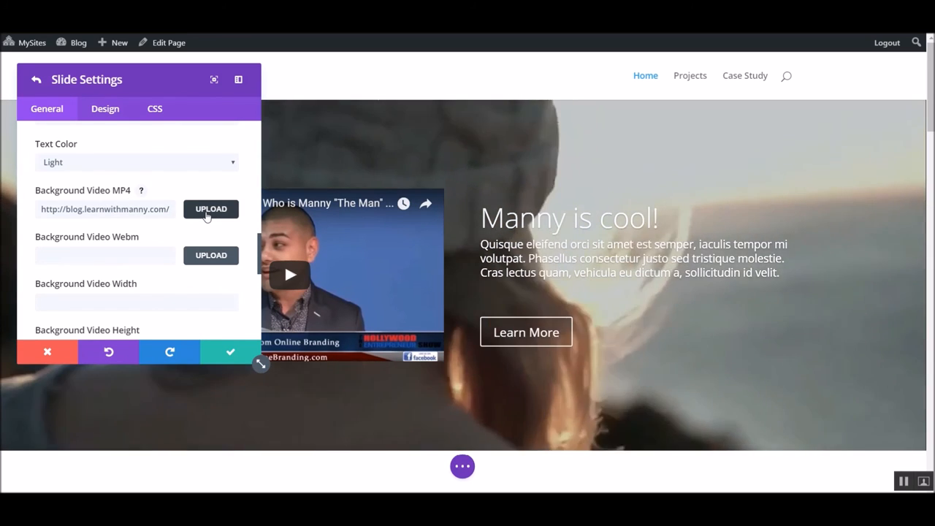
{"action": "left_click", "coordinate": [211, 209]}
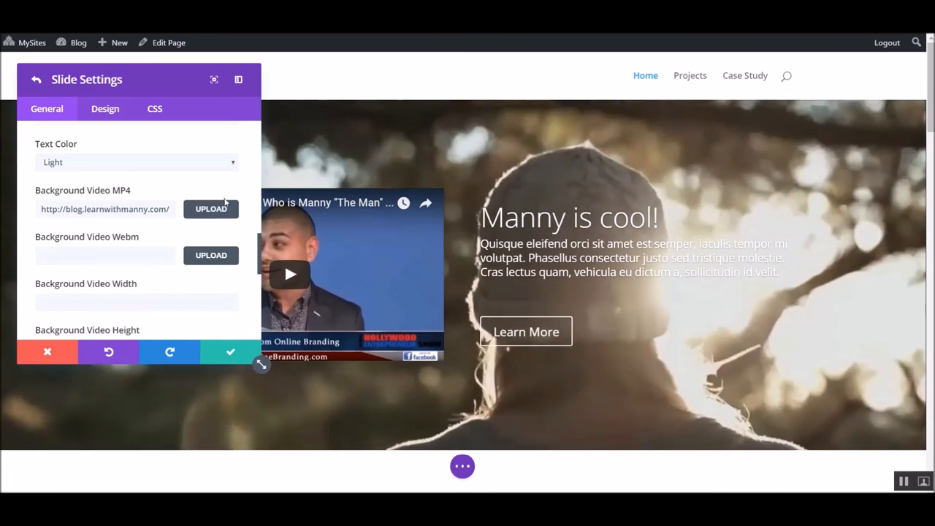
{"action": "scroll", "scroll_direction": "down", "scroll_amount": 3}
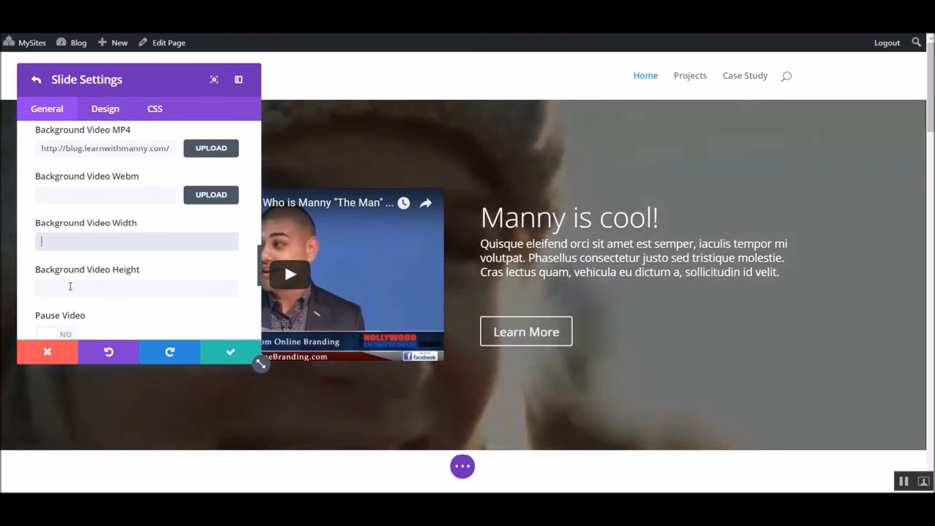
{"action": "scroll", "scroll_direction": "down", "scroll_amount": 3}
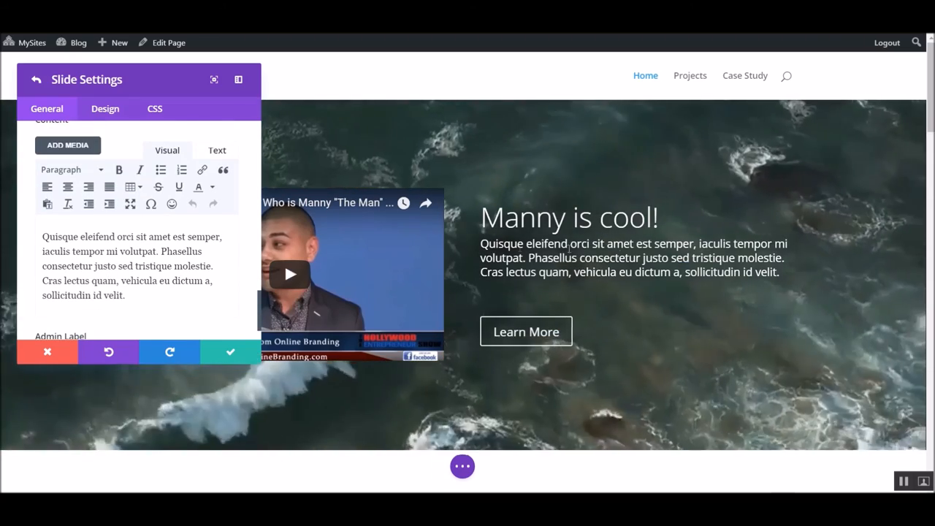
Step: Replace the slide's lorem ipsum body text with 'Hello' and save the slide
{"action": "left_click_drag", "start_coordinate": [42, 237], "coordinate": [124, 295]}
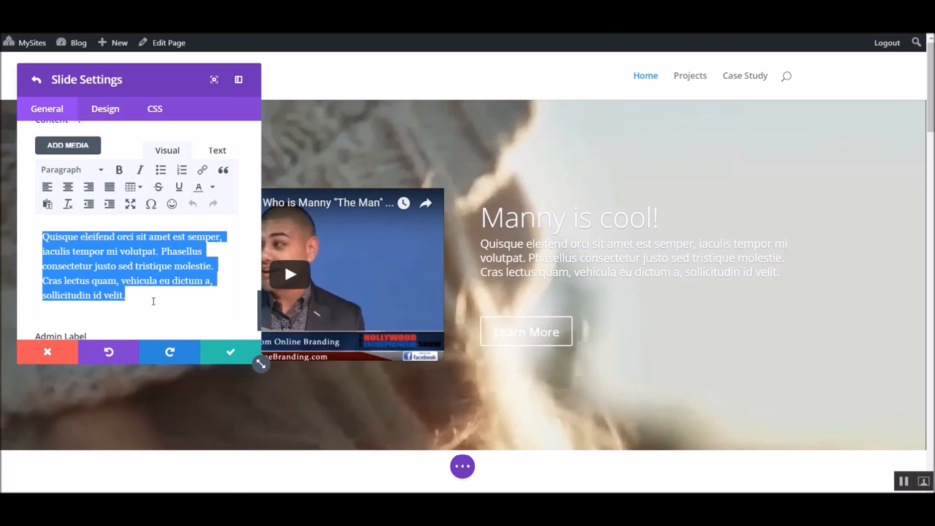
{"action": "type", "text": "Hello"}
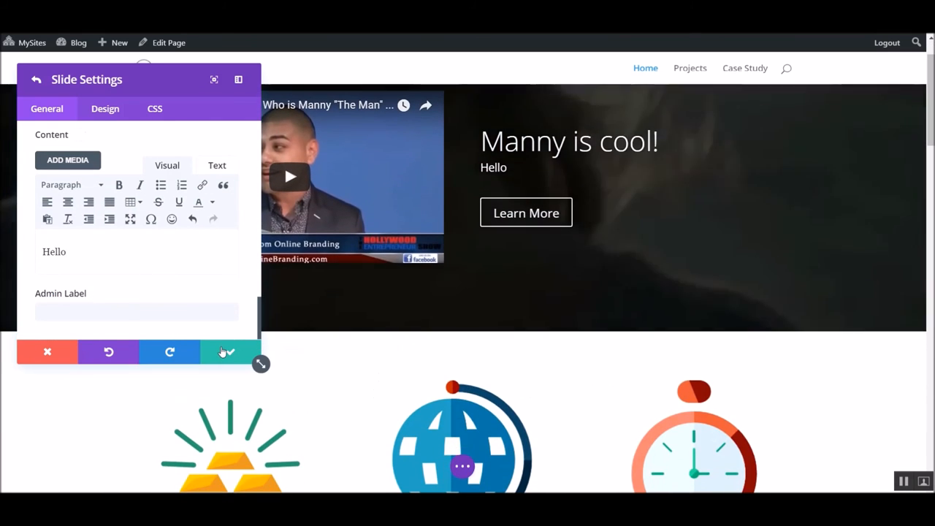
{"action": "left_click", "coordinate": [227, 353]}
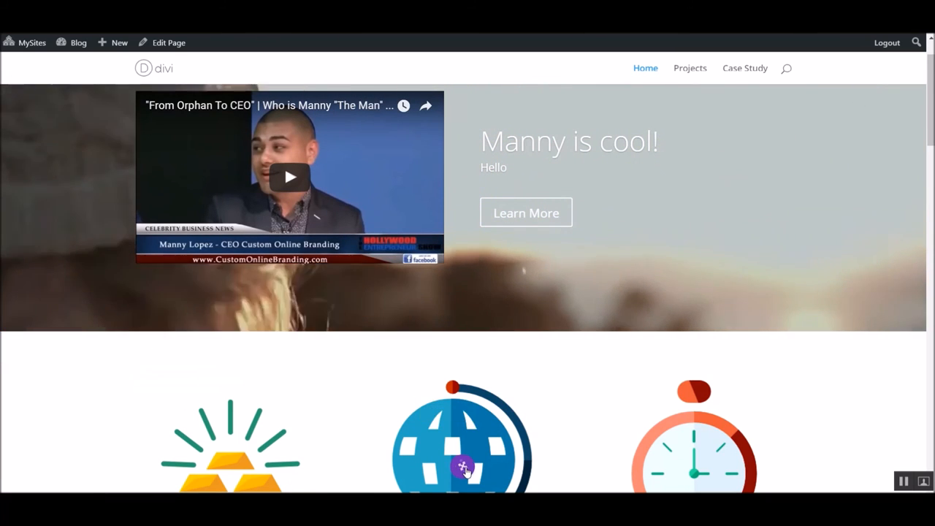
Step: Expand the purple-dots builder toolbar and scroll down to the counters and blog grid
{"action": "left_click", "coordinate": [462, 468]}
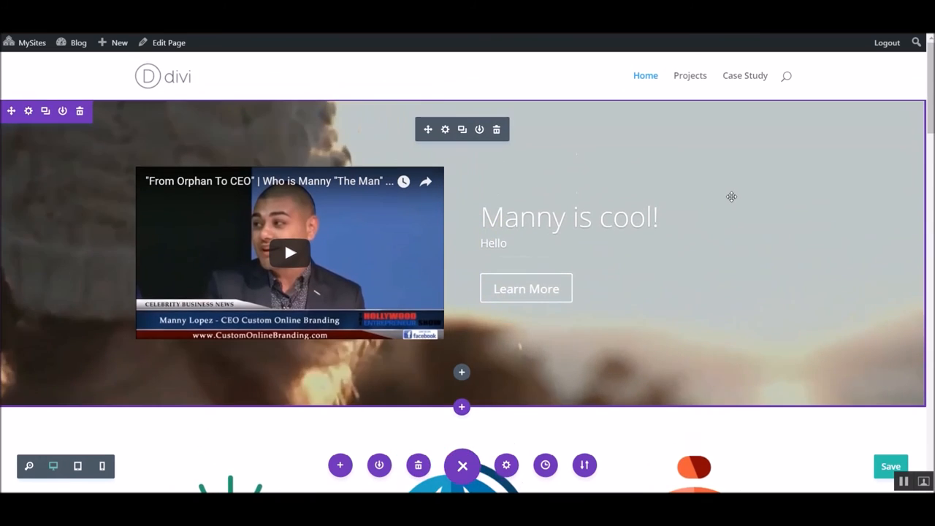
{"action": "scroll", "scroll_direction": "down", "scroll_amount": 3}
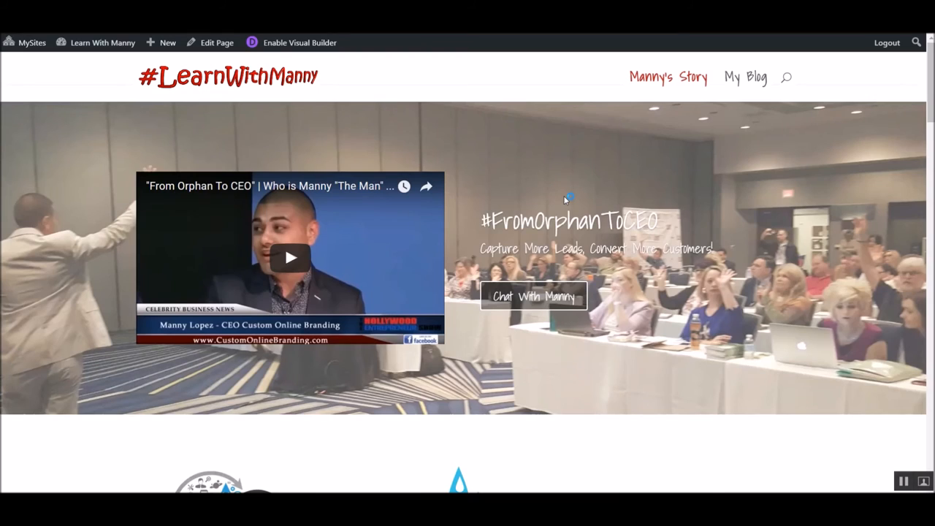
{"action": "scroll", "scroll_direction": "down", "scroll_amount": 3}
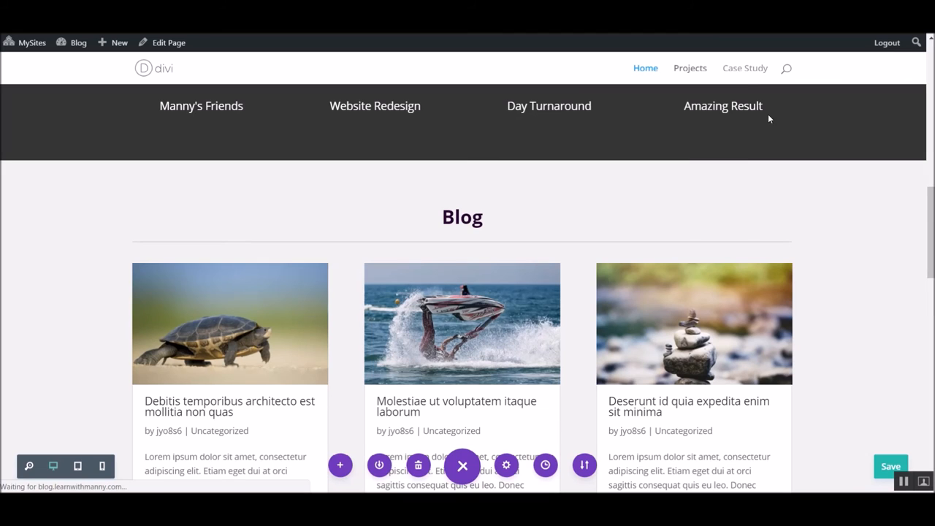
Step: Go to Case Study and scroll to the 'Mobile Site Boosted Sales By 50%' section
{"action": "left_click", "coordinate": [745, 68]}
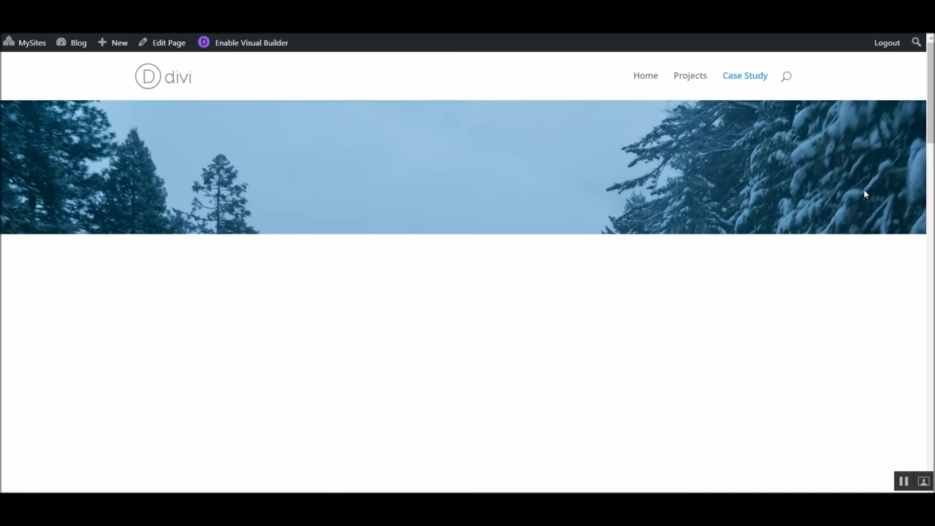
{"action": "scroll", "scroll_direction": "down", "scroll_amount": 3}
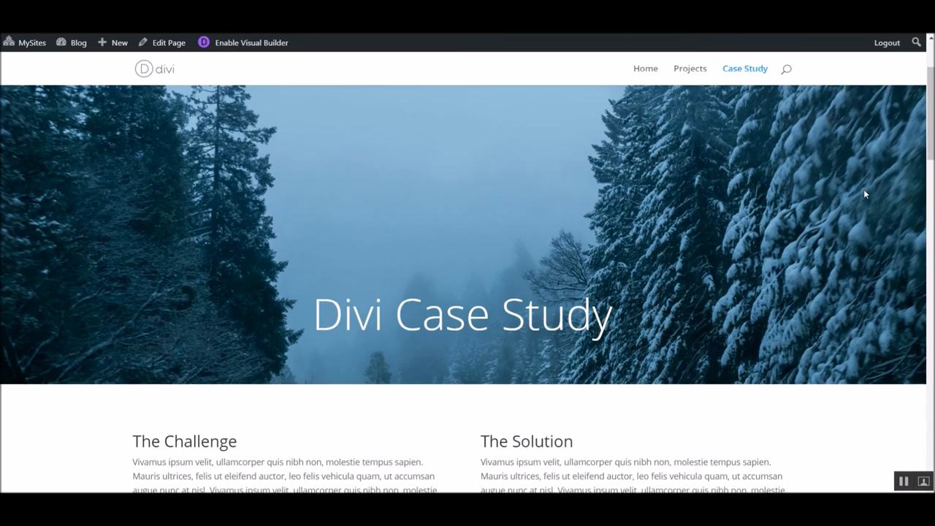
{"action": "scroll", "scroll_direction": "down", "scroll_amount": 3}
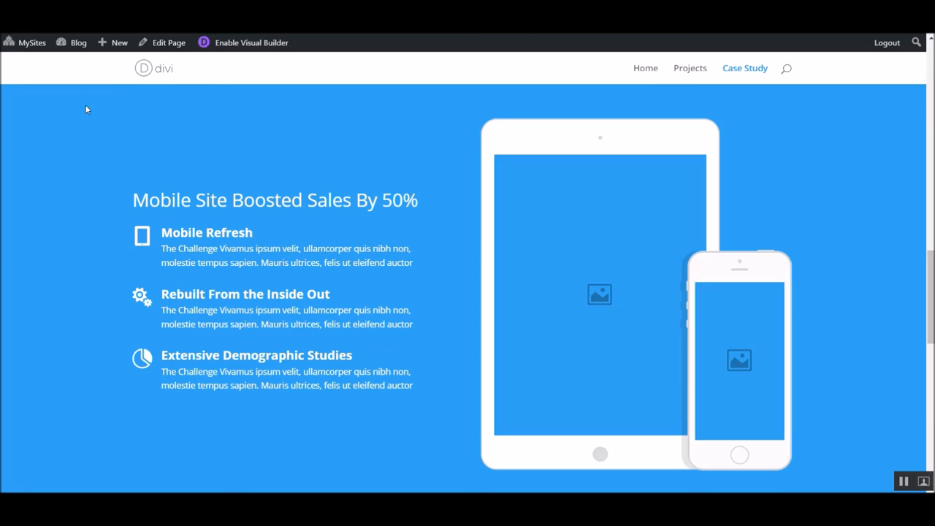
{"action": "mouse_move", "coordinate": [684, 300]}
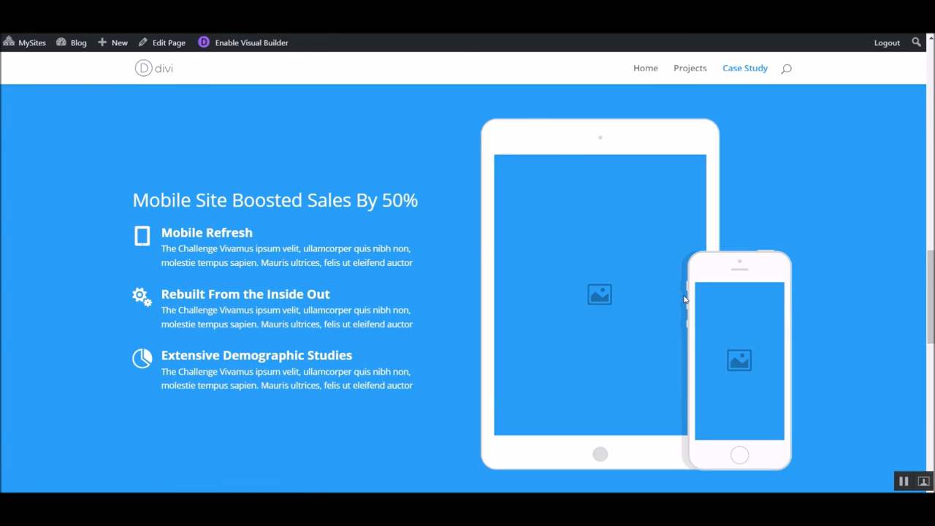
{"action": "mouse_move", "coordinate": [204, 220]}
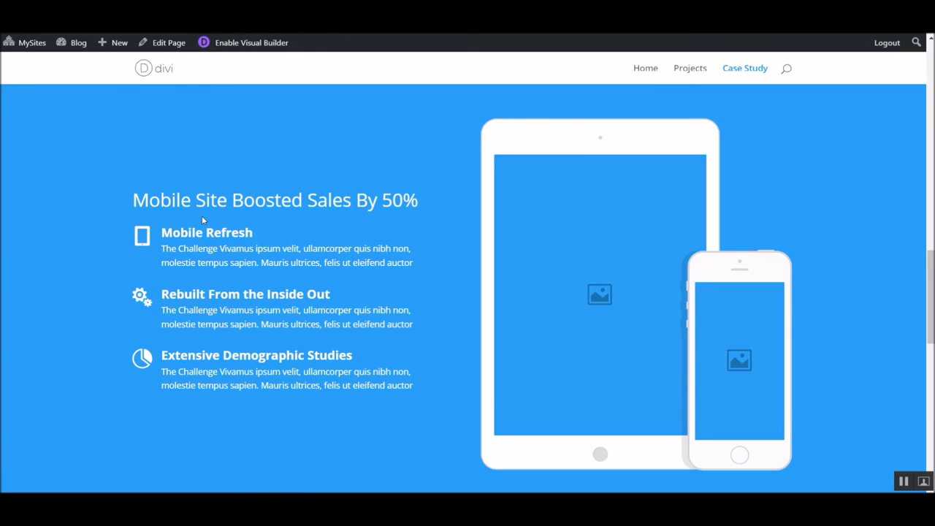
{"action": "mouse_move", "coordinate": [251, 42]}
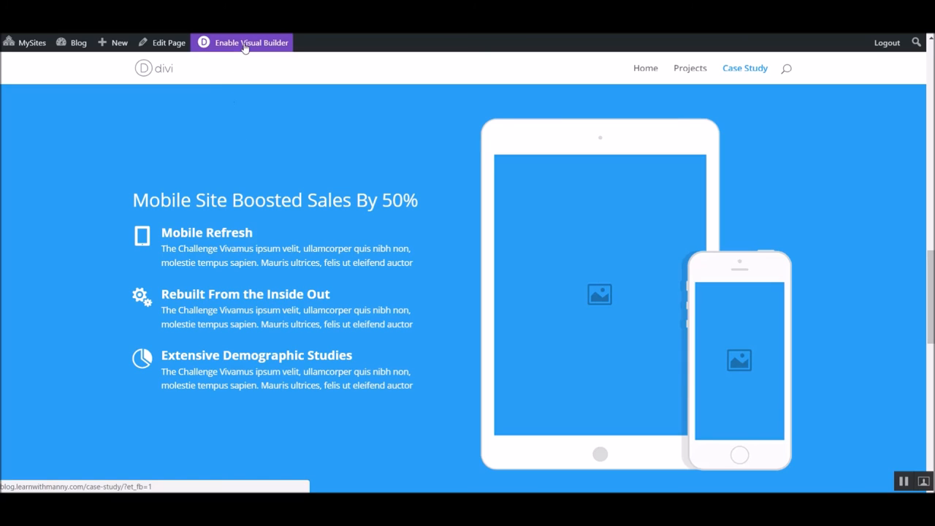
Step: Enable the Visual Builder on the Case Study page and scroll to the blue app section
{"action": "left_click", "coordinate": [251, 41]}
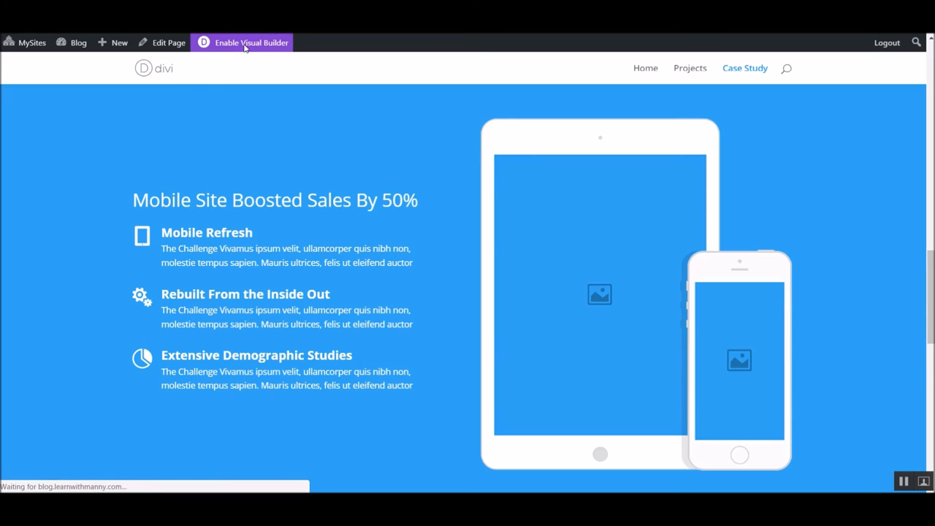
{"action": "left_click", "coordinate": [252, 43]}
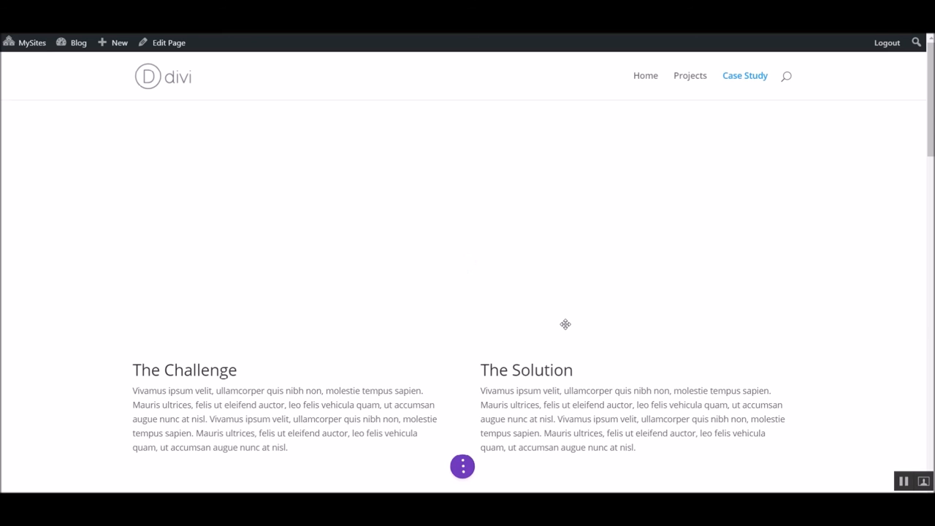
{"action": "scroll", "scroll_direction": "down", "scroll_amount": 3}
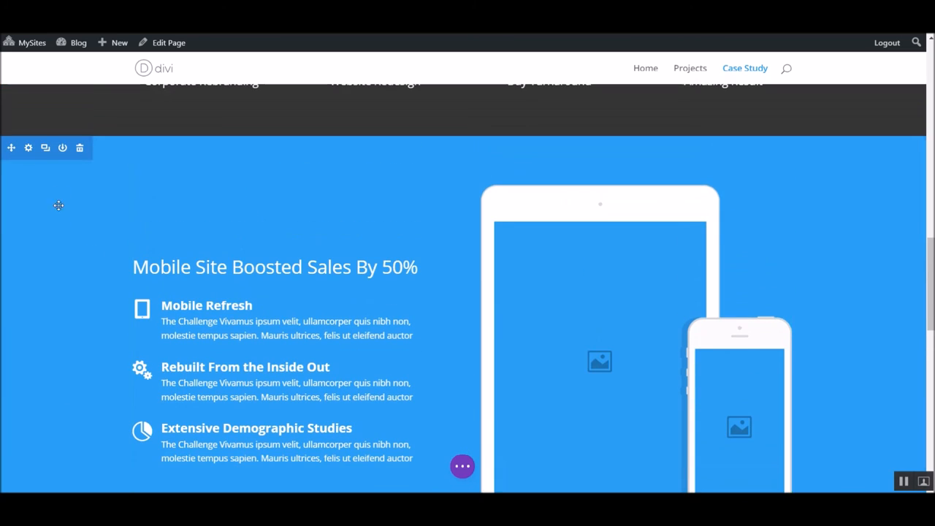
Step: Store the blue mobile-app section in the Divi Library under the name 'App Slide'
{"action": "left_click", "coordinate": [63, 148]}
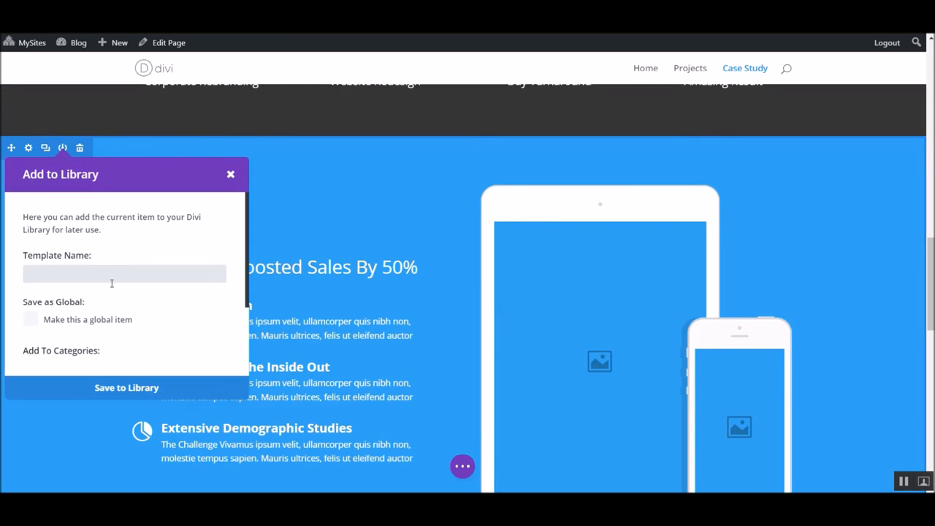
{"action": "type", "text": "App"}
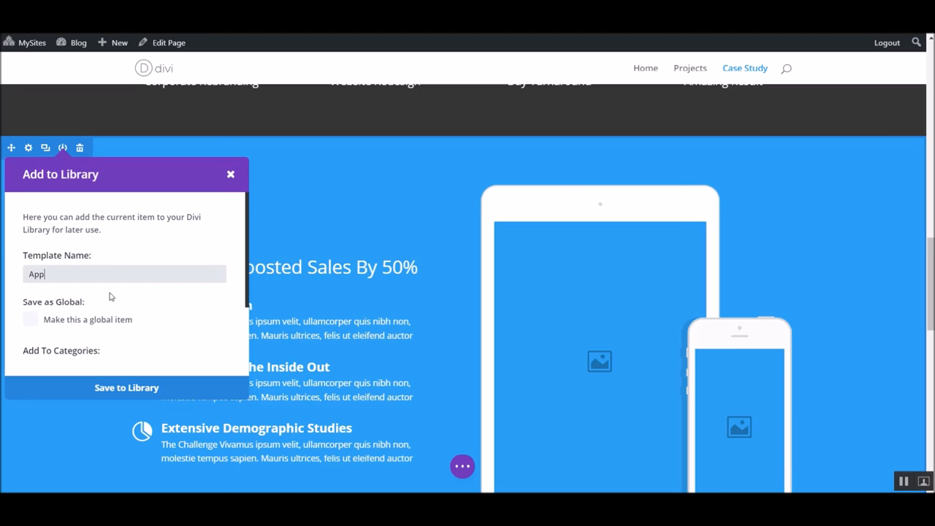
{"action": "type", "text": "Slide"}
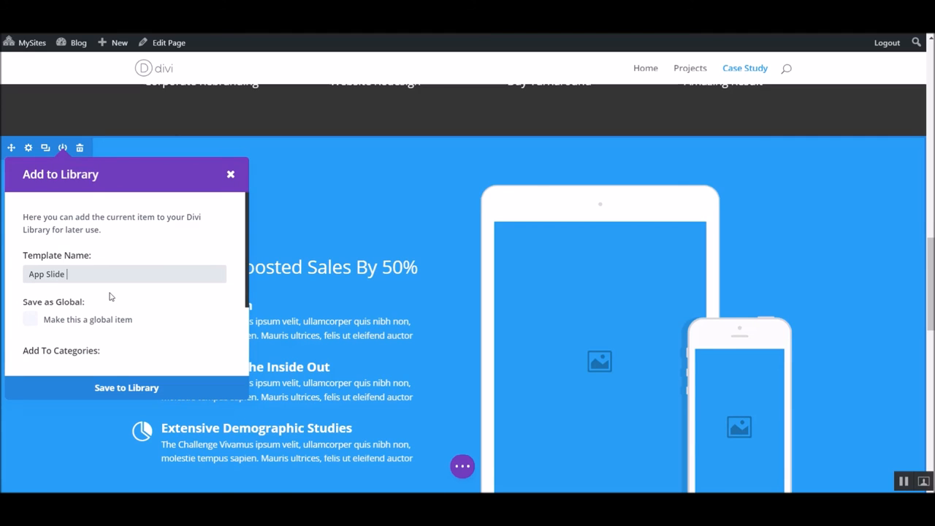
{"action": "left_click", "coordinate": [31, 320]}
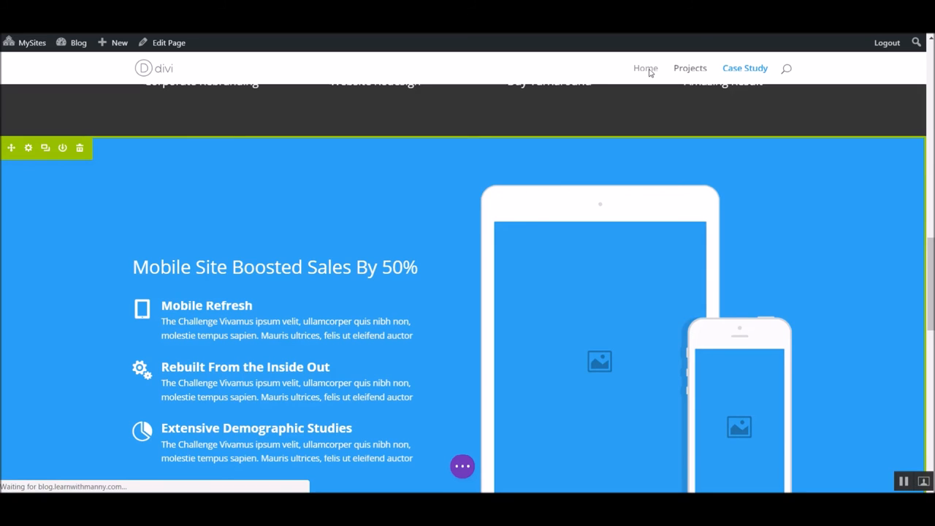
Step: Go to the Blog site's Home page and enable the Divi Visual Builder
{"action": "left_click", "coordinate": [645, 68]}
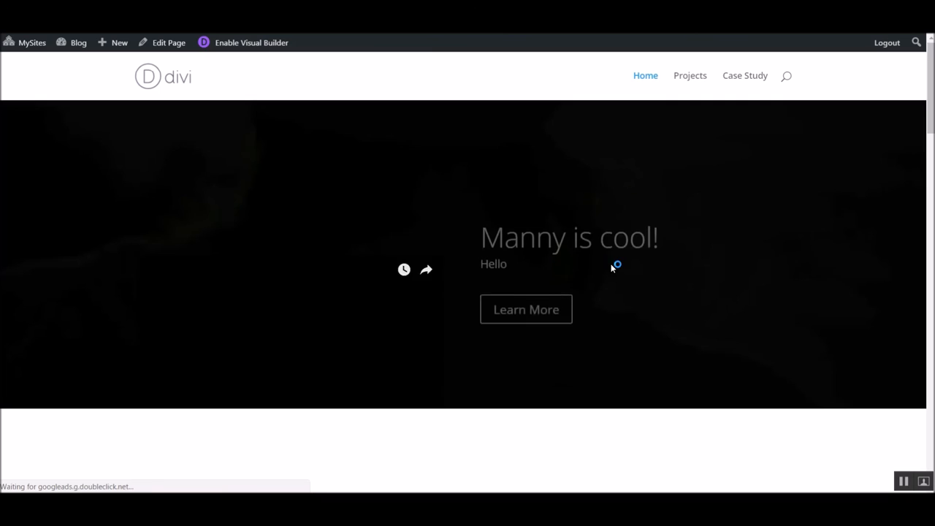
{"action": "scroll", "scroll_direction": "down", "scroll_amount": 3}
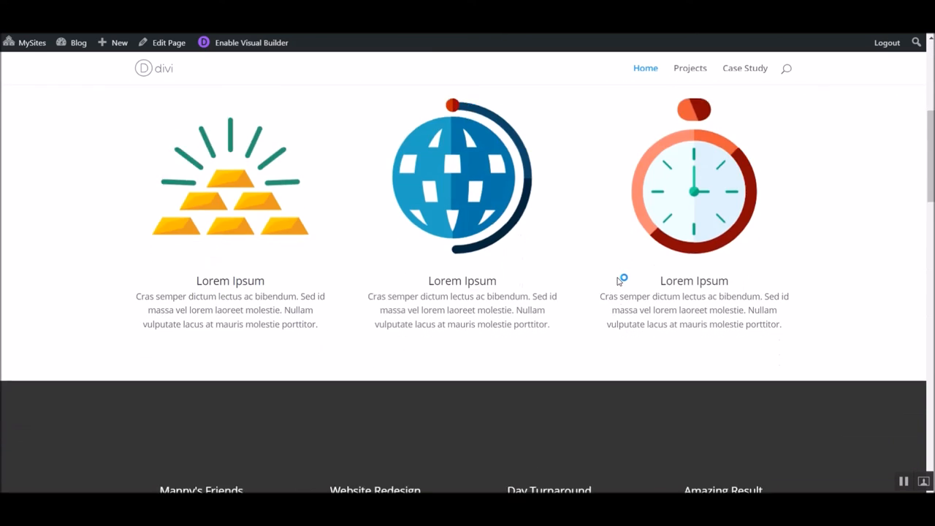
{"action": "scroll", "scroll_direction": "down", "scroll_amount": 3}
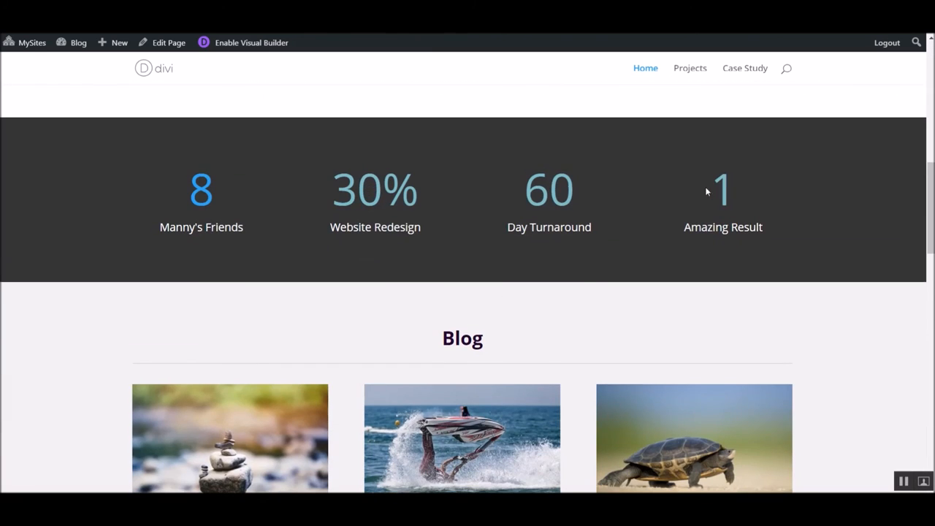
{"action": "left_click", "coordinate": [251, 41]}
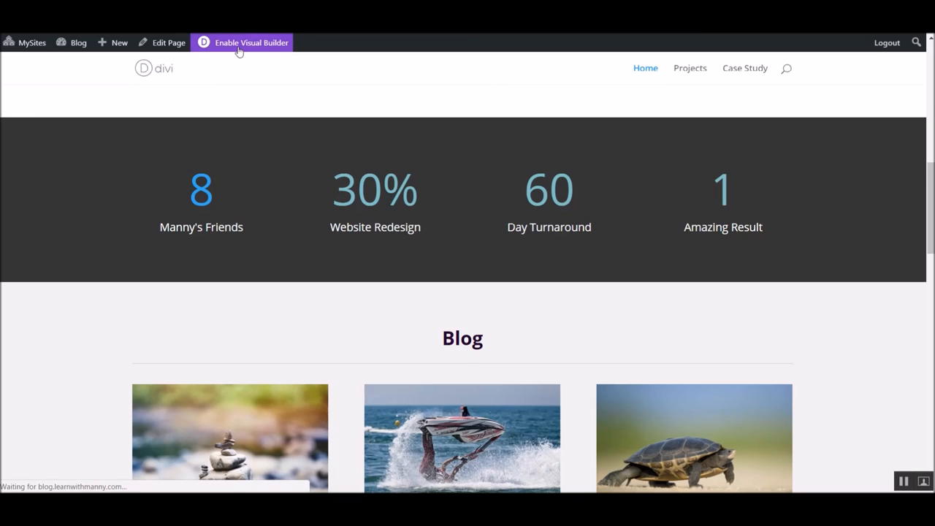
{"action": "left_click", "coordinate": [251, 42]}
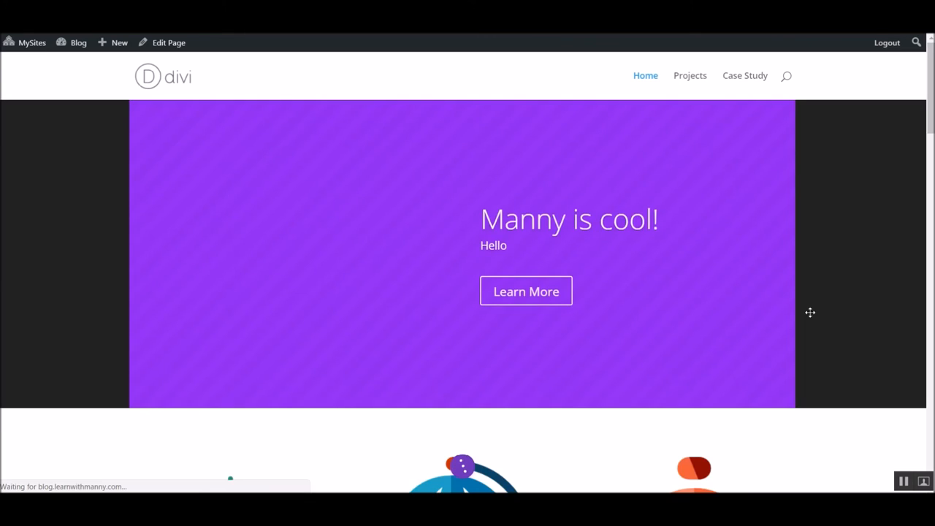
{"action": "scroll", "scroll_direction": "down", "scroll_amount": 3}
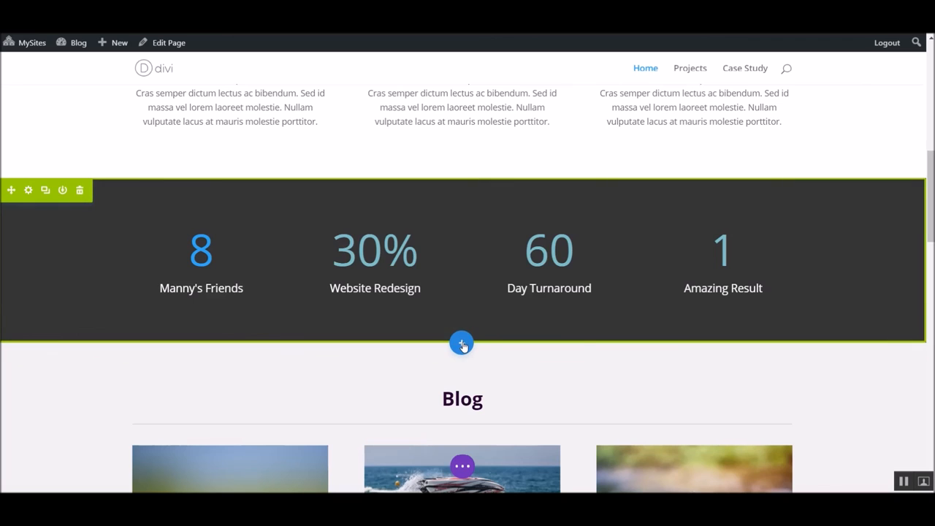
Step: Add the saved 'App Slide In' library section below the 8/30%/60/1 counters
{"action": "left_click", "coordinate": [461, 343]}
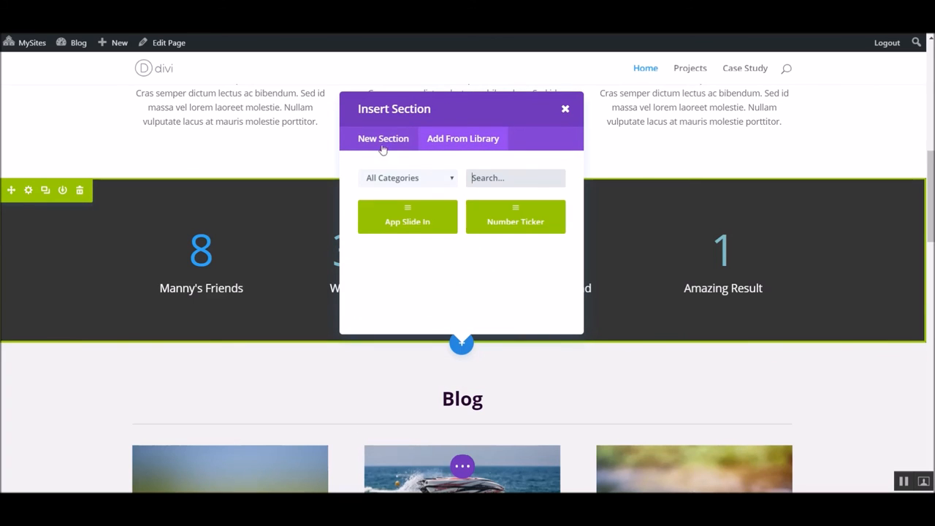
{"action": "left_click", "coordinate": [565, 108]}
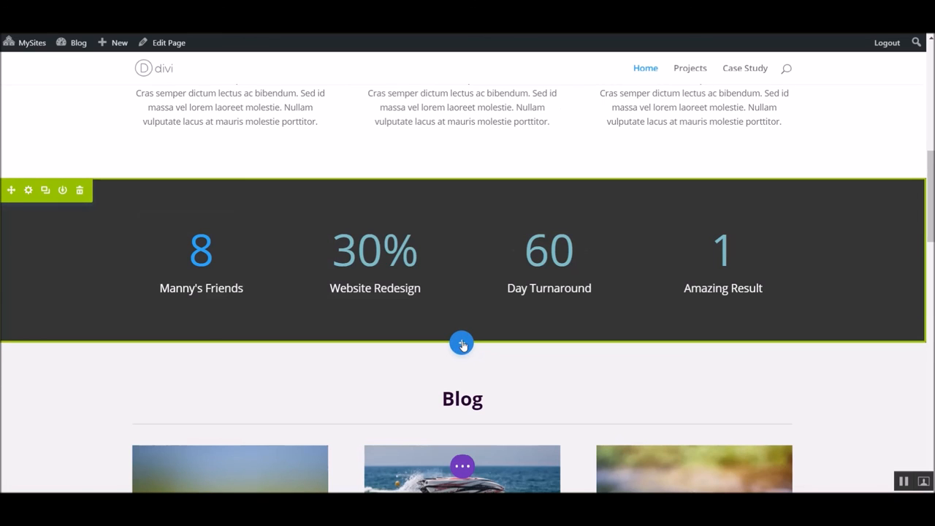
{"action": "left_click", "coordinate": [462, 344]}
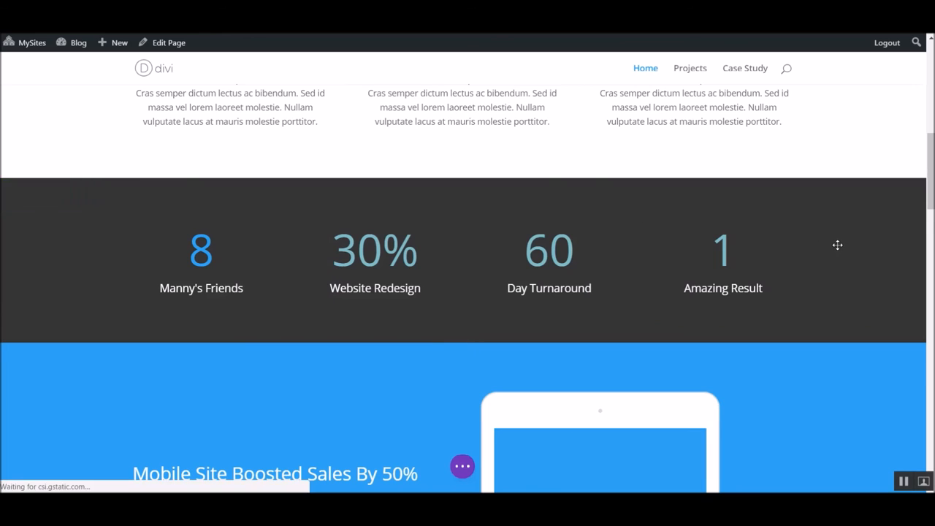
{"action": "scroll", "scroll_direction": "down", "scroll_amount": 3}
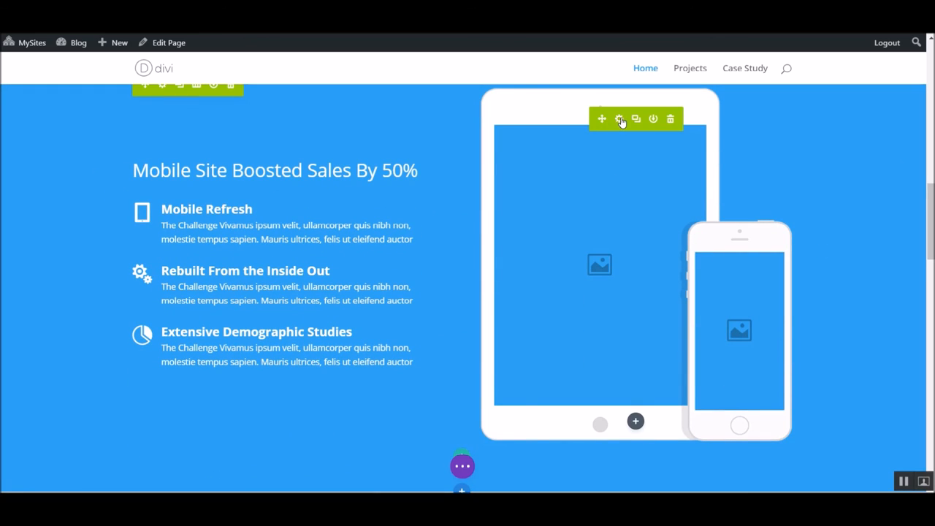
Step: Open Image Settings for the tablet mockup image and choose Upload
{"action": "left_click", "coordinate": [619, 119]}
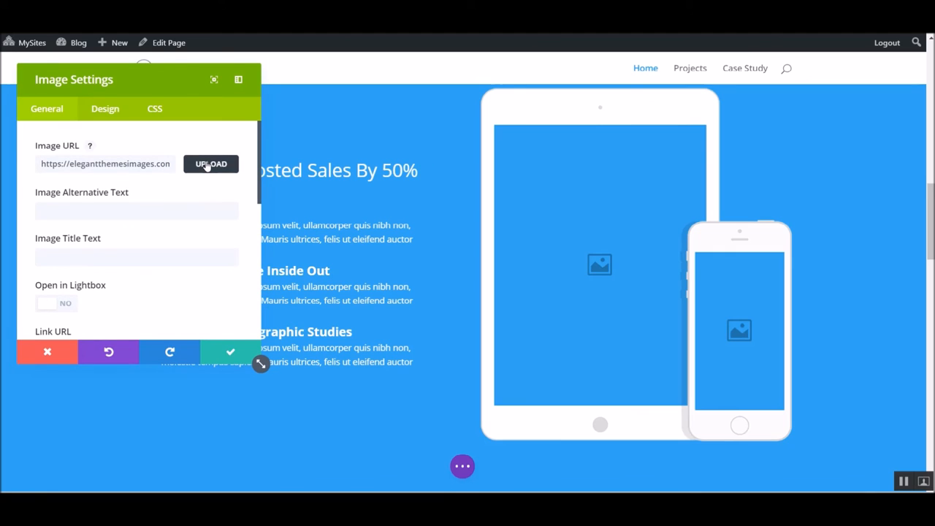
{"action": "left_click", "coordinate": [211, 164]}
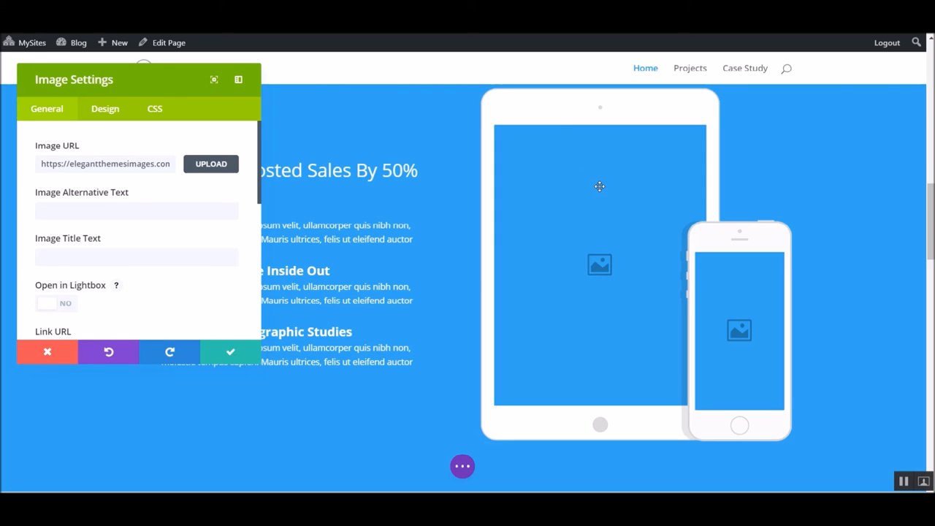
{"action": "mouse_move", "coordinate": [575, 338]}
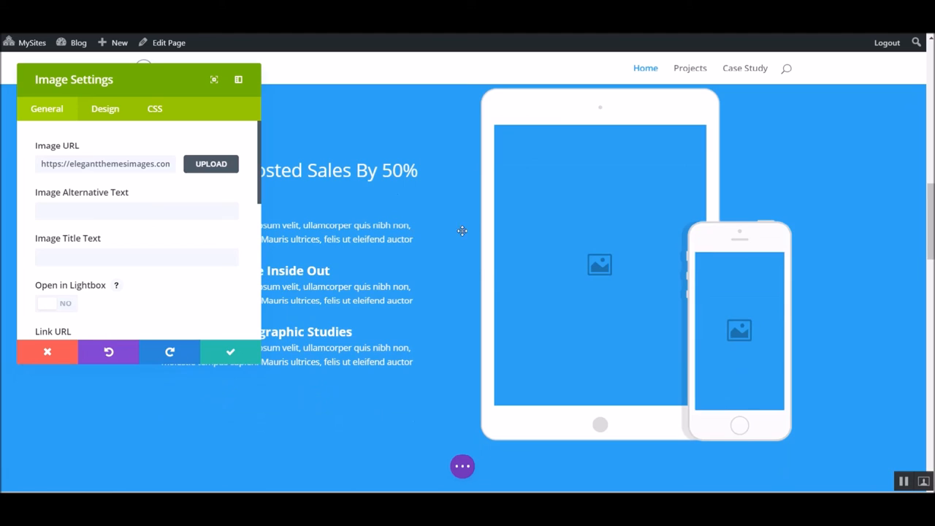
{"action": "scroll", "scroll_direction": "down", "scroll_amount": 3}
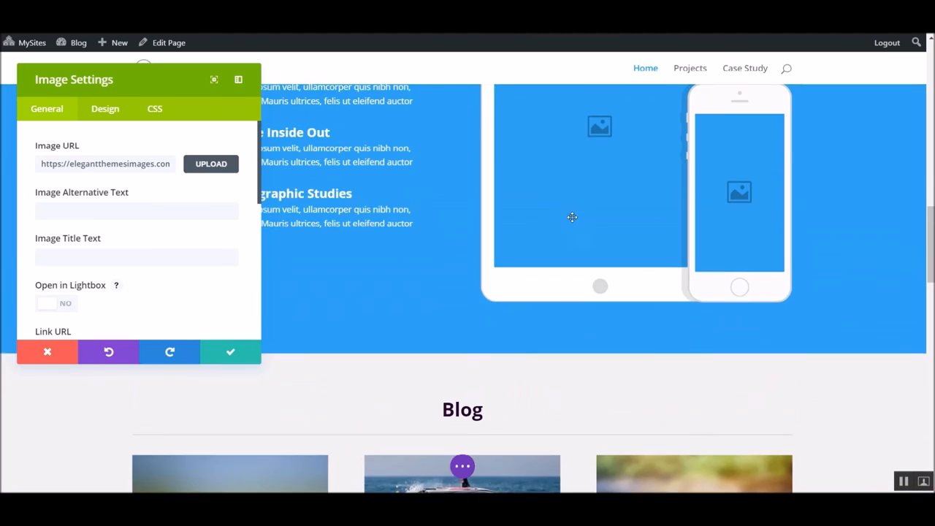
Step: Close the tablet image settings unchanged and scroll to the 'Manny is cool!' video hero
{"action": "left_click", "coordinate": [230, 352]}
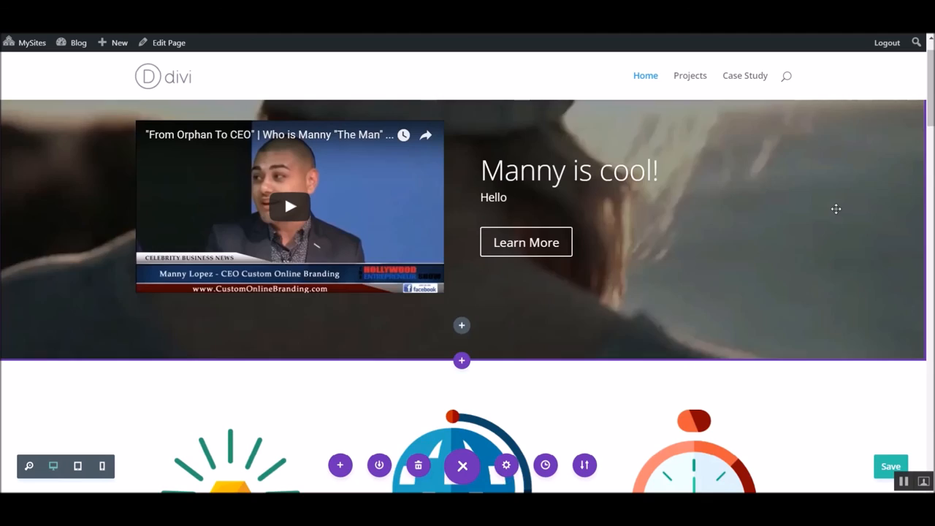
{"action": "scroll", "scroll_direction": "down", "scroll_amount": 3}
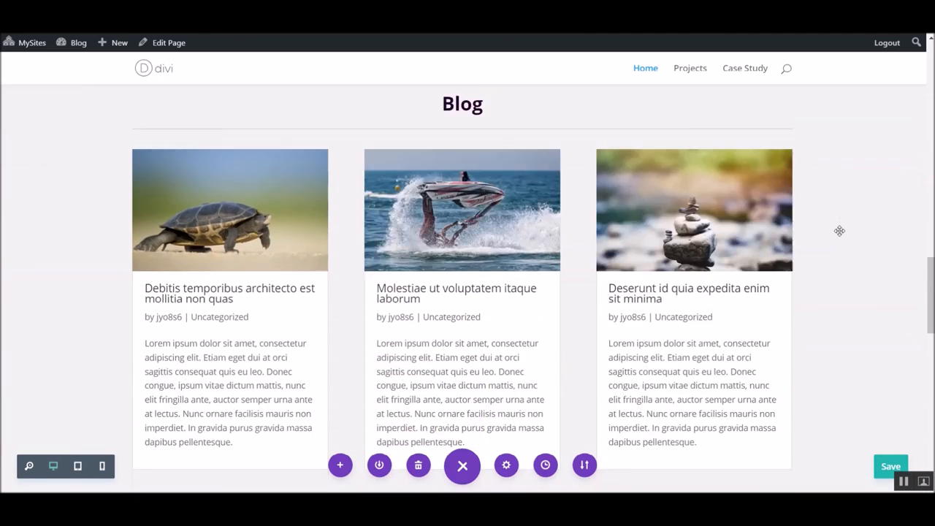
{"action": "scroll", "scroll_direction": "down", "scroll_amount": 3}
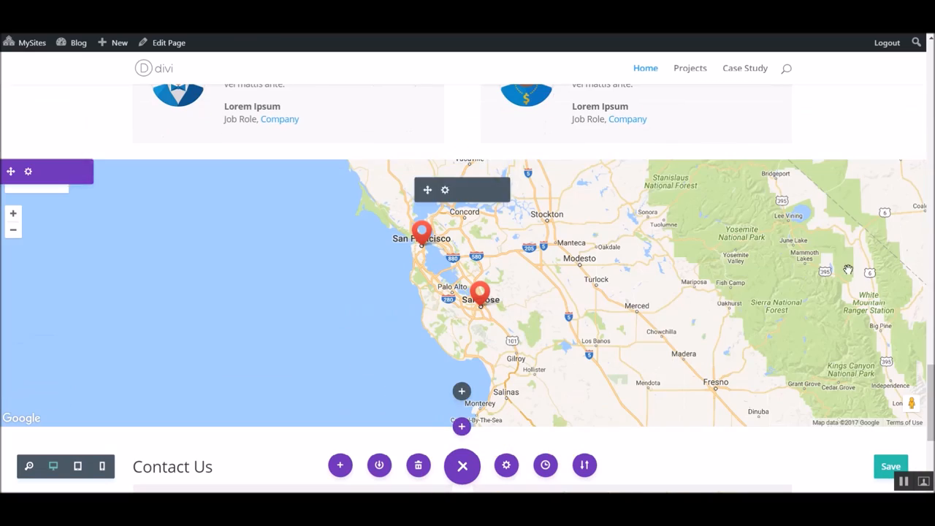
{"action": "scroll", "scroll_direction": "down", "scroll_amount": 3}
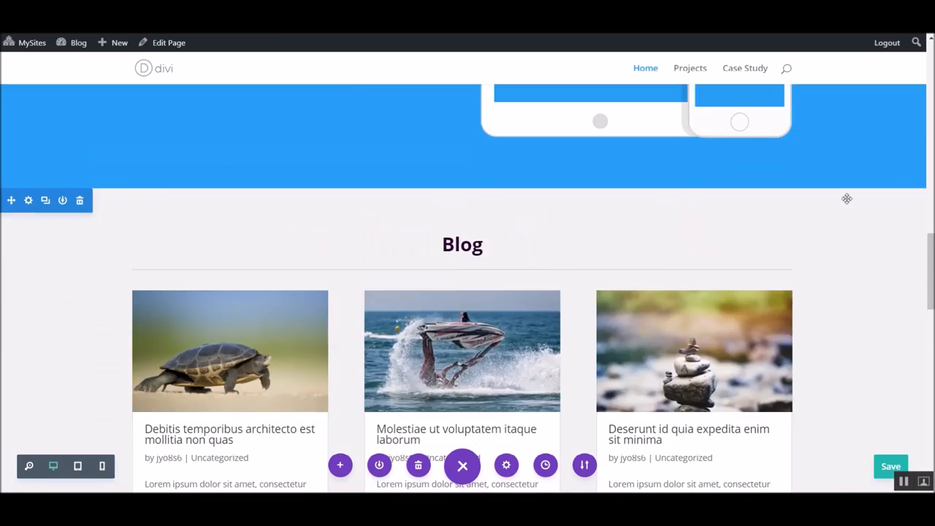
{"action": "scroll", "scroll_direction": "up", "scroll_amount": 3}
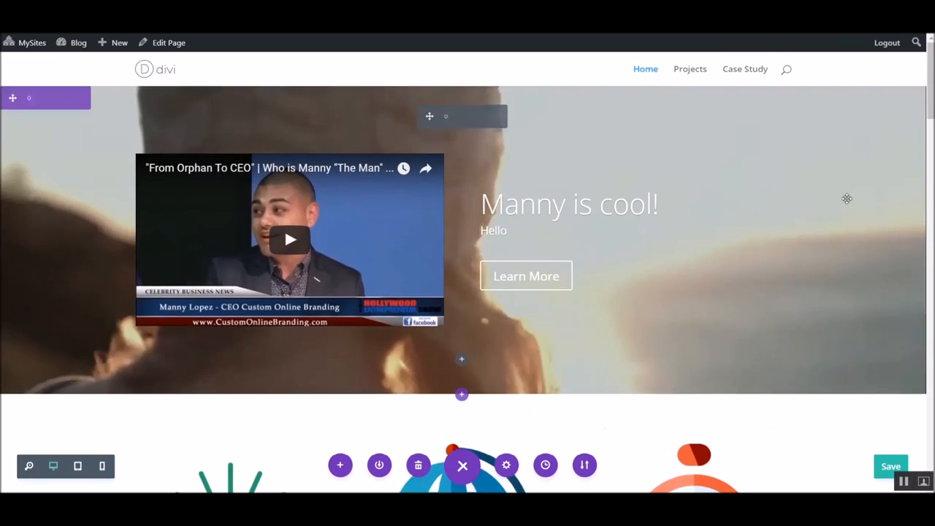